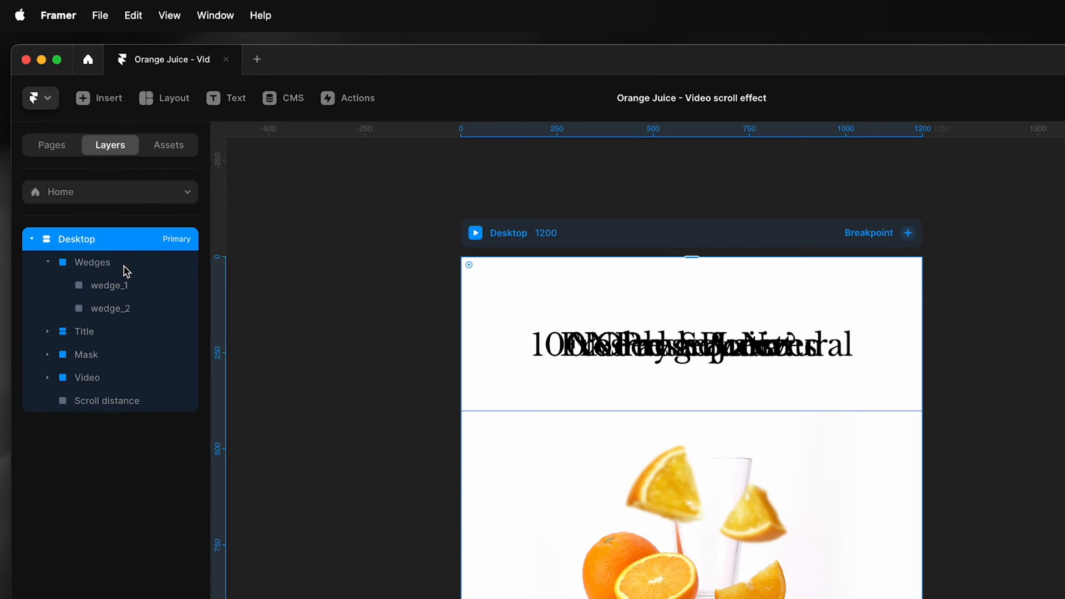
Inspect the Wedges group and its wedge_1 and wedge_2 orange wedge image layers
left_click(93, 262)
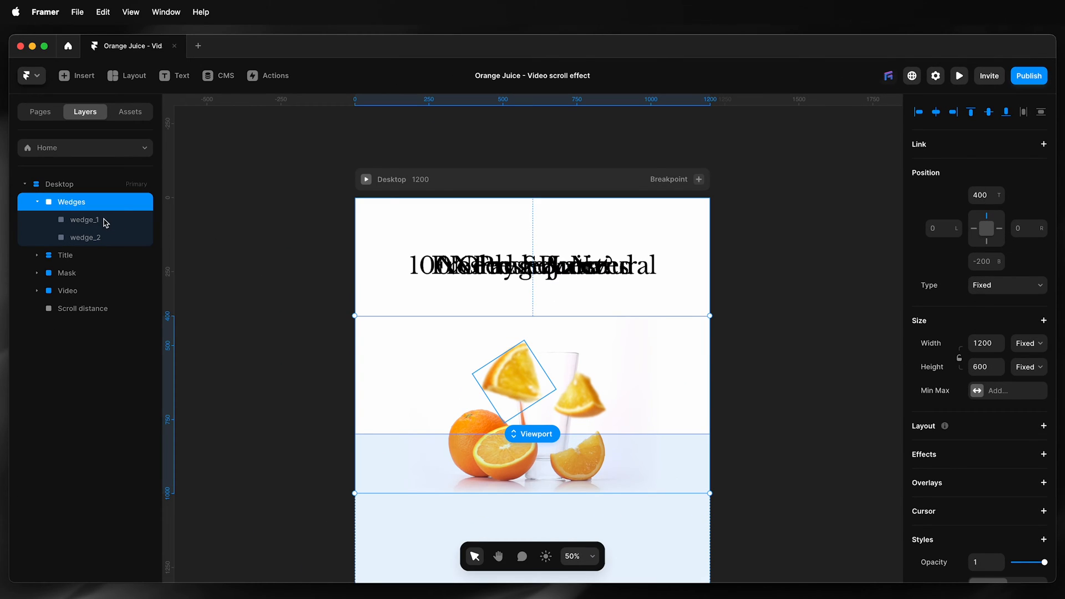
left_click(85, 220)
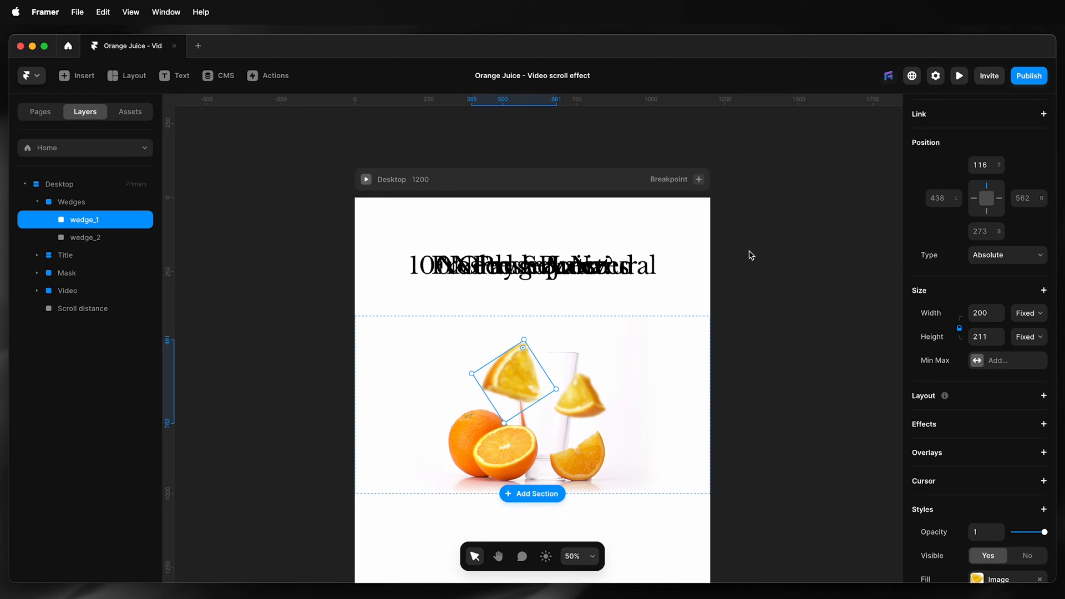
left_click(85, 237)
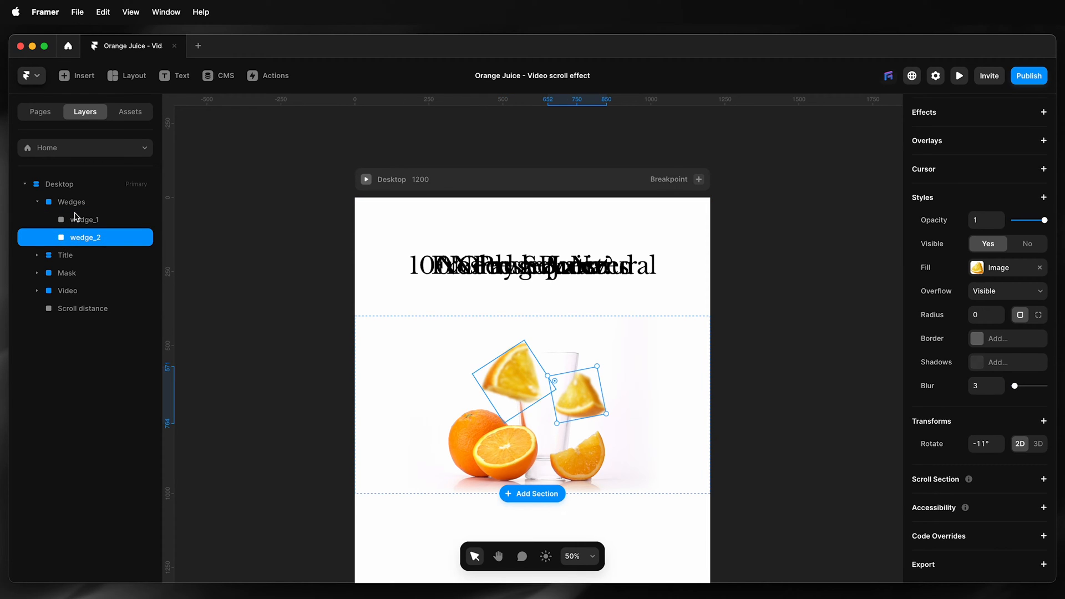
left_click(71, 202)
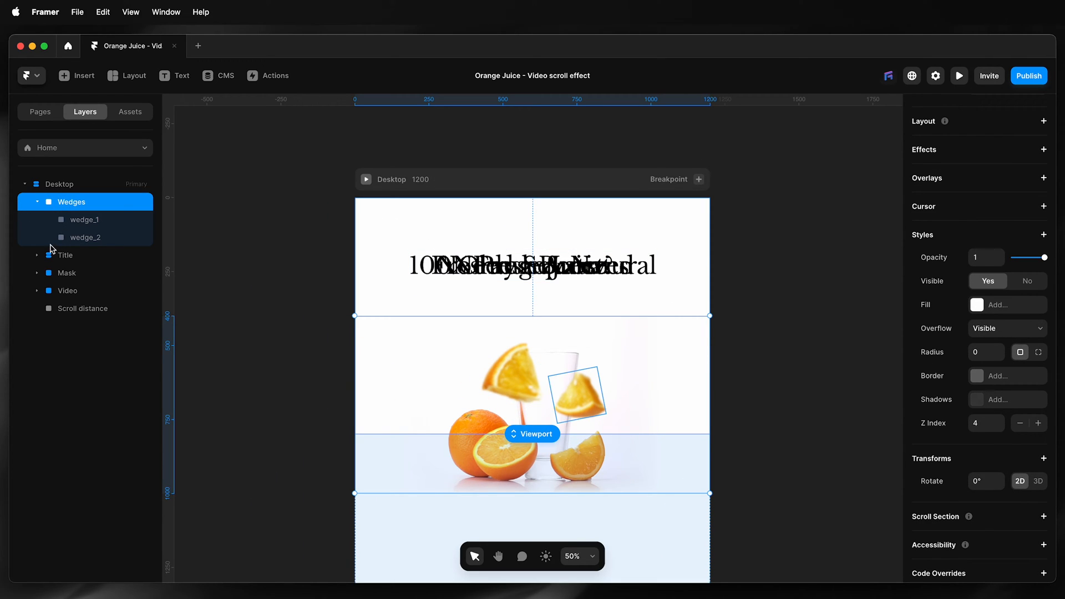
Expand the Title group to reveal its headings and scroll triggers
left_click(36, 255)
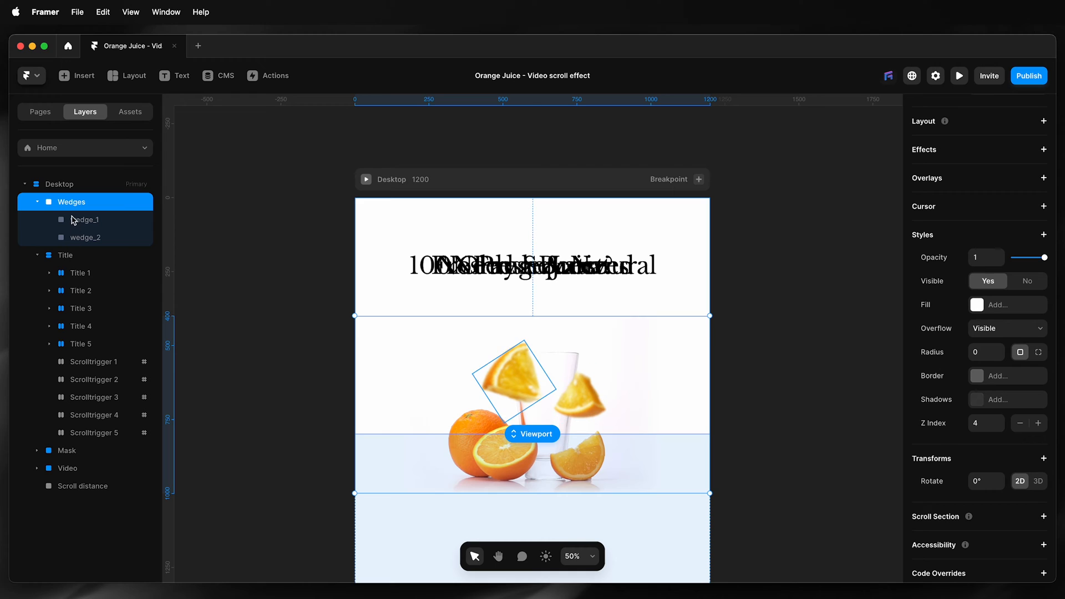
mouse_move(140, 224)
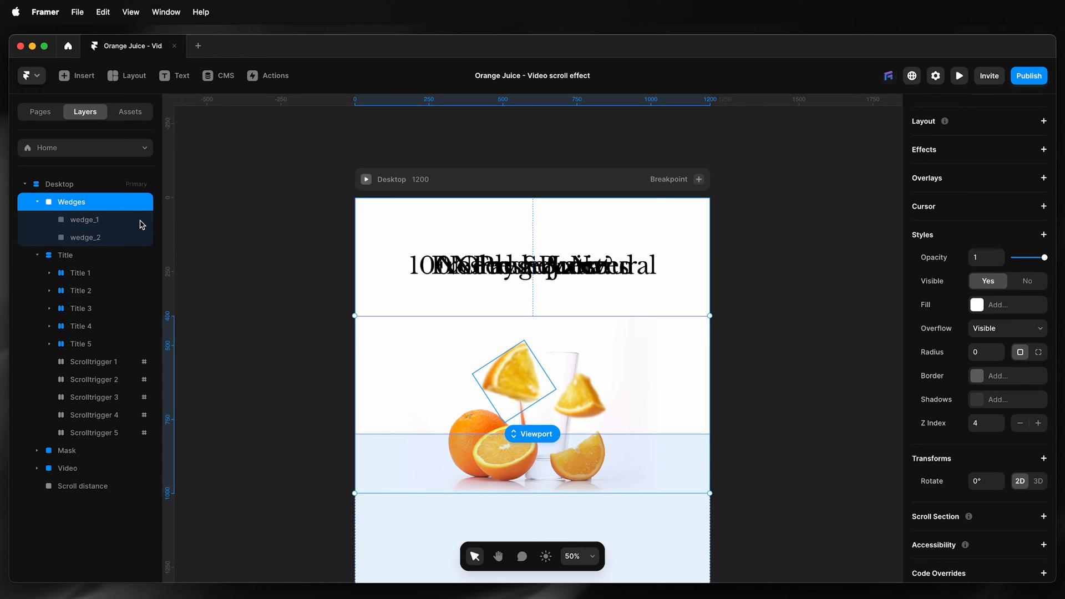
left_click(84, 219)
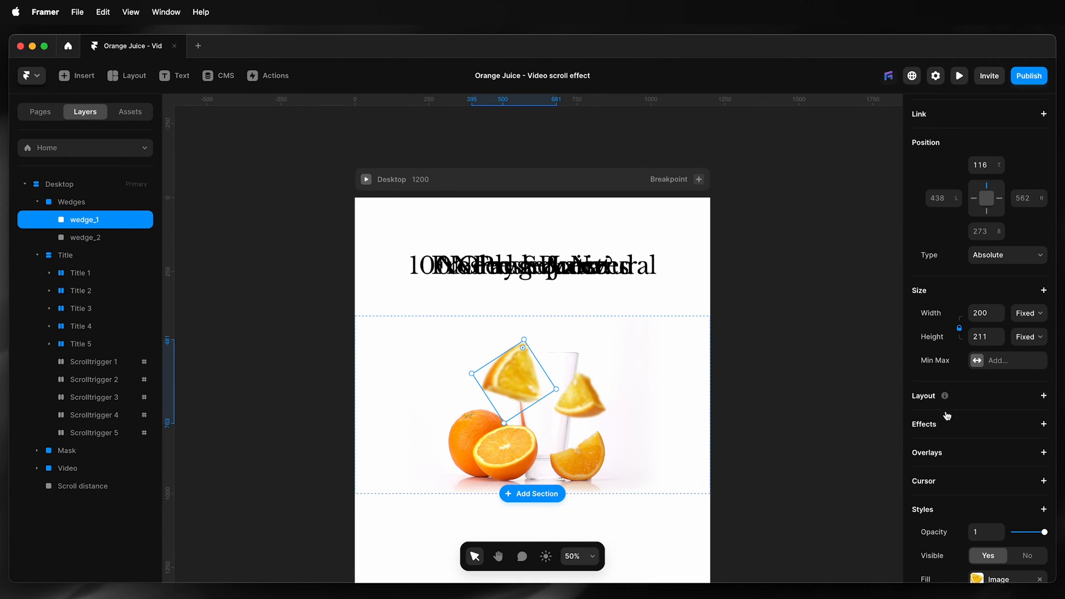
scroll("down", 3)
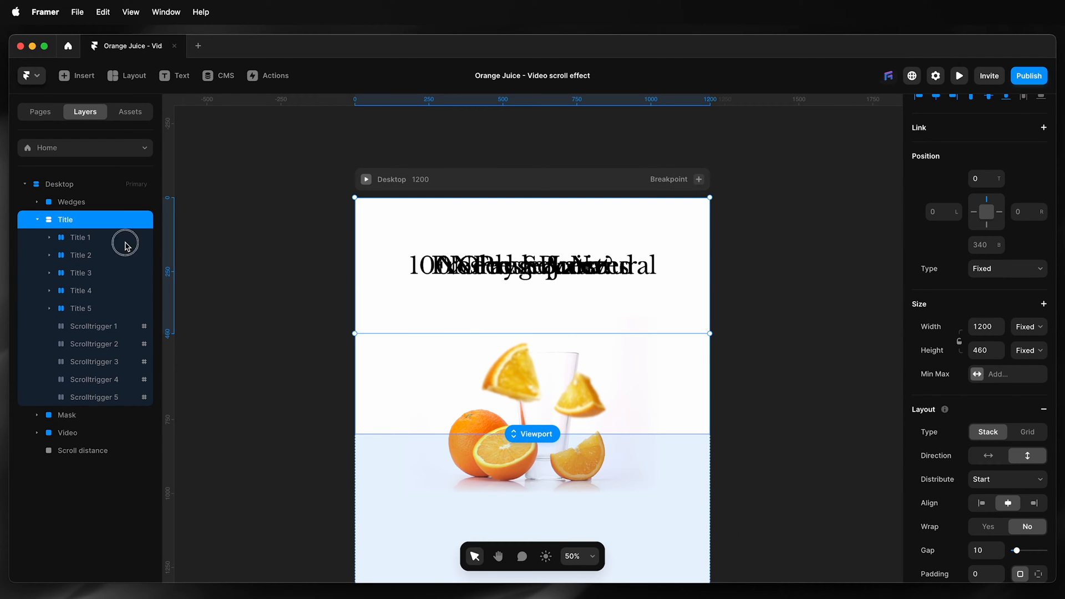
Expand Title 1 and inspect its Need a Boost? heading
left_click(79, 237)
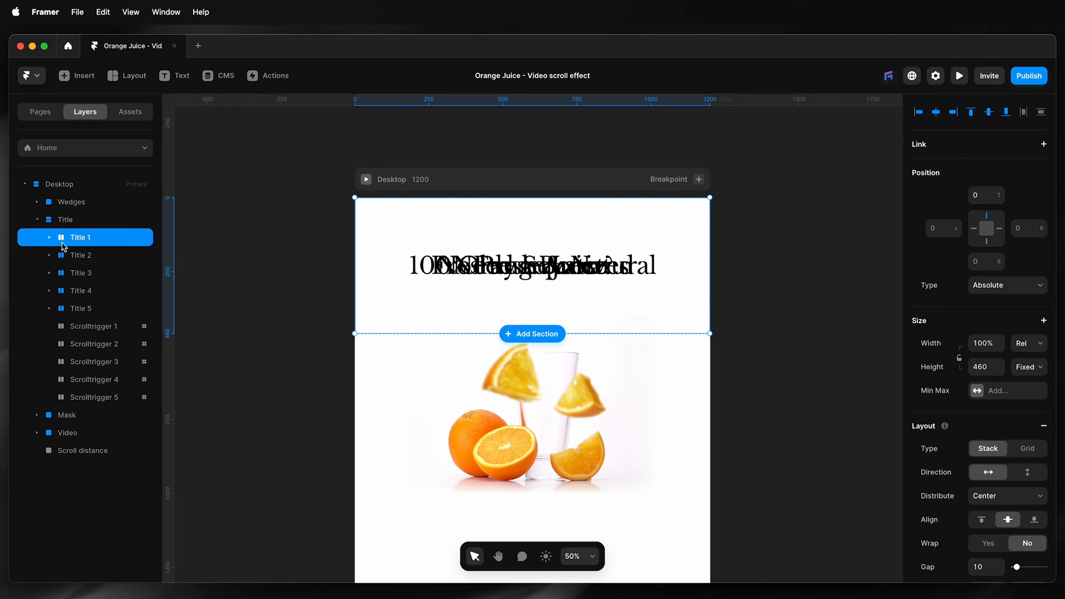
mouse_move(184, 247)
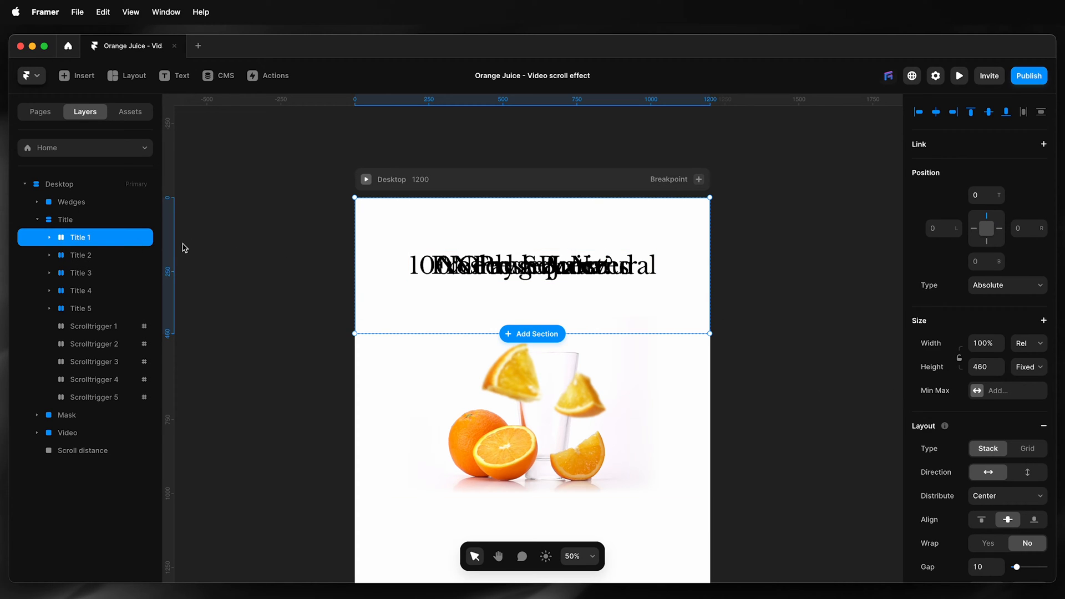
left_click(48, 237)
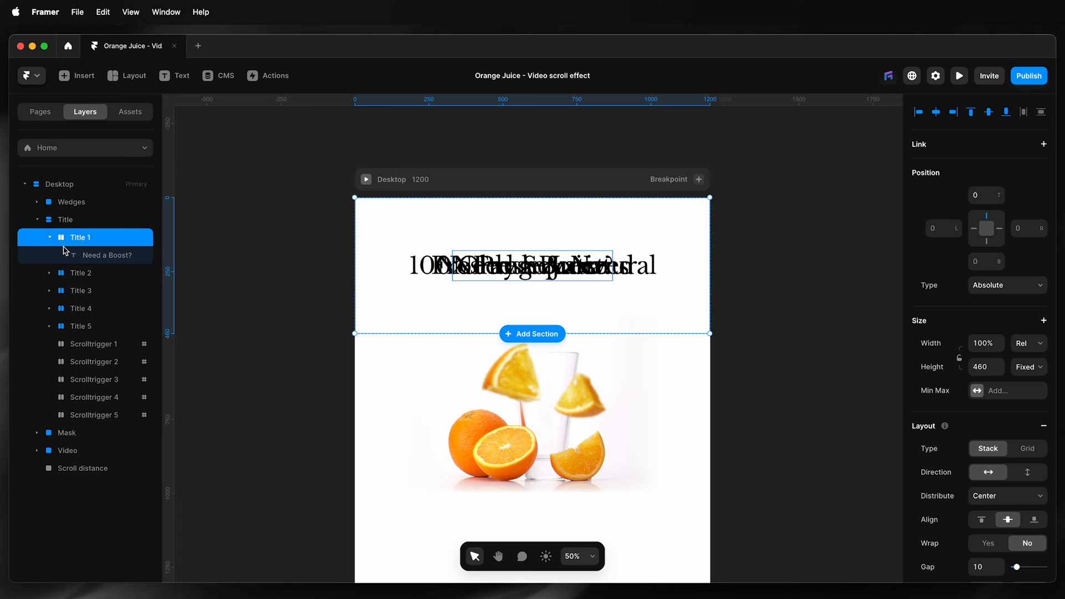
left_click(66, 218)
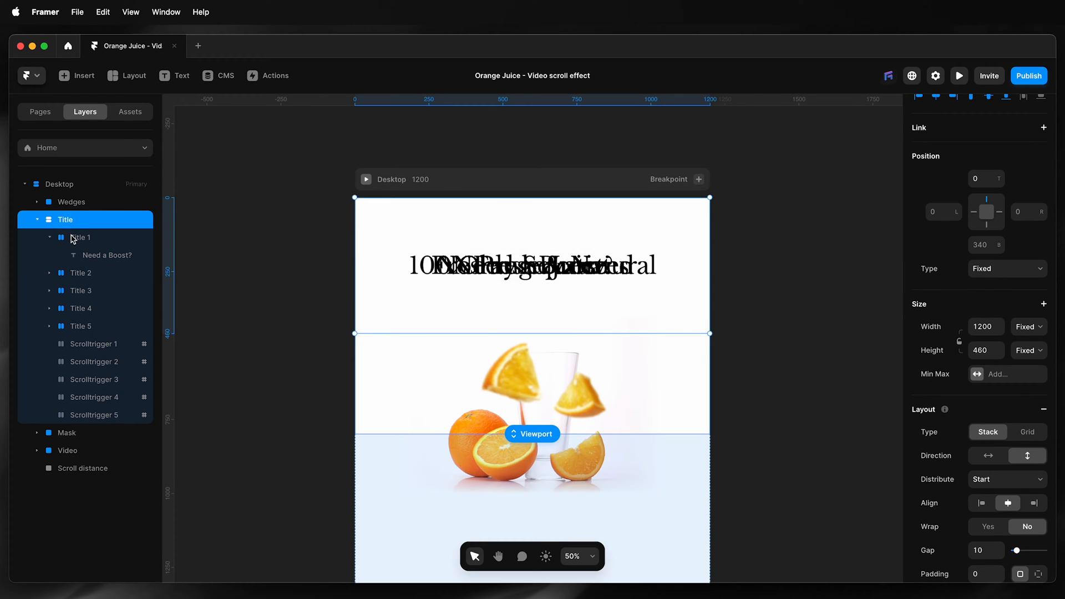
left_click(106, 255)
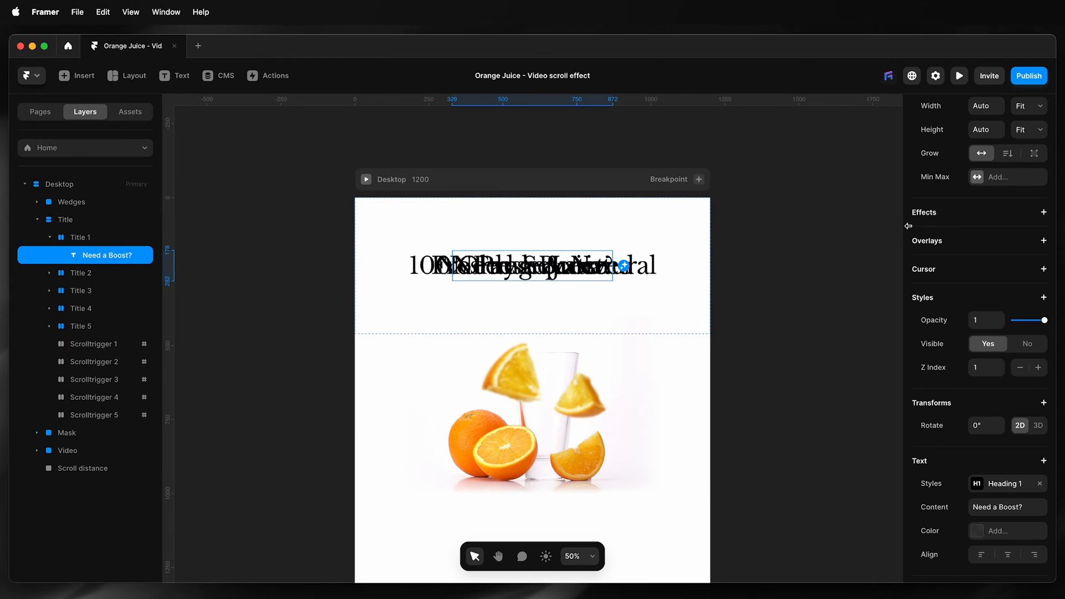
scroll("up", 3)
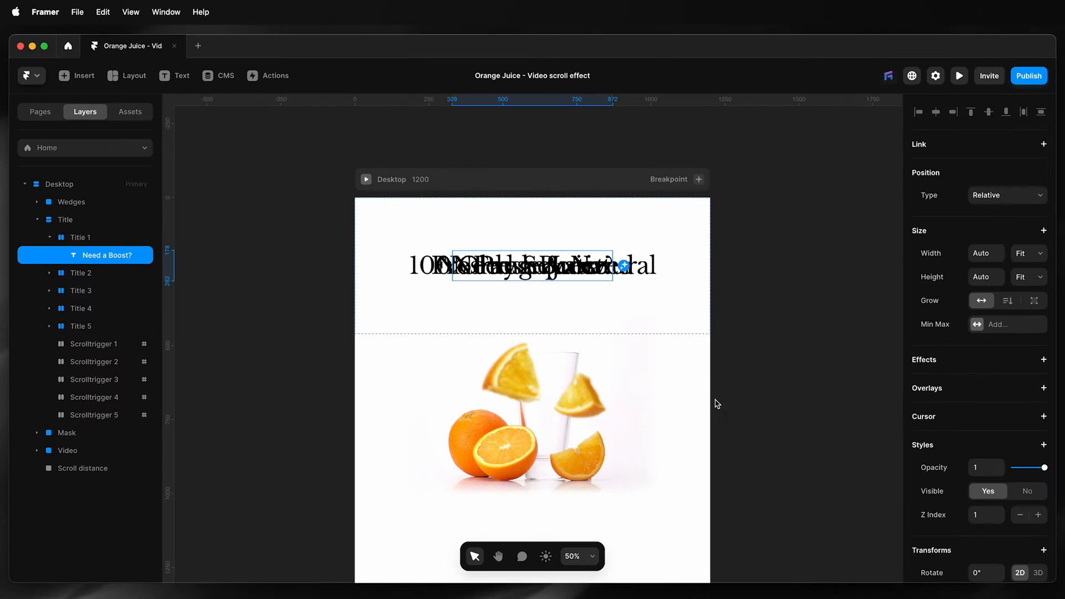
mouse_move(341, 318)
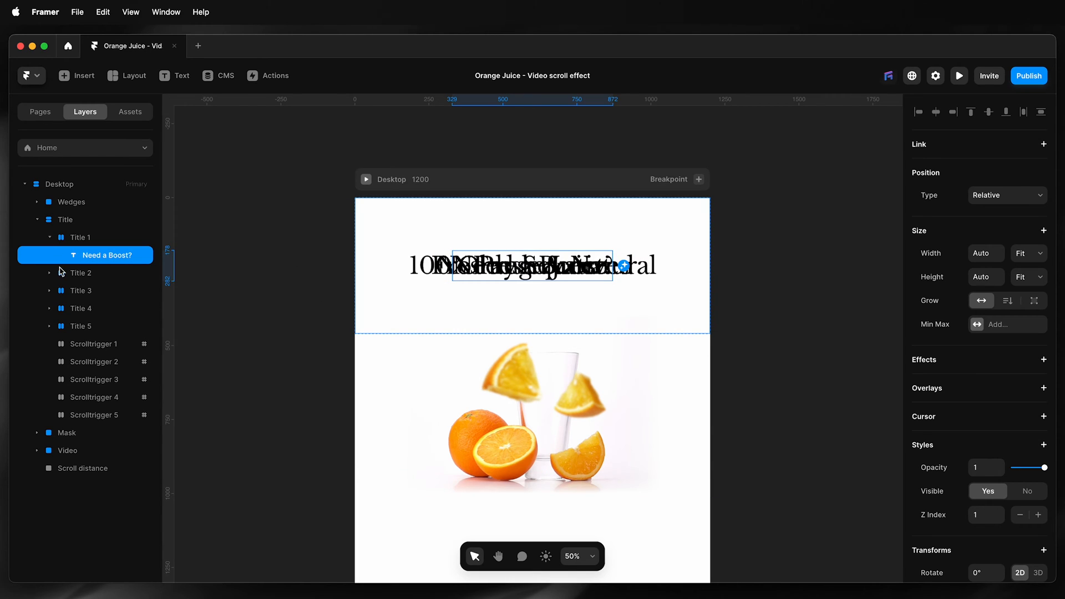
Expand Titles 2 to 5, exposing the No Preservatives, Freshly Squeezed and Orange Juice headings
left_click(105, 290)
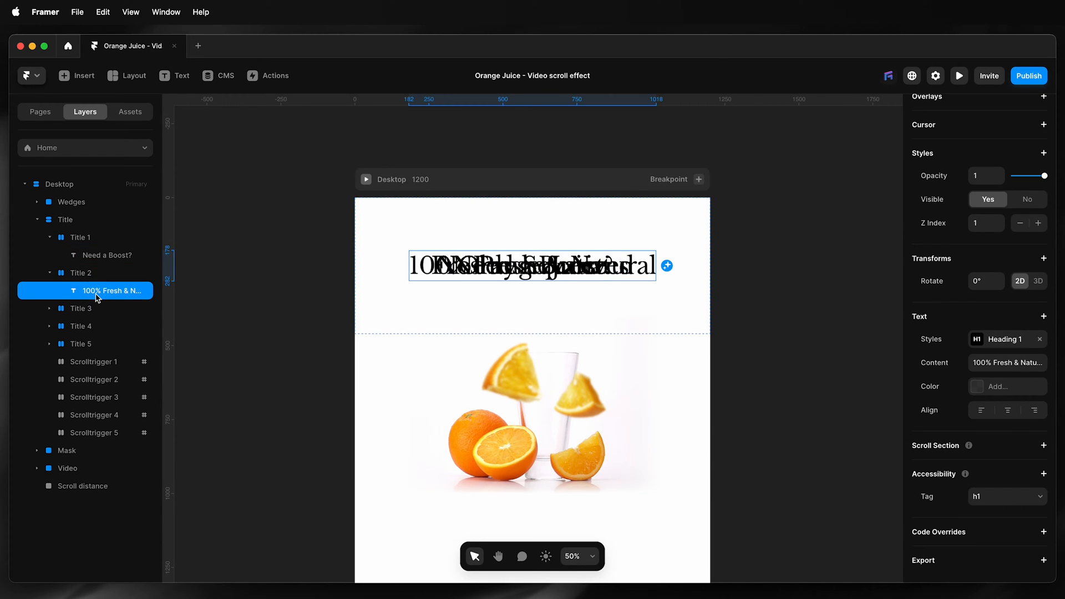
scroll("up", 3)
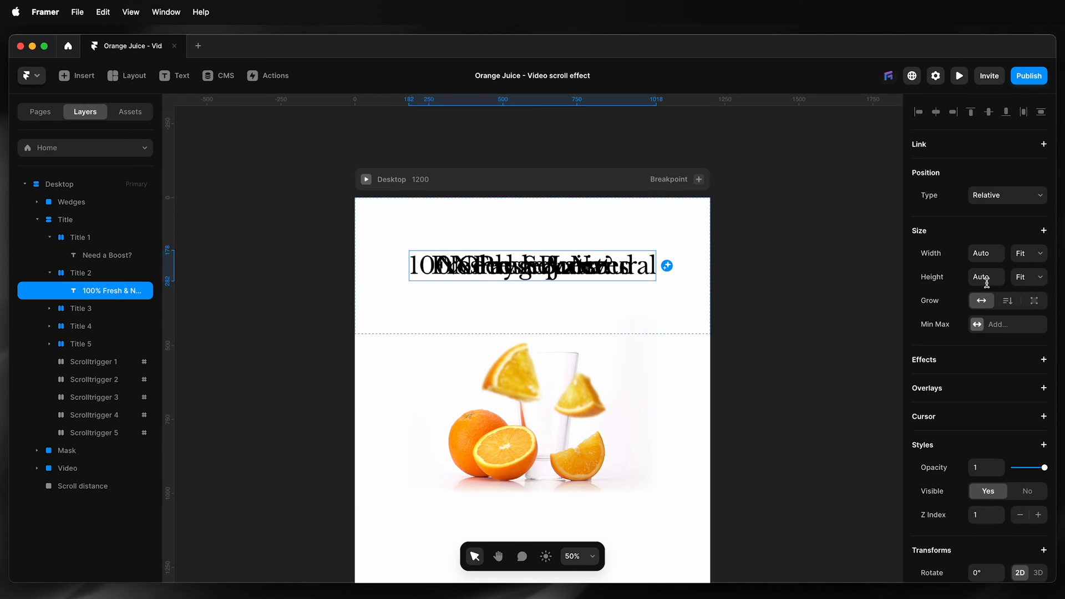
scroll("down", 3)
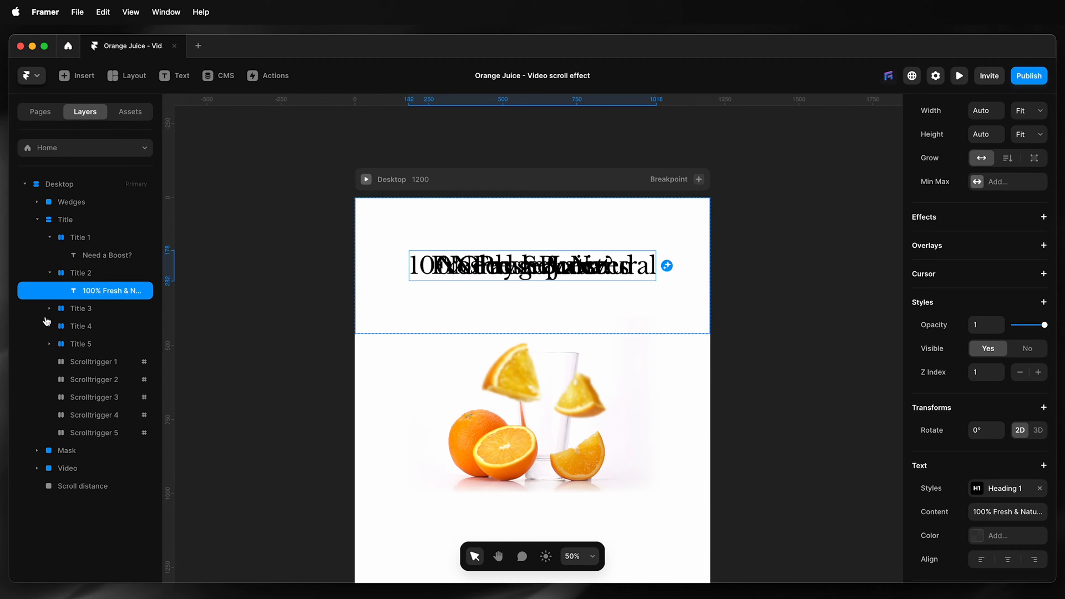
left_click(80, 308)
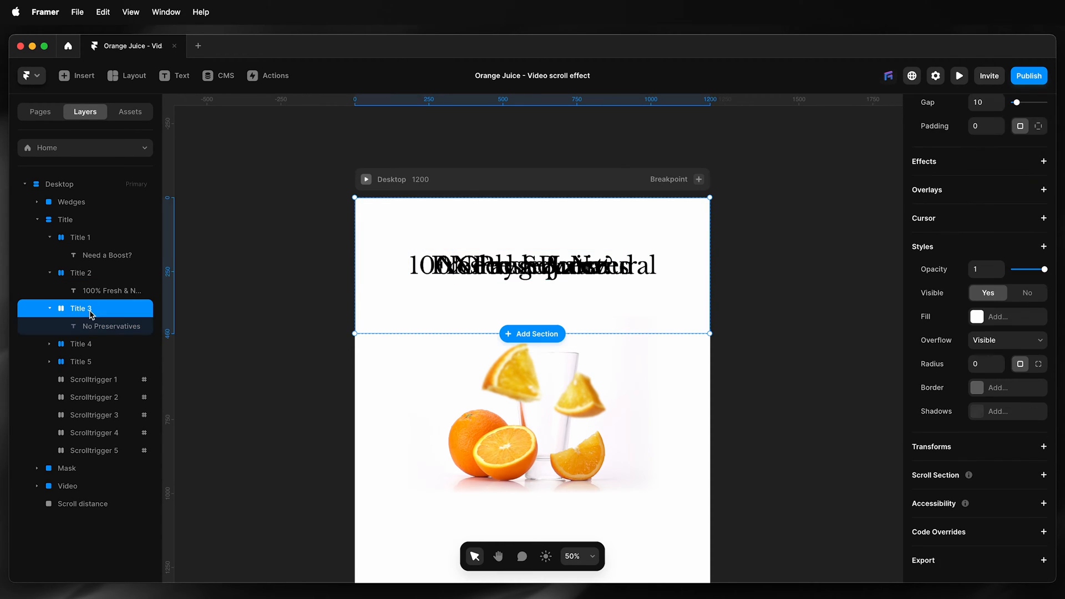
mouse_move(958, 266)
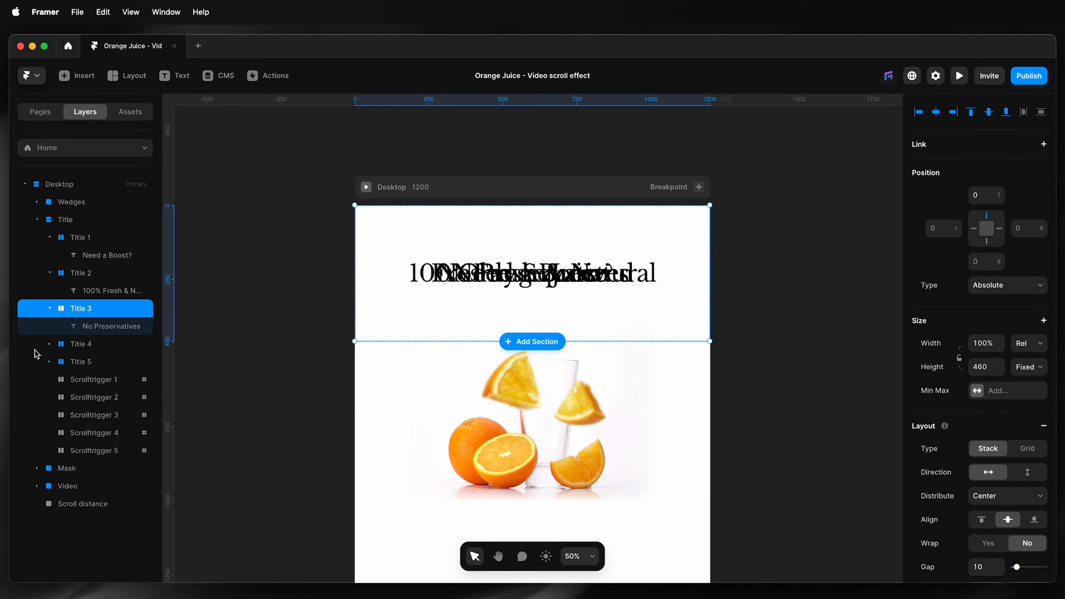
left_click(80, 344)
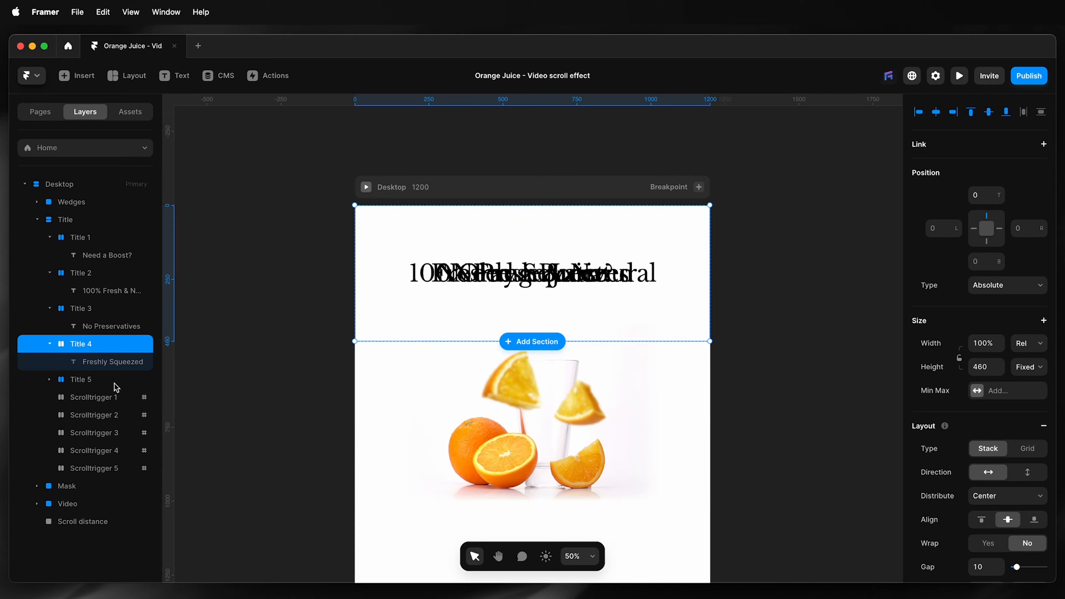
left_click(81, 379)
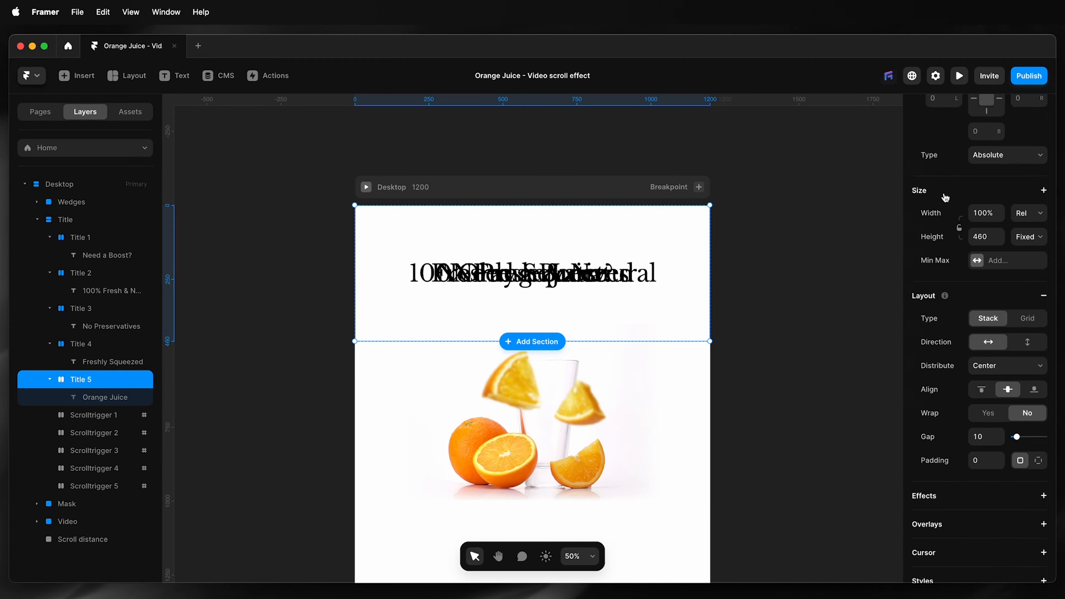
scroll("up", 3)
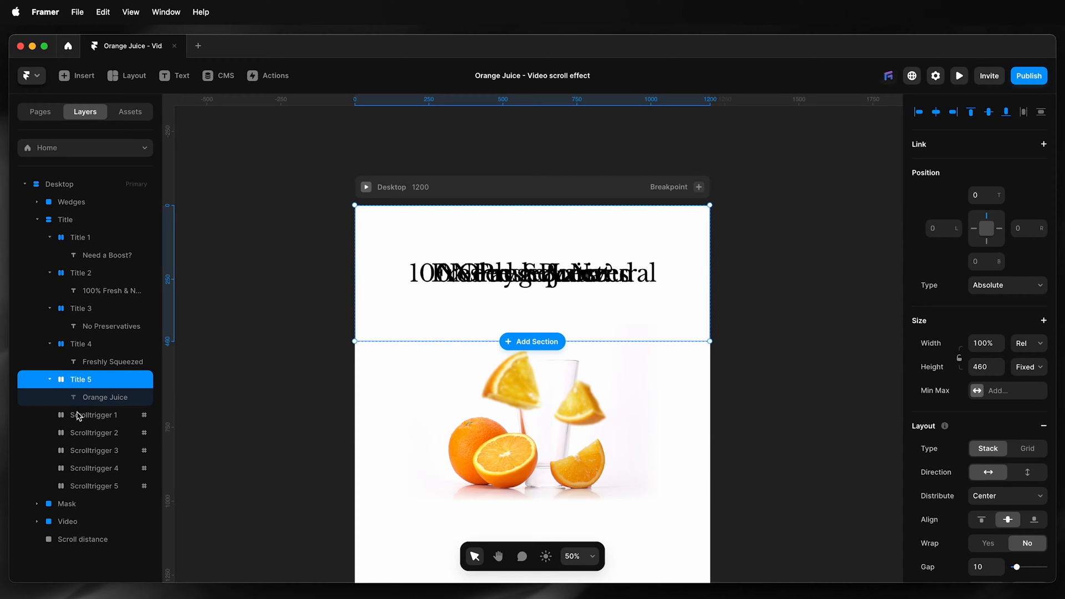
left_click(93, 415)
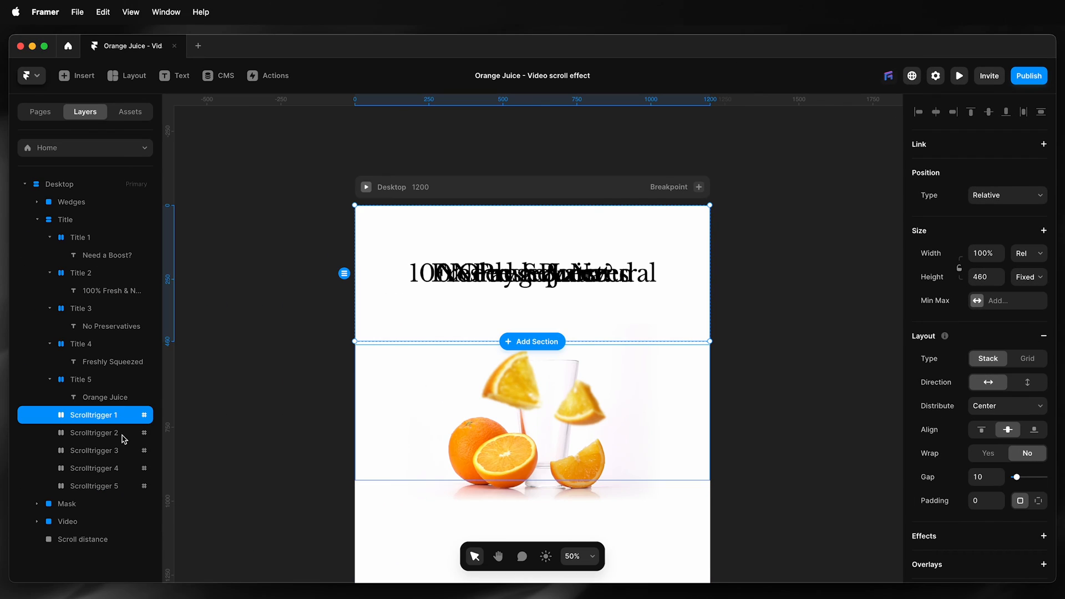
left_click(91, 468)
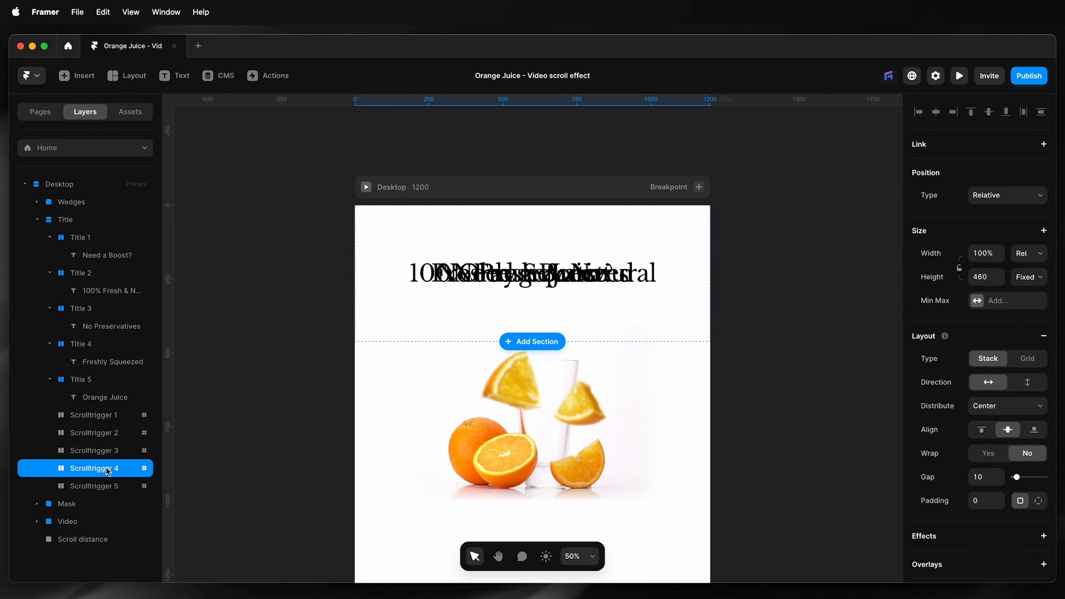
left_click(94, 486)
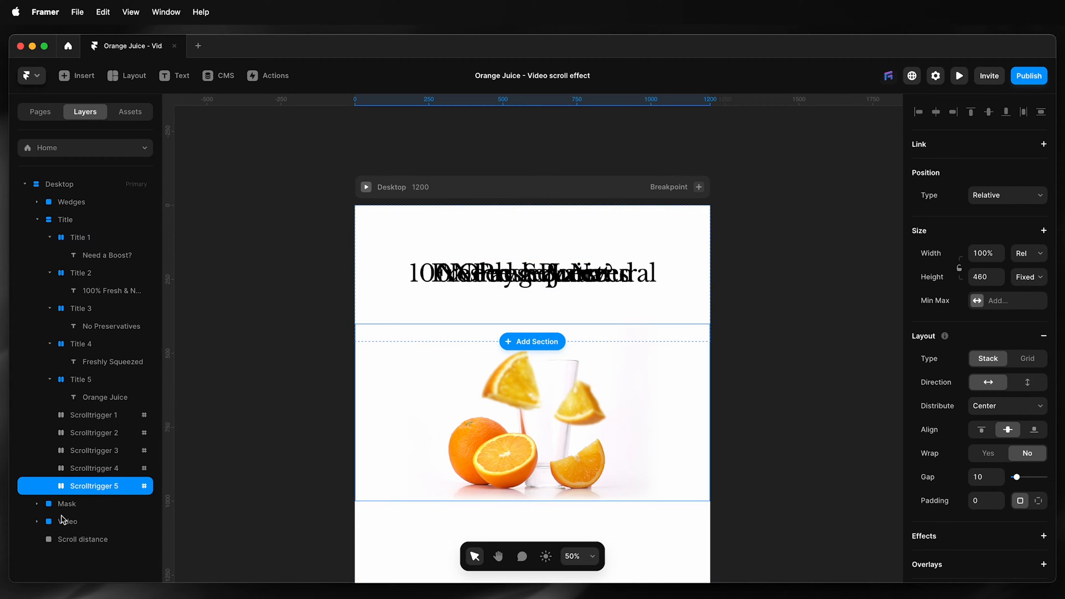
left_click(66, 503)
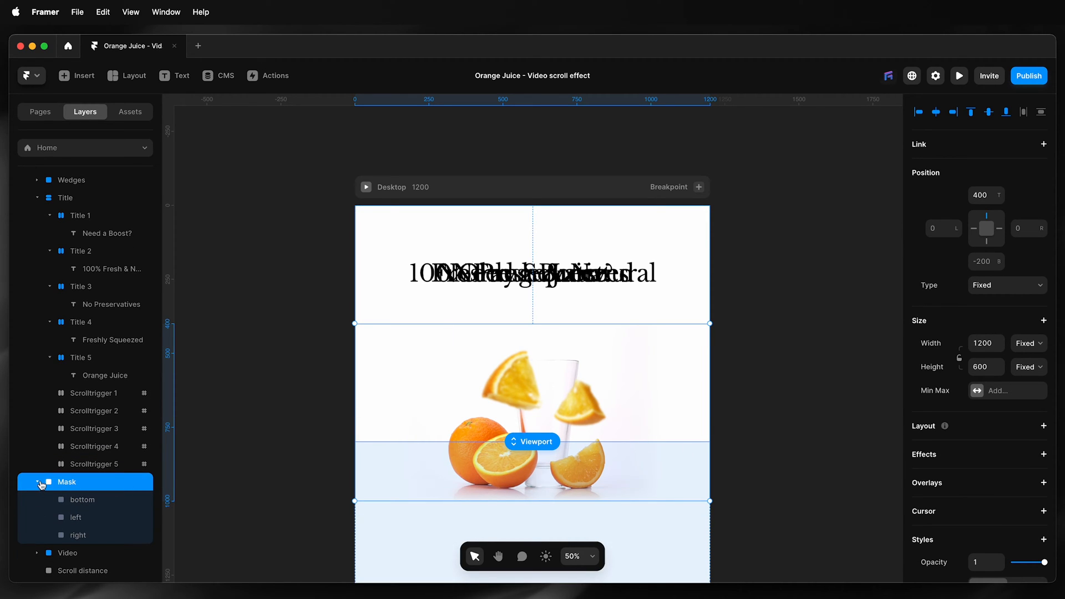
left_click(40, 486)
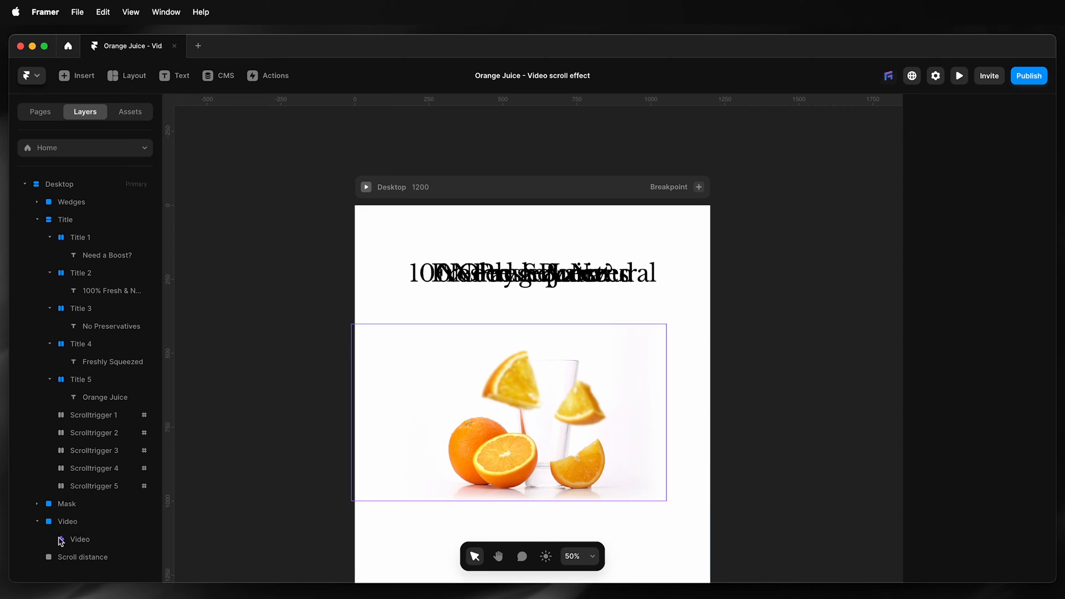
left_click(67, 521)
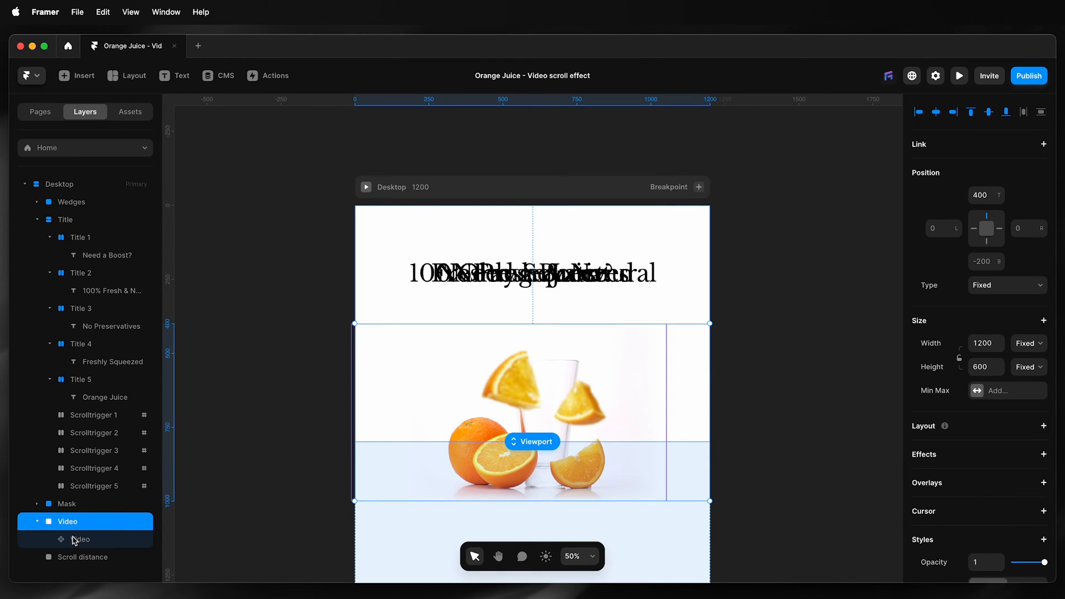
left_click(80, 539)
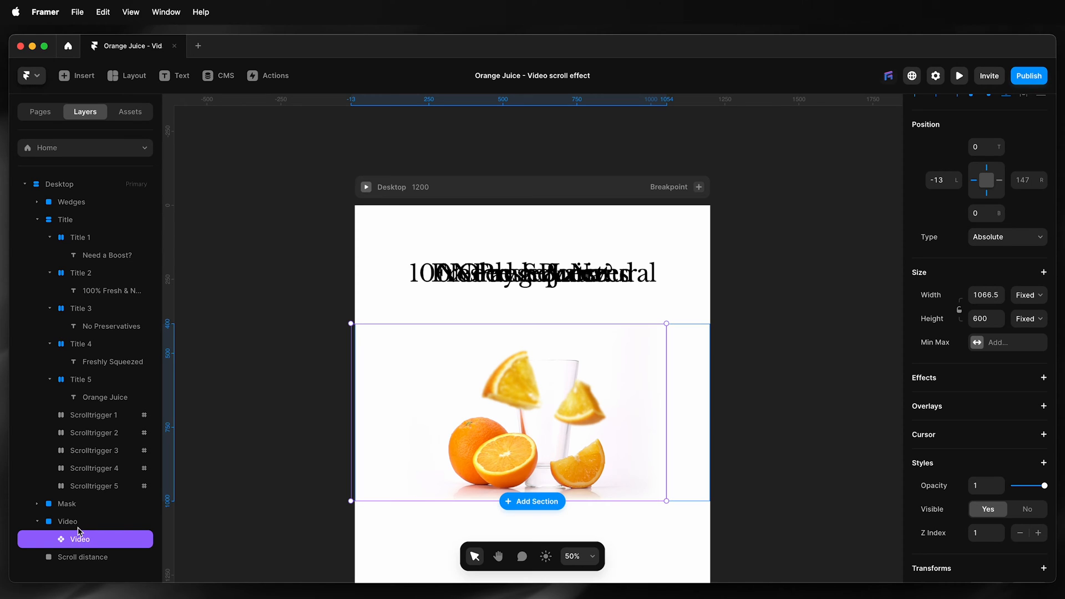
left_click(67, 521)
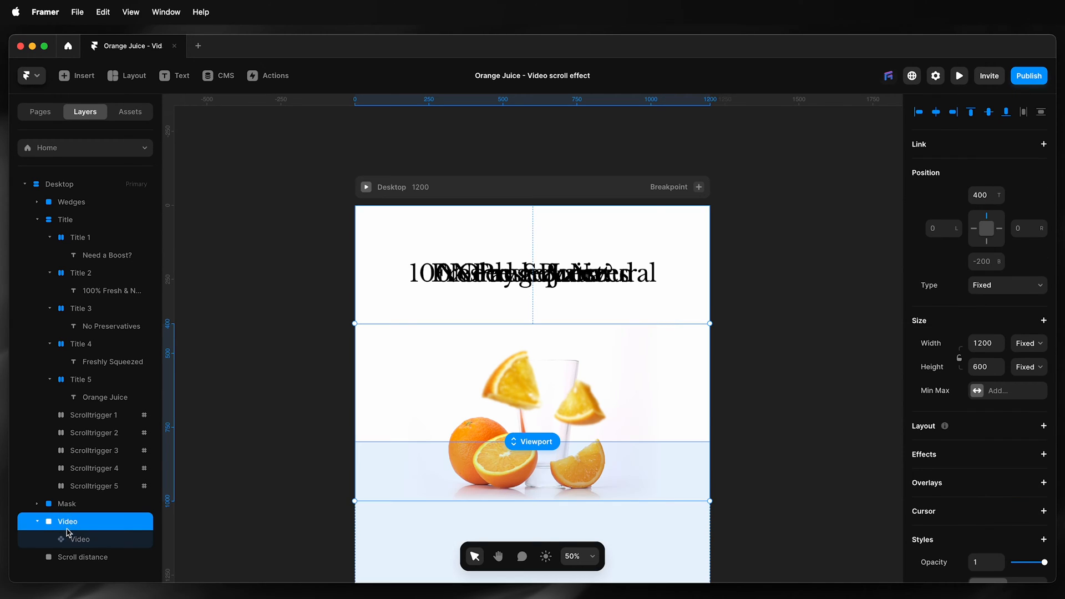
mouse_move(404, 397)
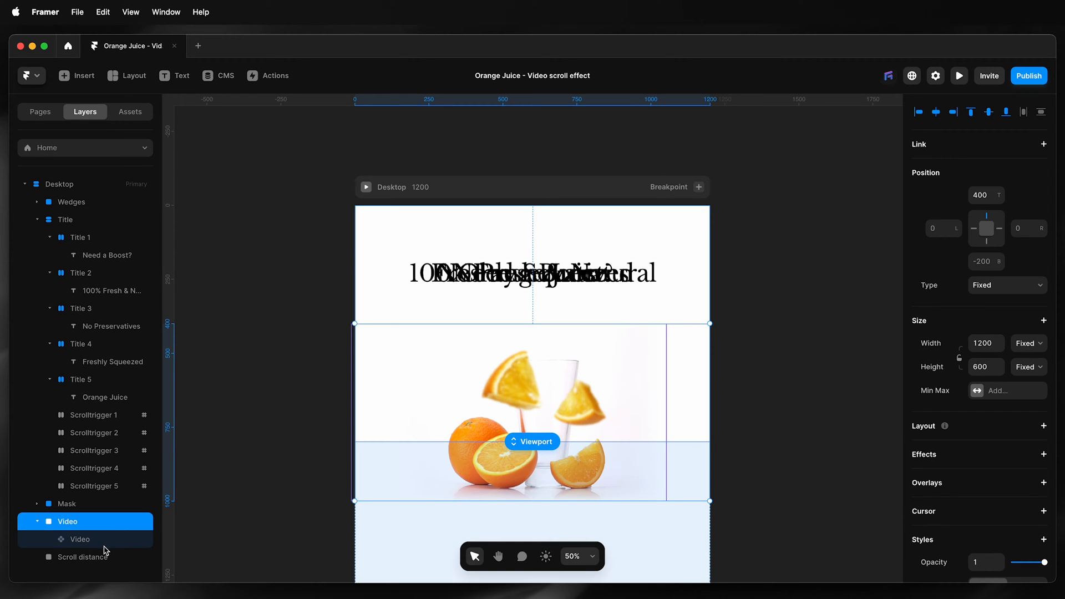
left_click(84, 557)
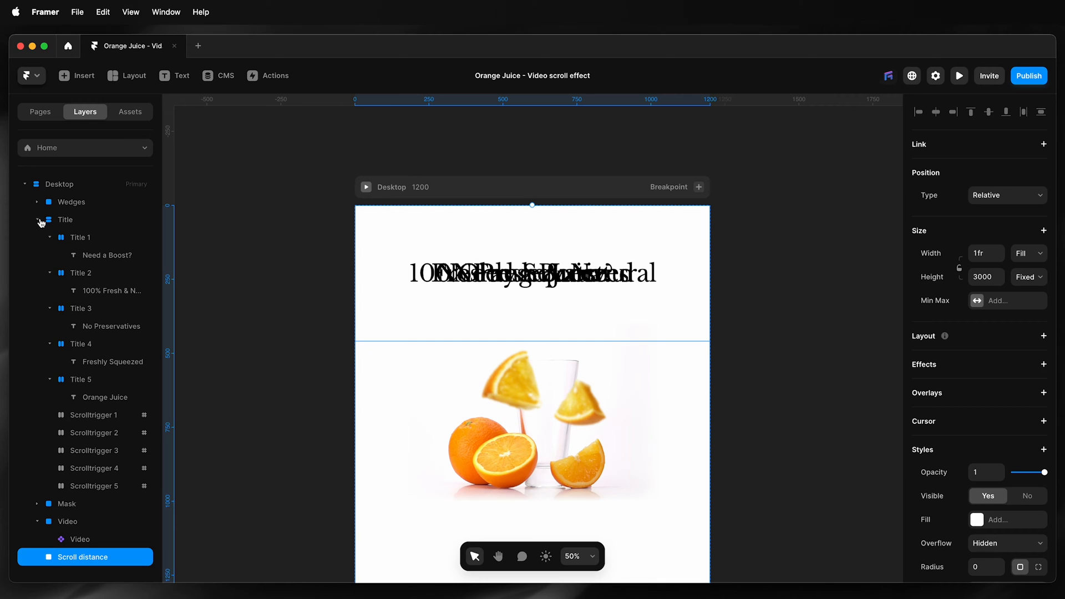
left_click(39, 219)
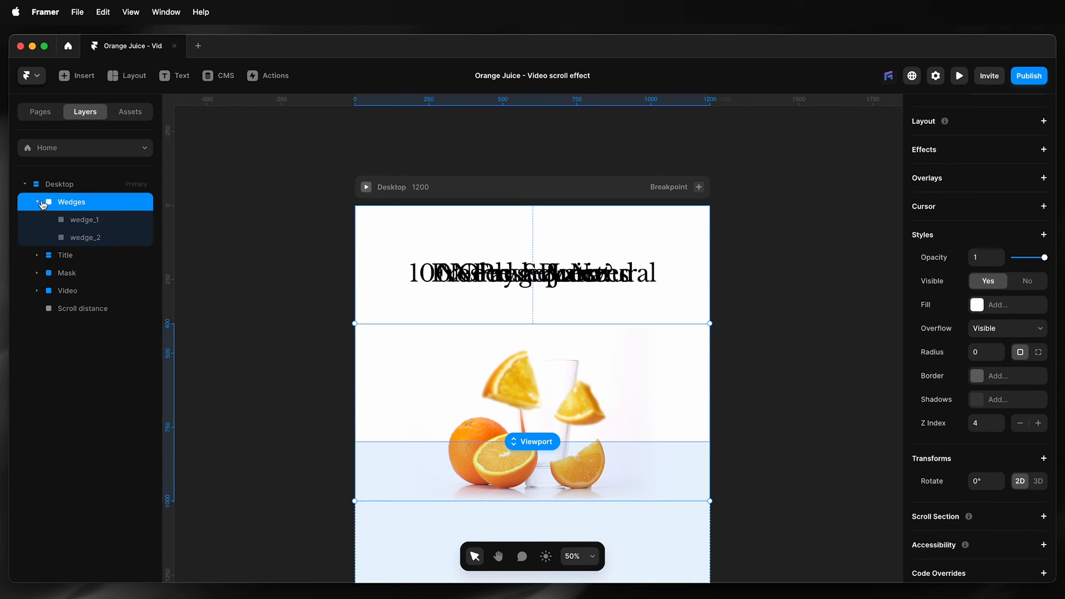
Preview the Desktop page's scrolling, then return to the canvas editor
left_click(59, 184)
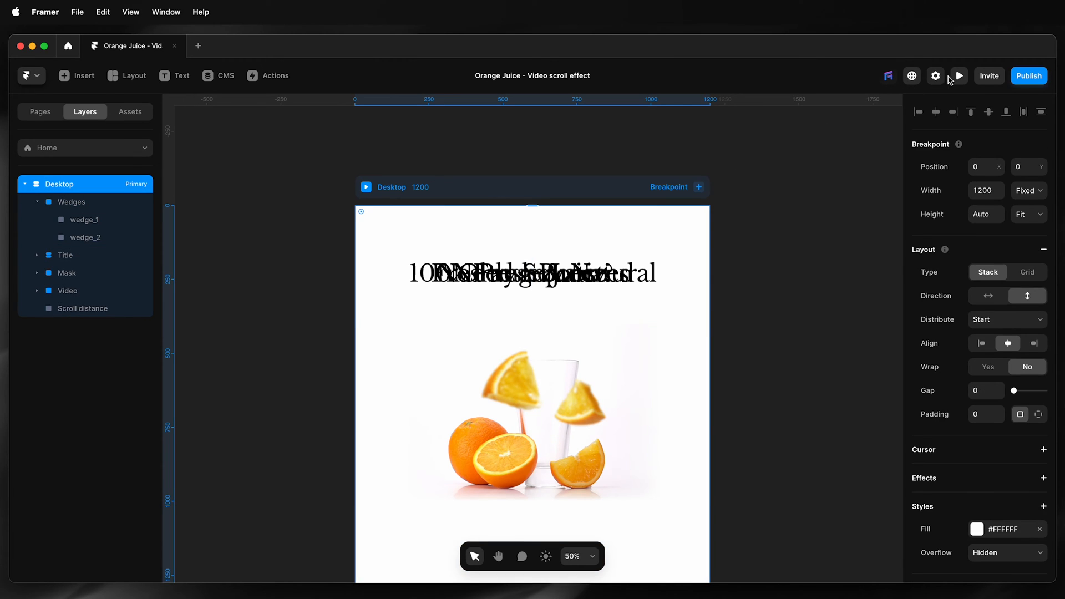
left_click(958, 75)
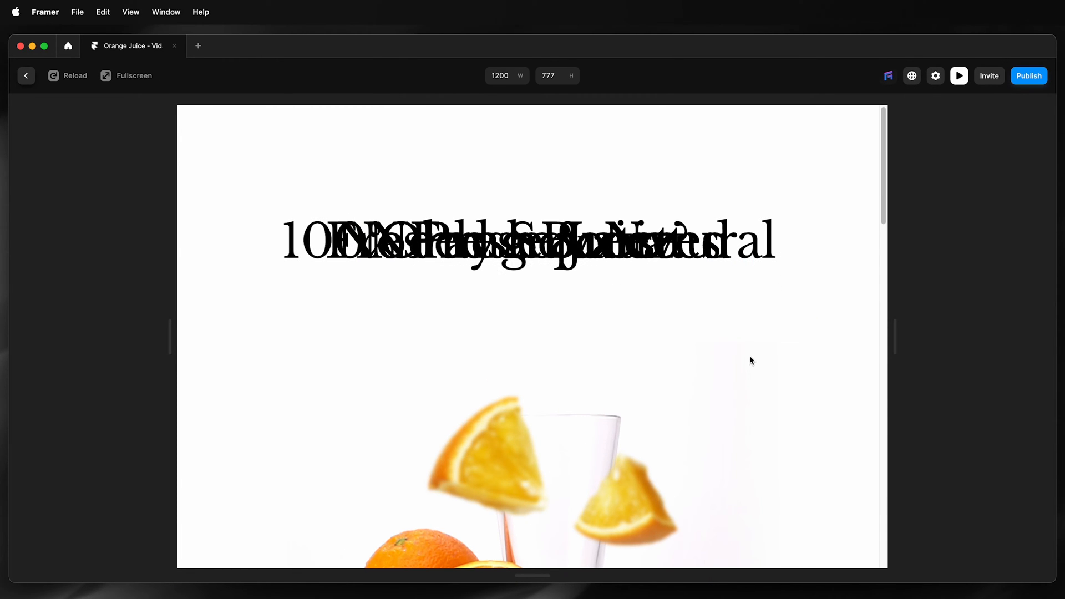
left_click(26, 76)
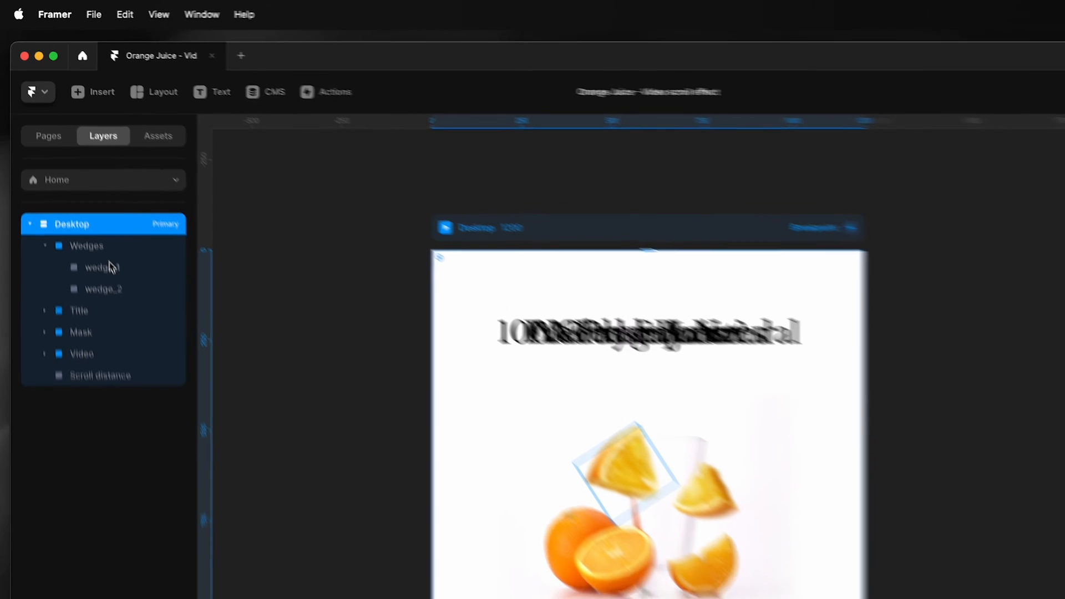
Add a Scroll Transform to wedge_1 triggered by Section in View on #scrolltrigger-2
left_click(109, 284)
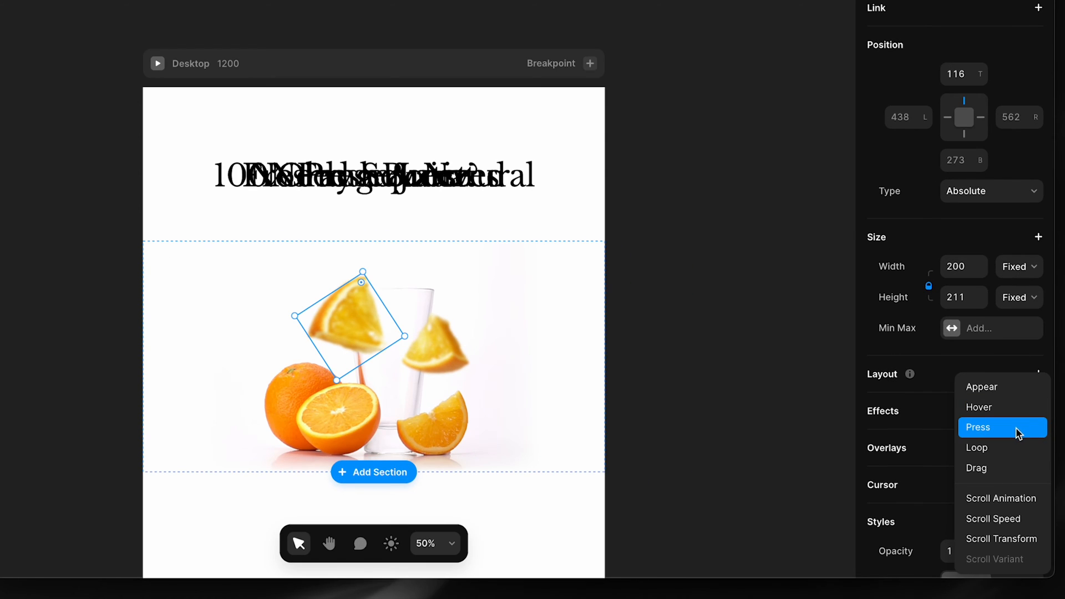
left_click(1002, 538)
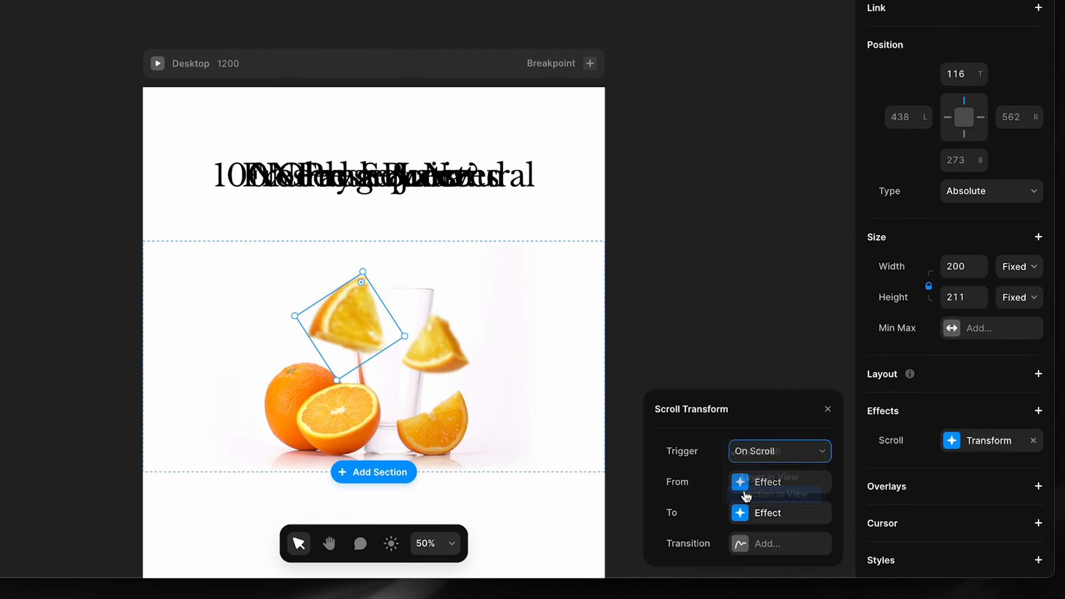
left_click(778, 494)
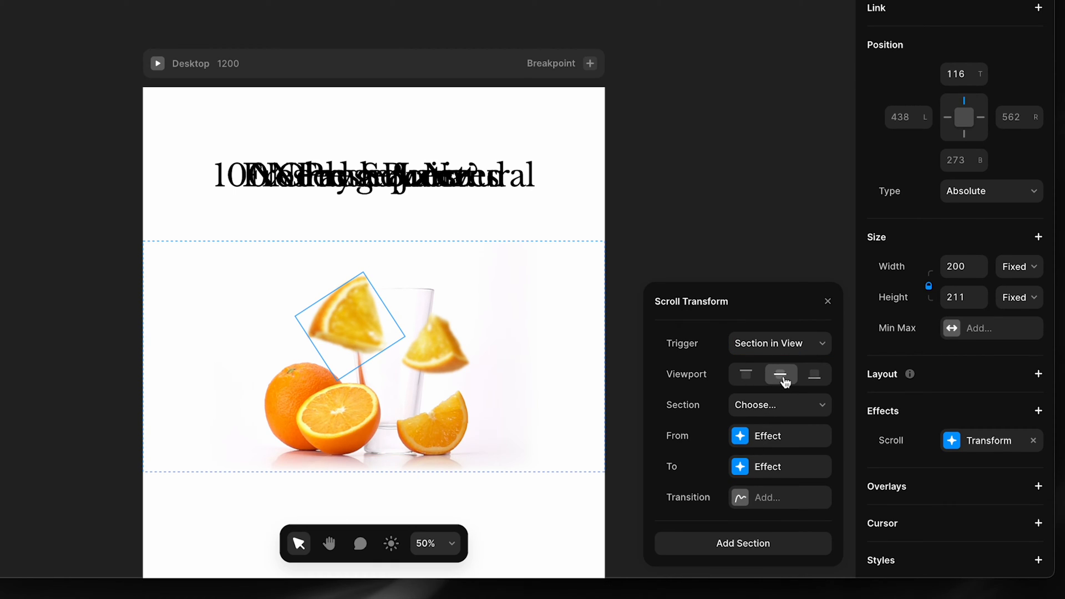
left_click(778, 405)
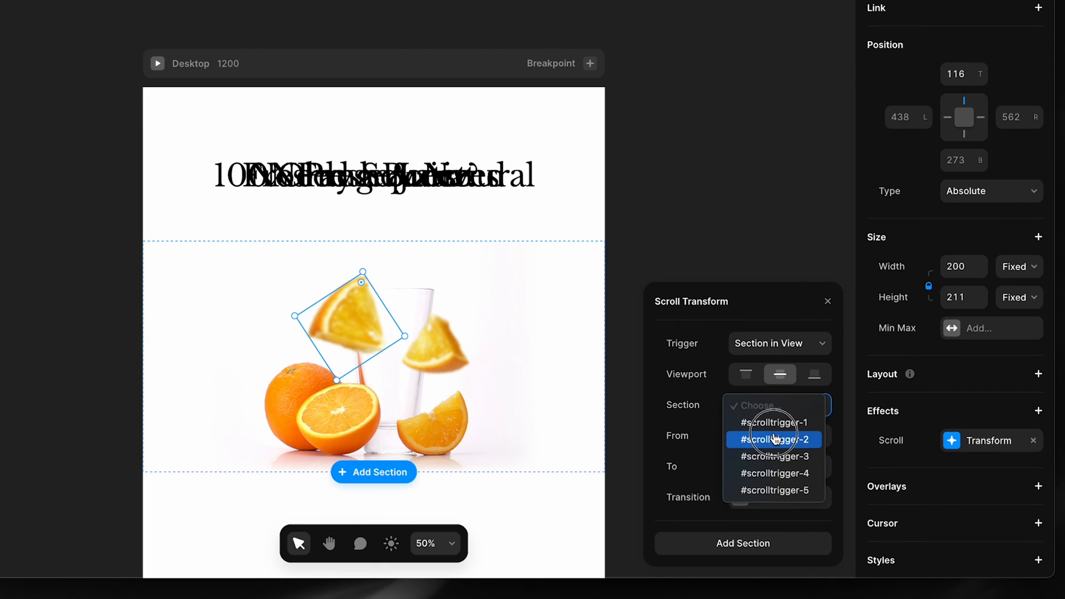
left_click(774, 439)
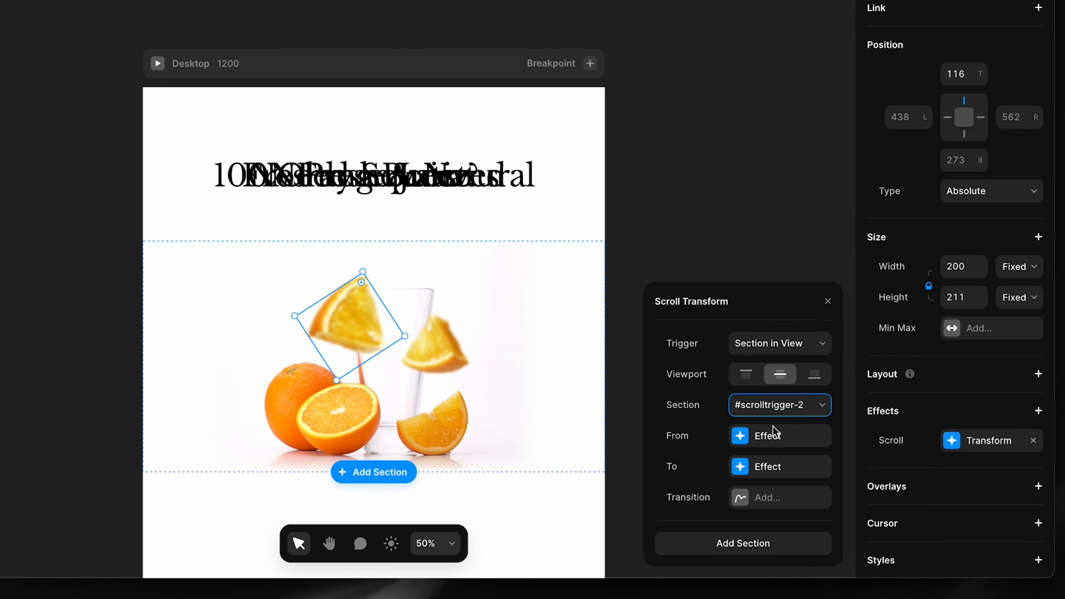
Set the scroll transform's From state value to 1
left_click(778, 435)
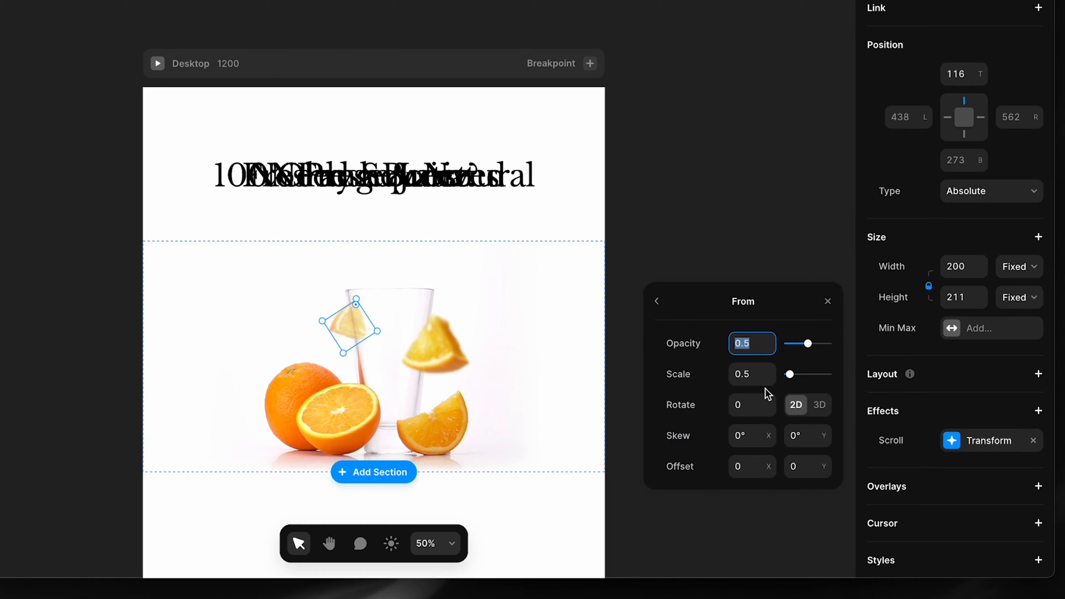
type("1")
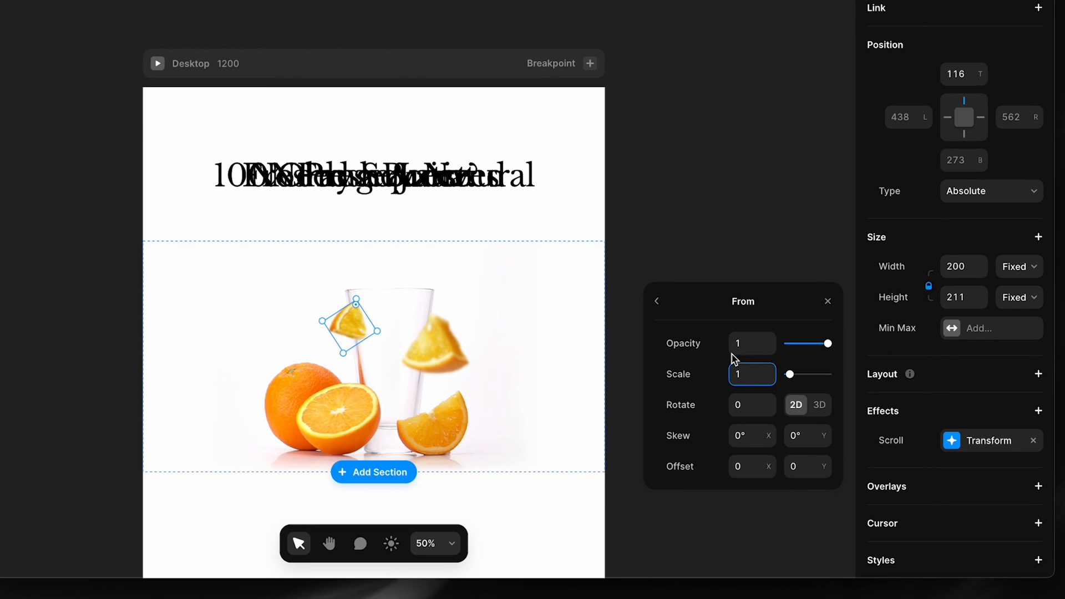
mouse_move(665, 313)
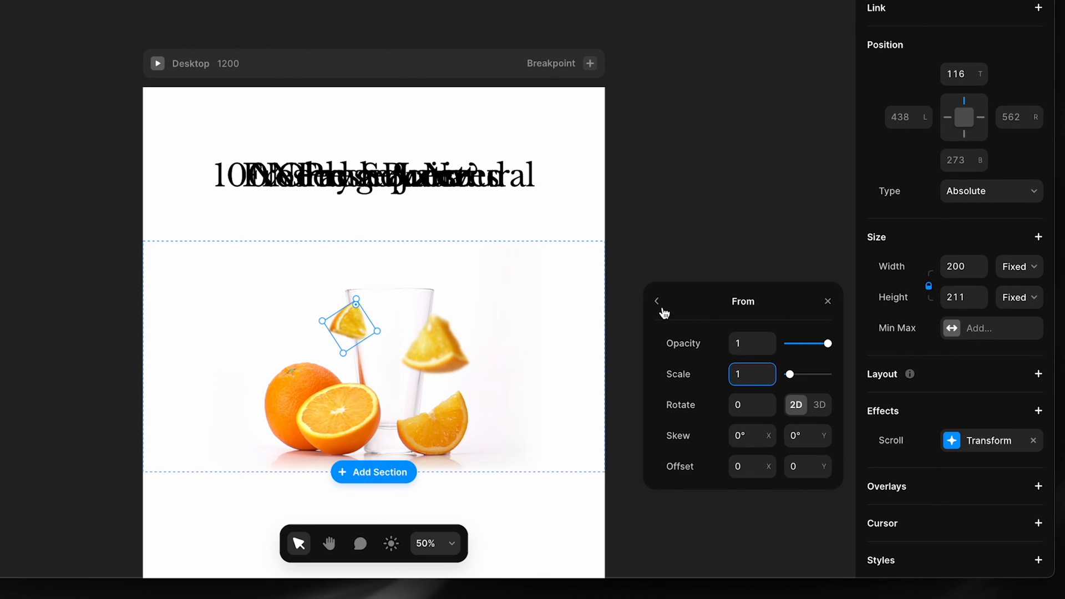
left_click(656, 301)
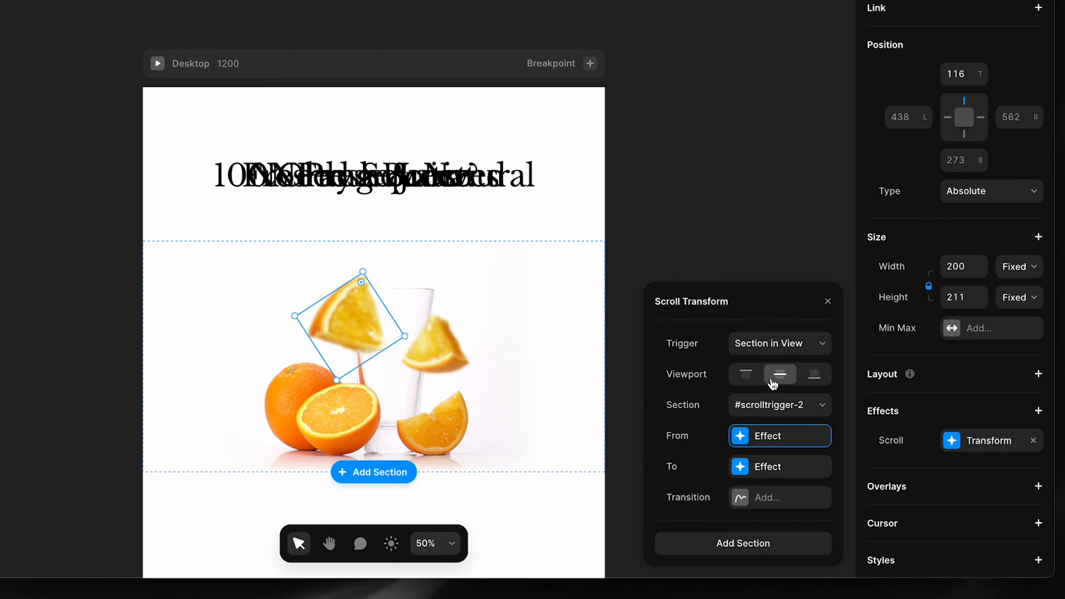
Set the To state to scale 3, rotate -25, offset X -320 and Y -1000
left_click(780, 466)
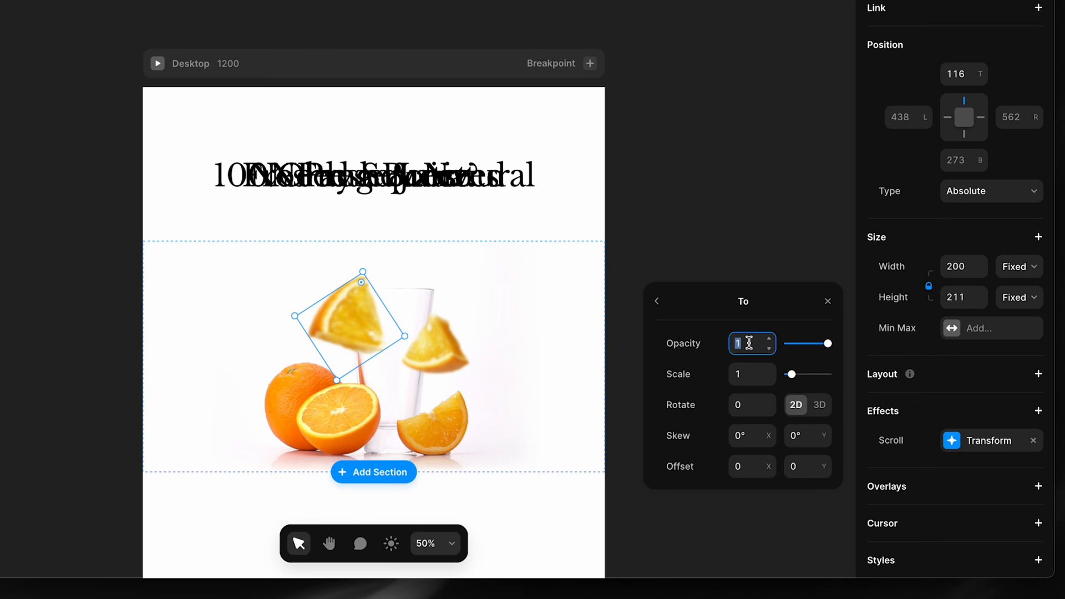
left_click(748, 374)
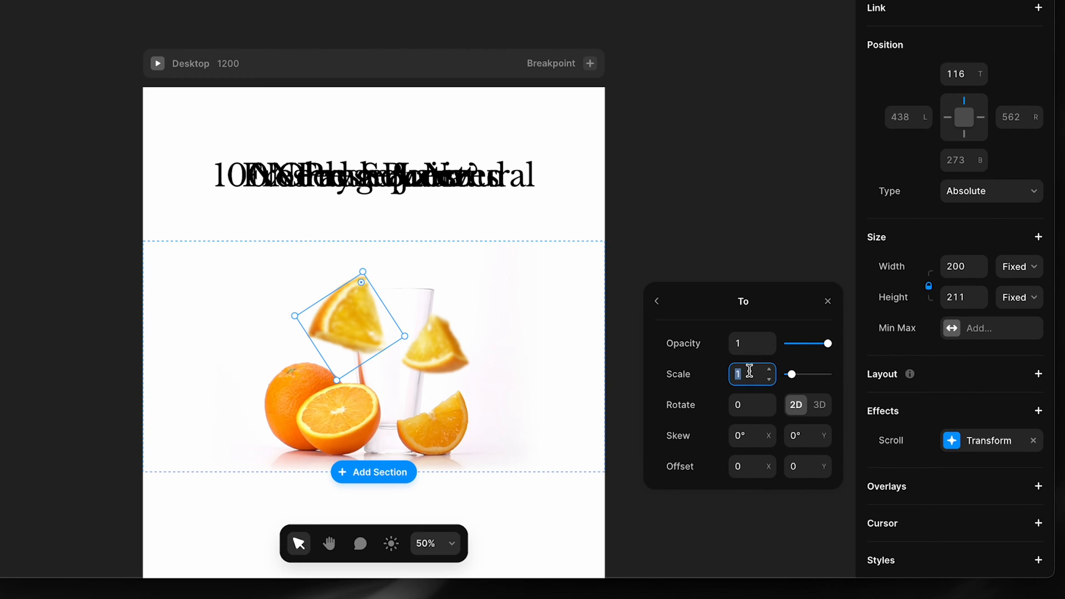
type("3")
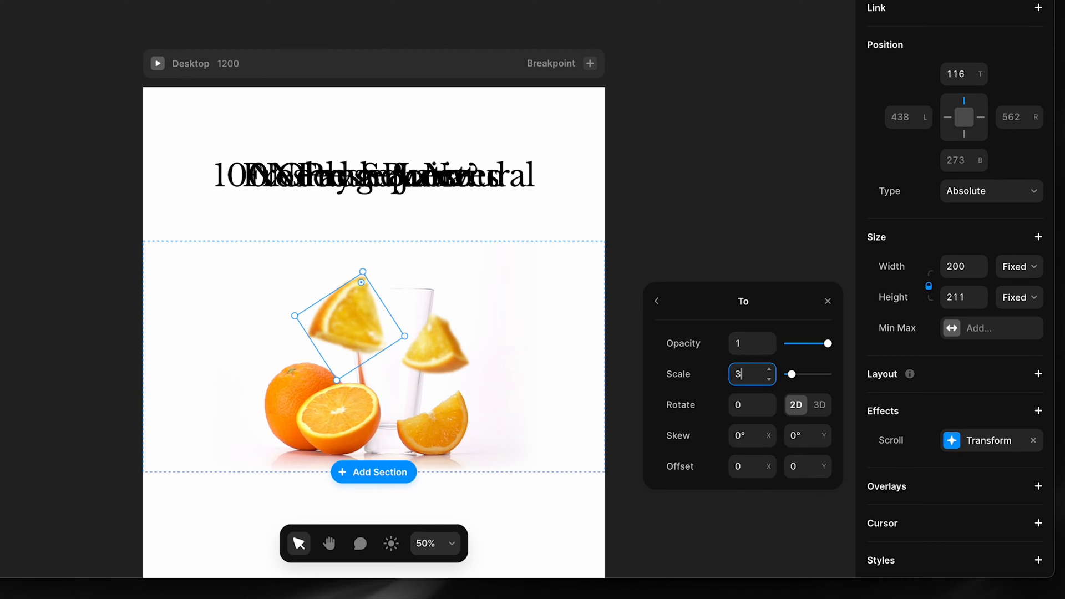
left_click(747, 405)
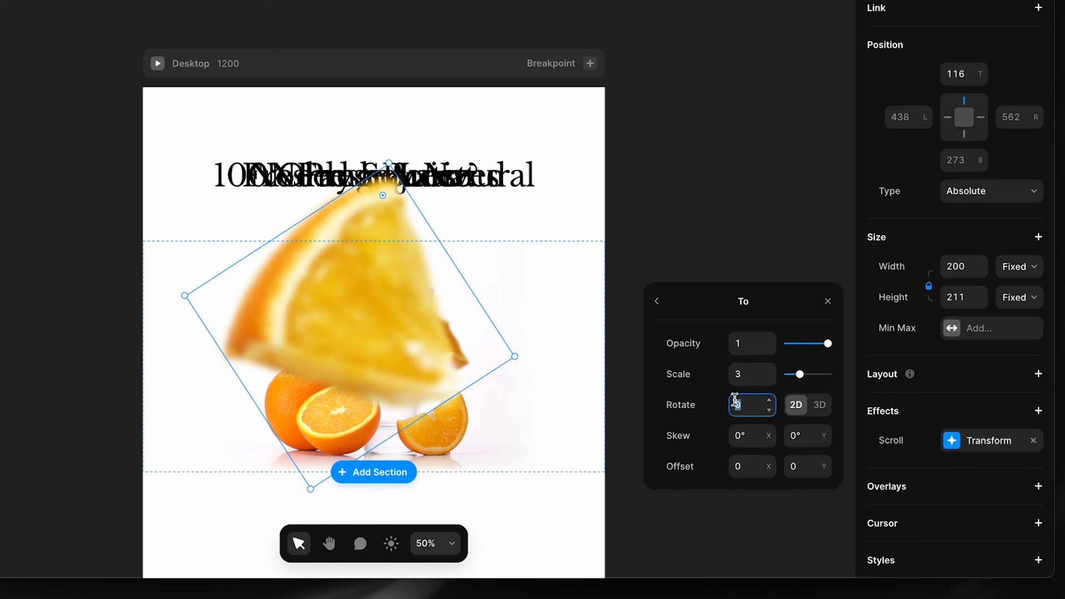
type("-25")
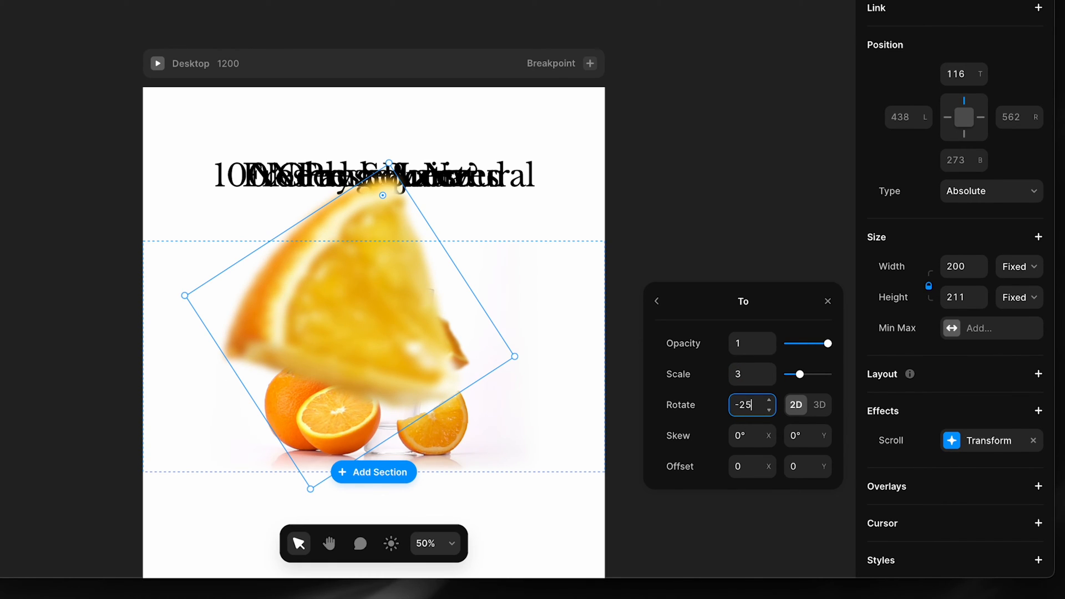
mouse_move(753, 405)
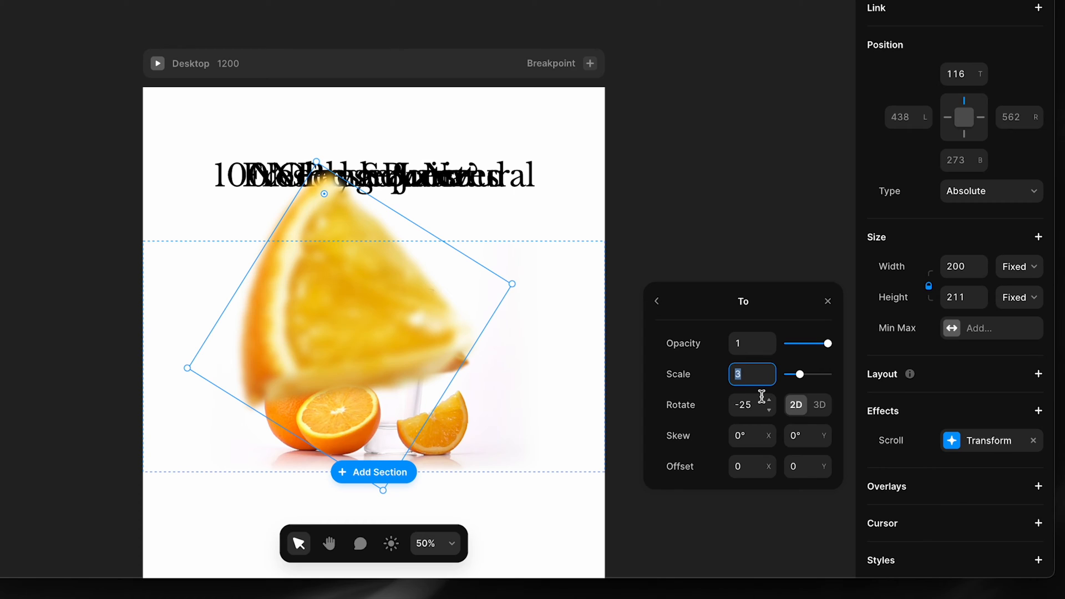
mouse_move(759, 437)
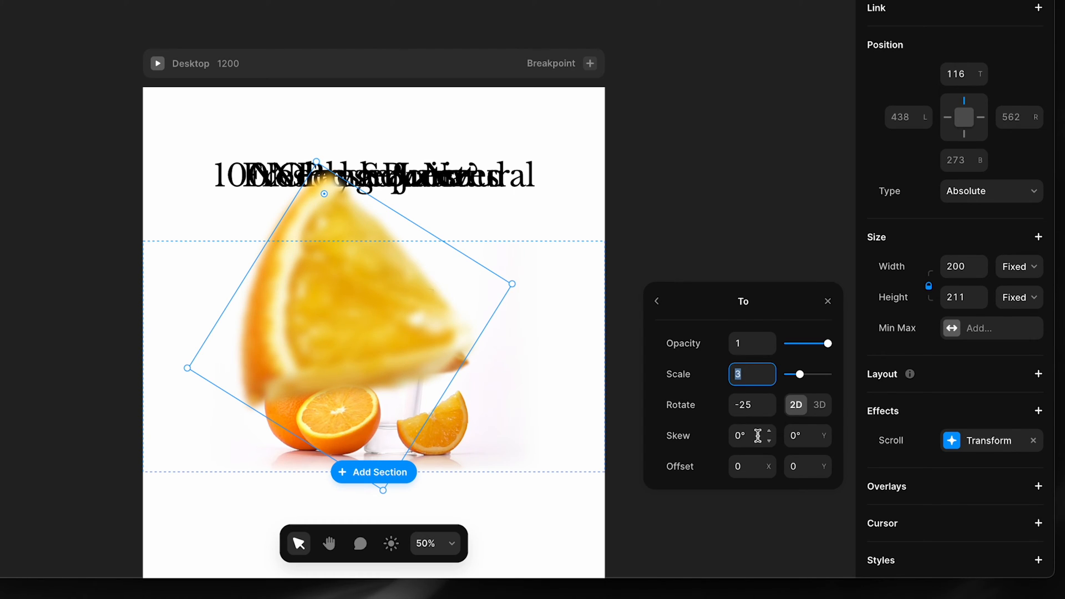
mouse_move(753, 461)
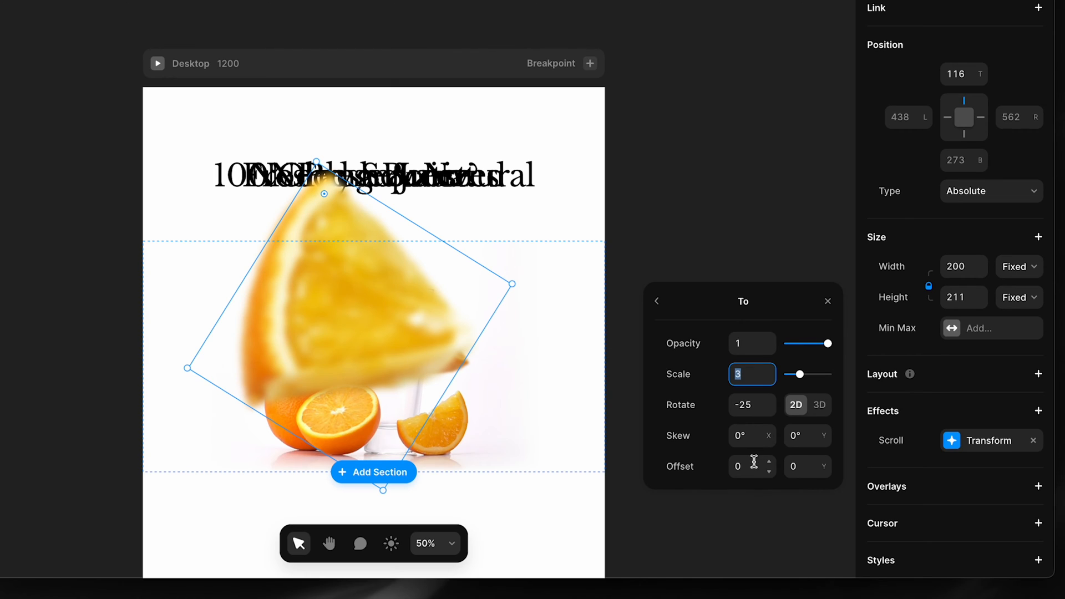
left_click(747, 466)
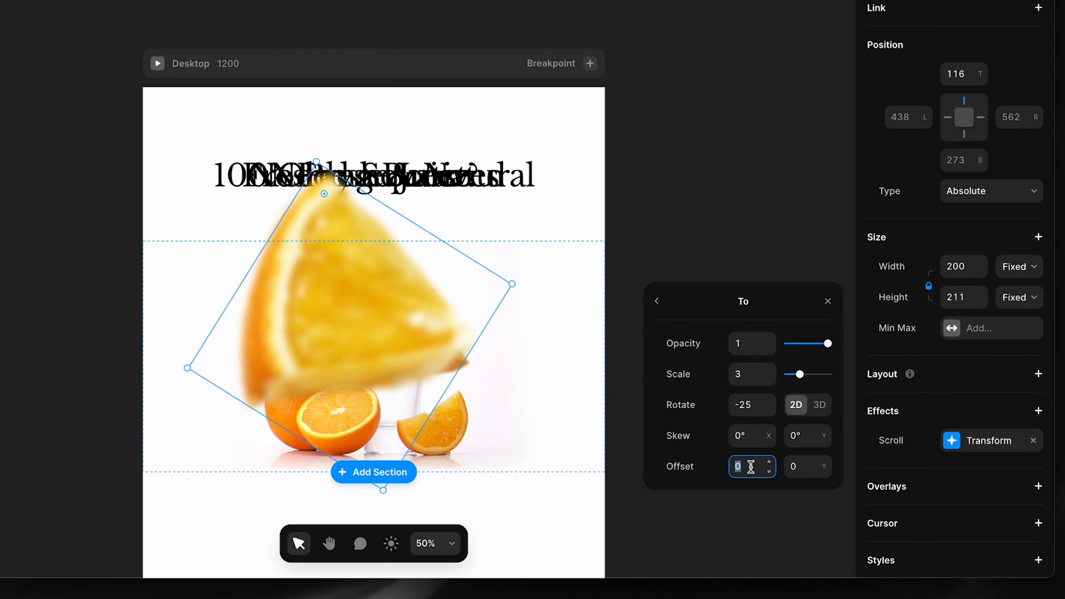
type("-320")
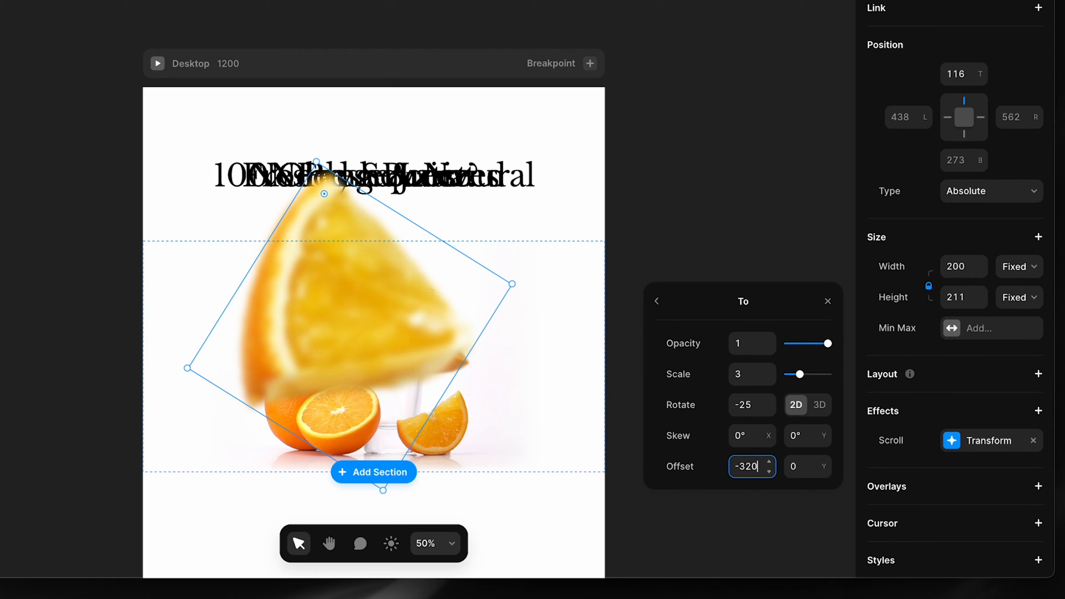
left_click(806, 466)
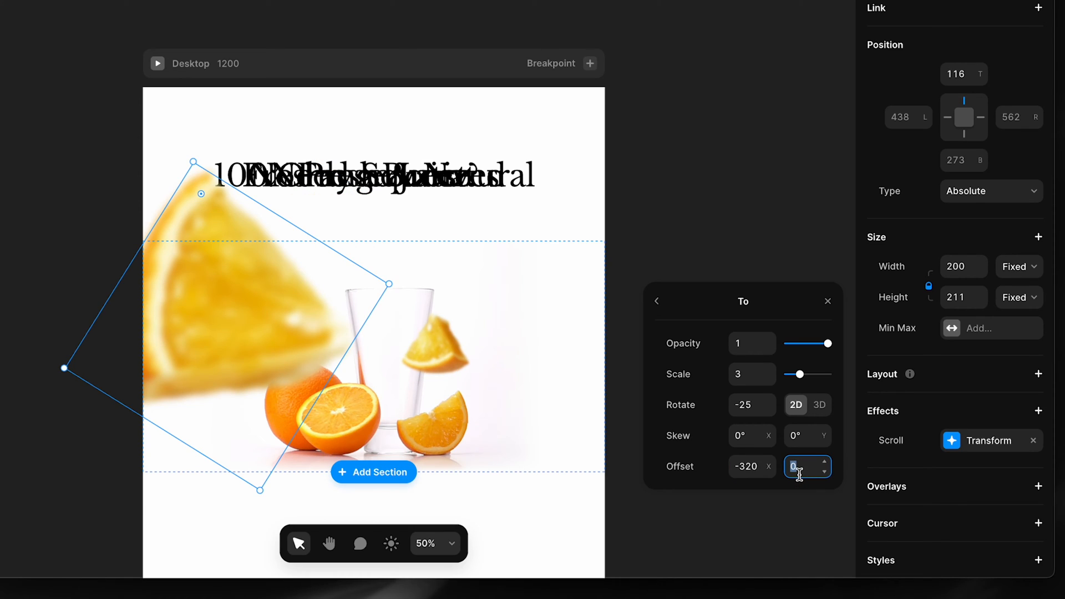
type("-1000")
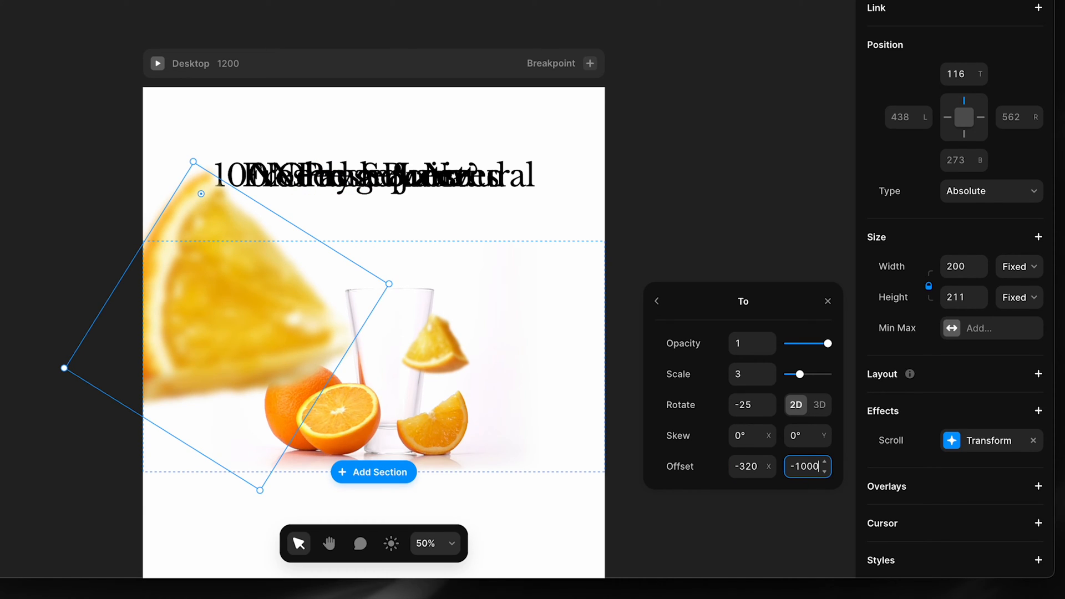
left_click(747, 466)
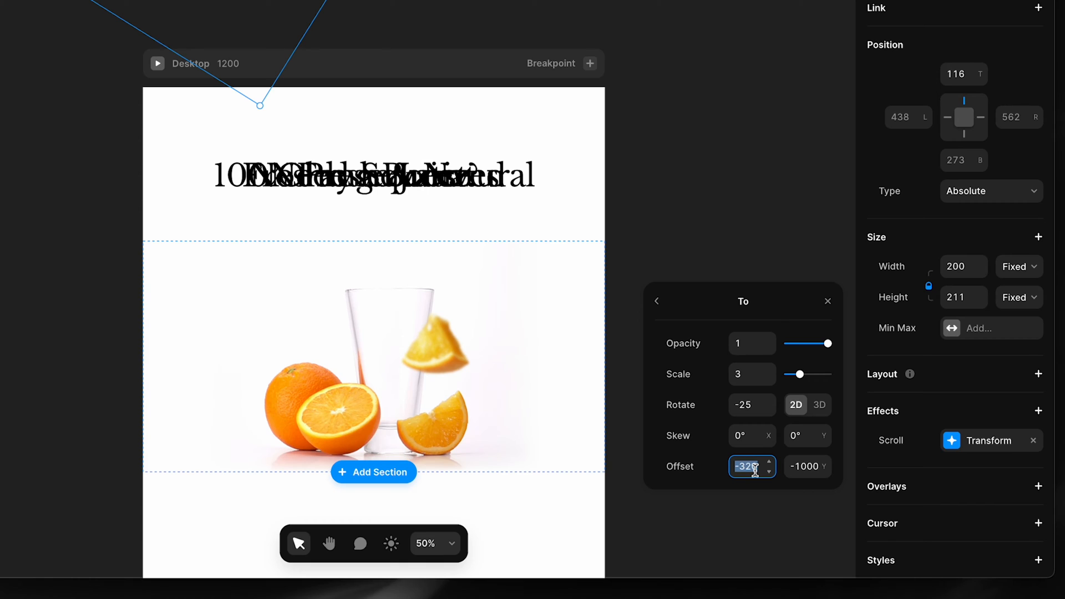
left_click(656, 301)
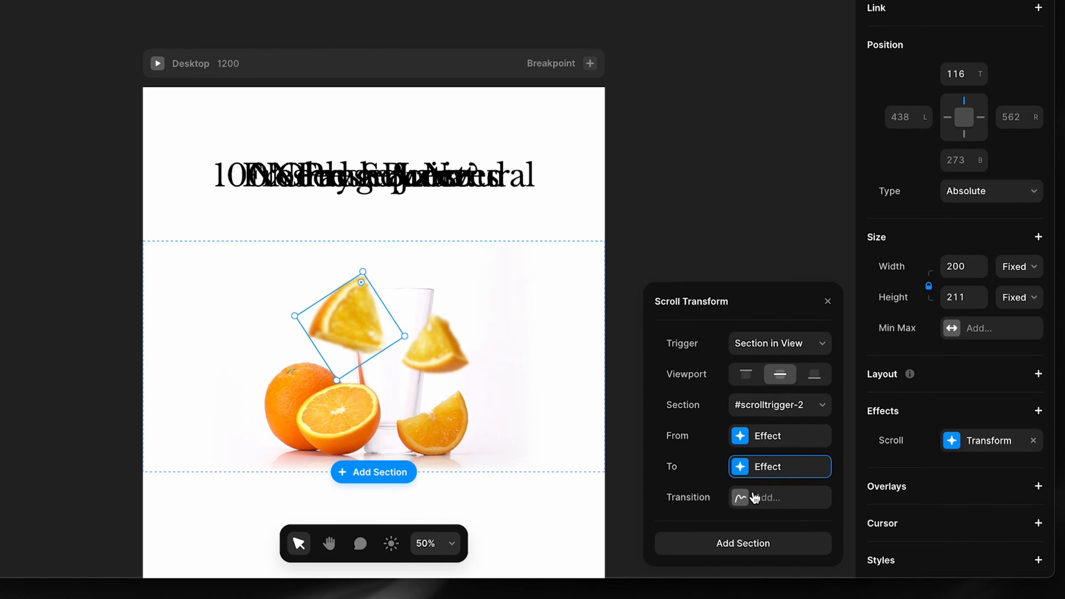
Give wedge_1's scroll transform a spring transition with stiffness 300, damping 60, mass 1
left_click(778, 497)
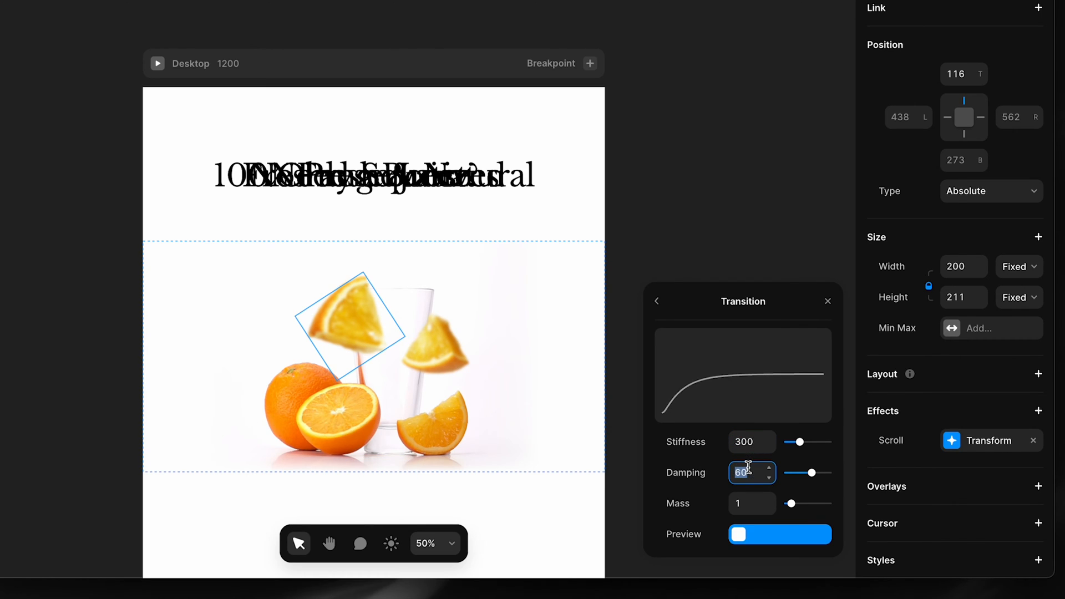
left_click(656, 301)
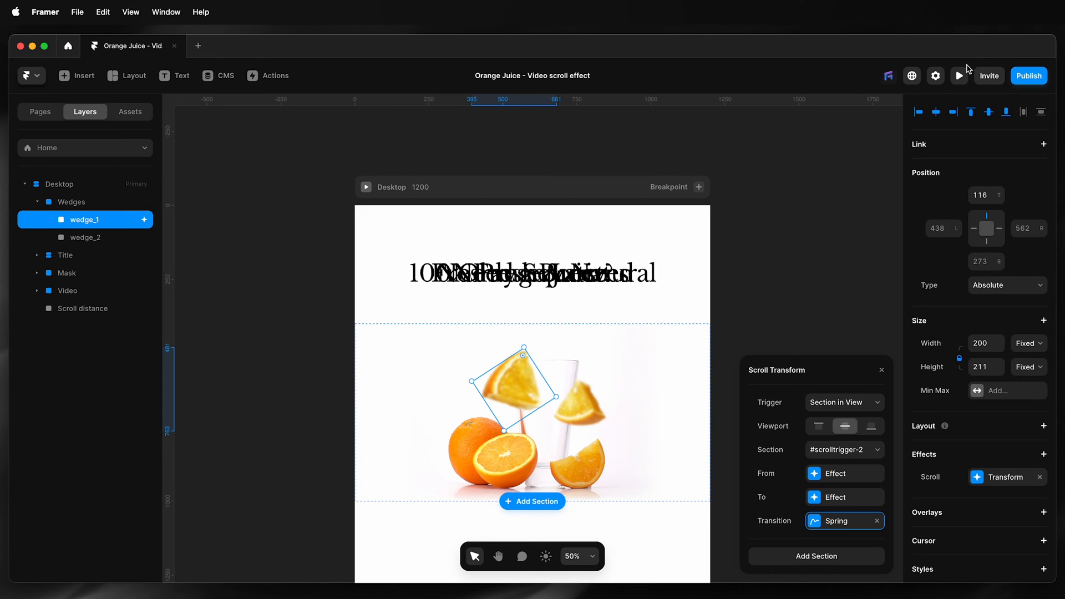
Preview the page to watch wedge_1 fly on scroll, then return to the canvas
left_click(958, 75)
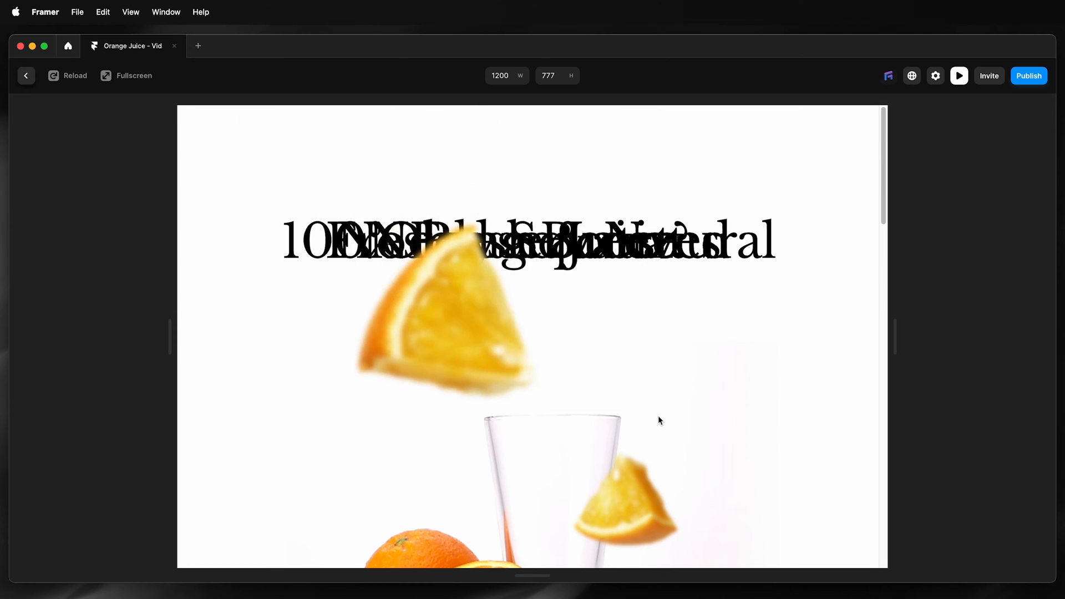
left_click(26, 75)
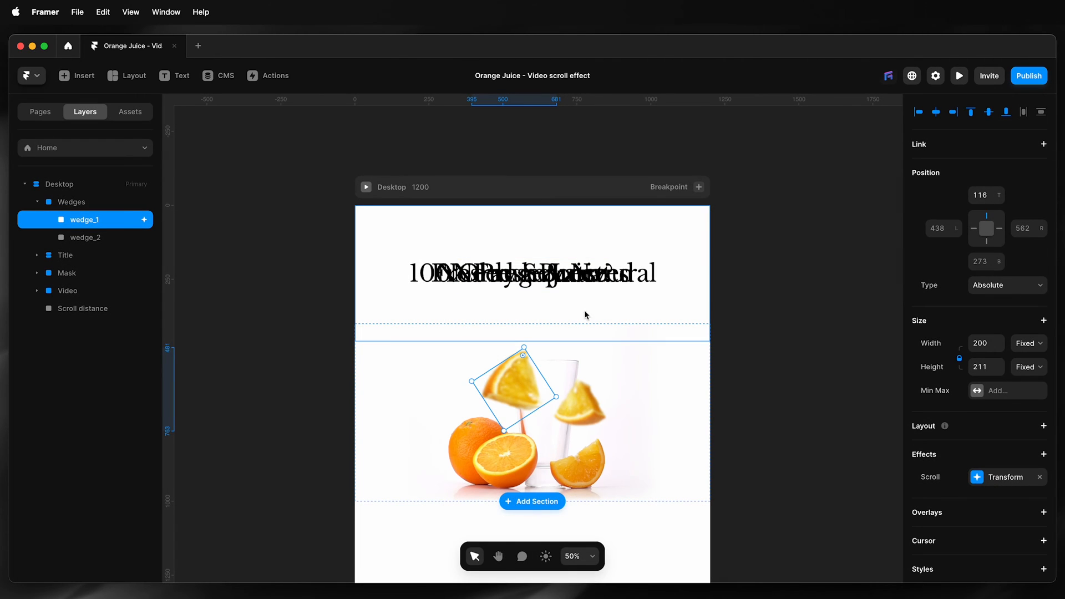
Add a Scroll Transform effect to wedge_2
left_click(86, 237)
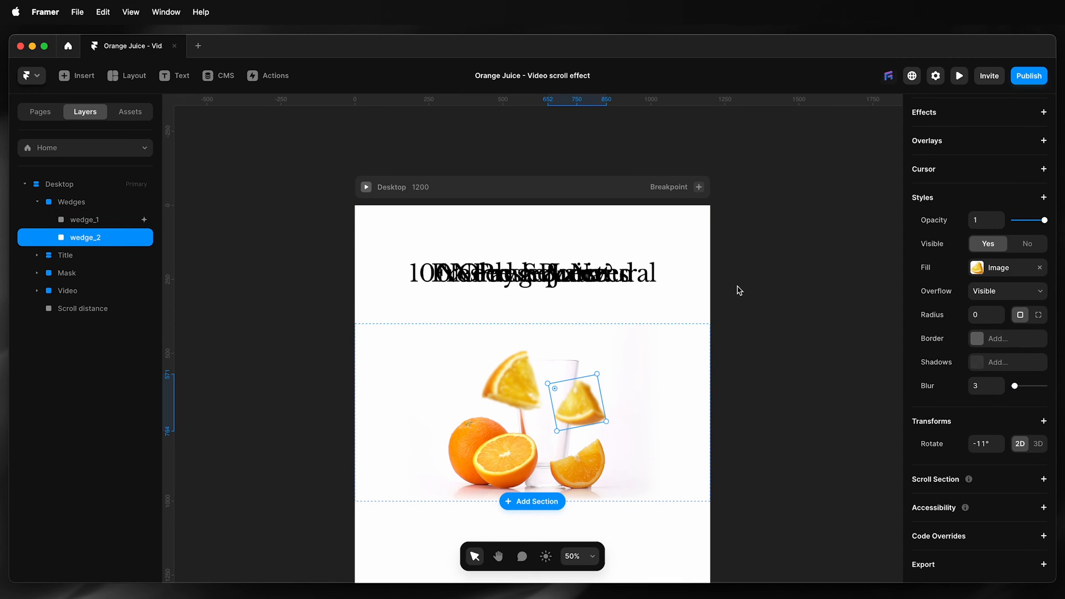
mouse_move(989, 260)
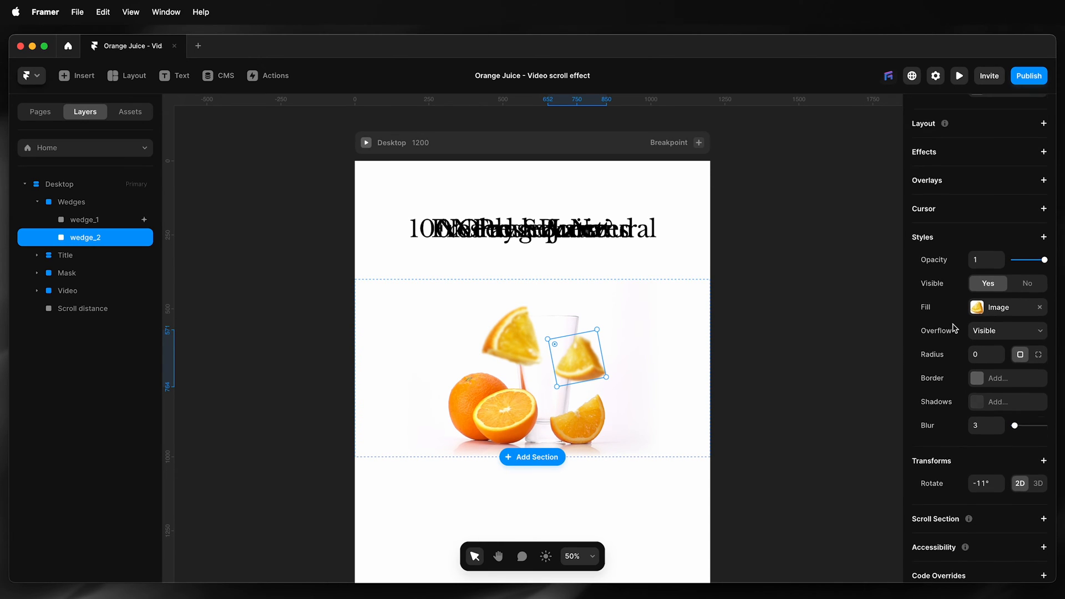
left_click(1043, 152)
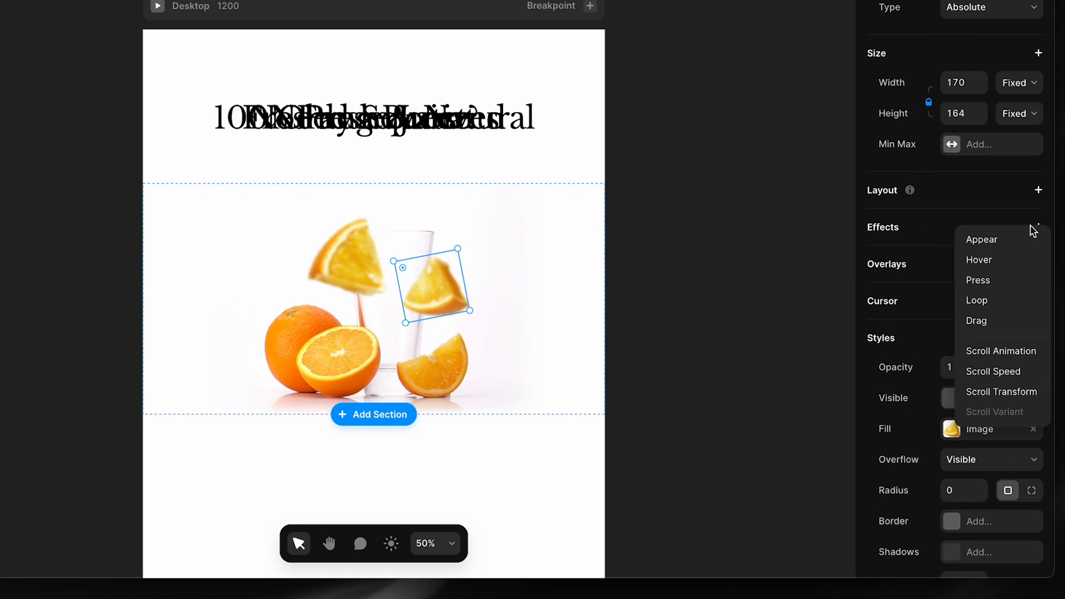
left_click(1000, 392)
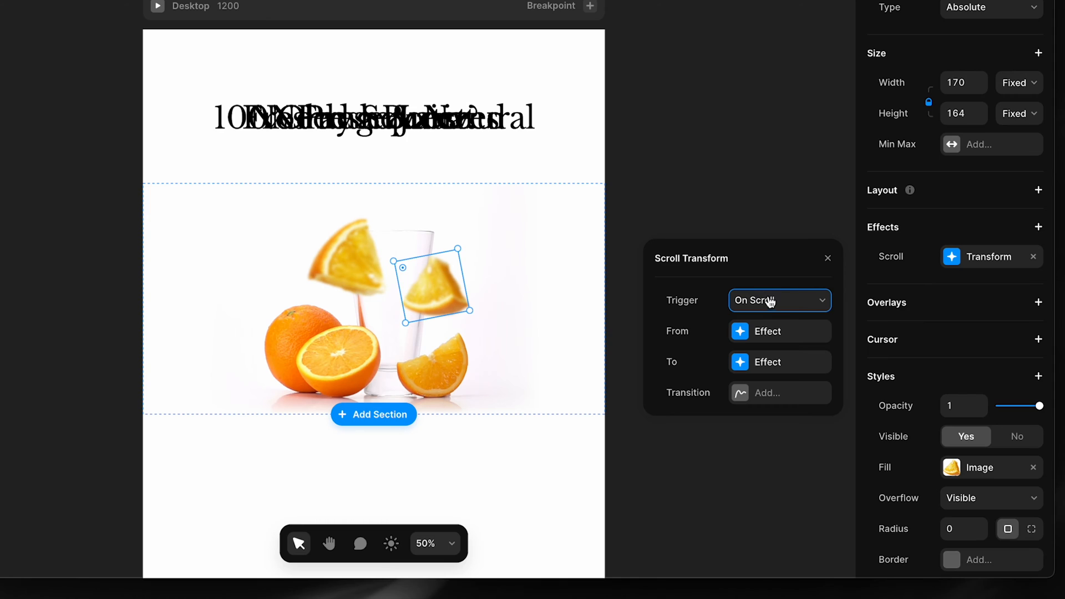
Trigger it by Section in View on #scrolltrigger-2 and enter its To state with scale 3
left_click(778, 300)
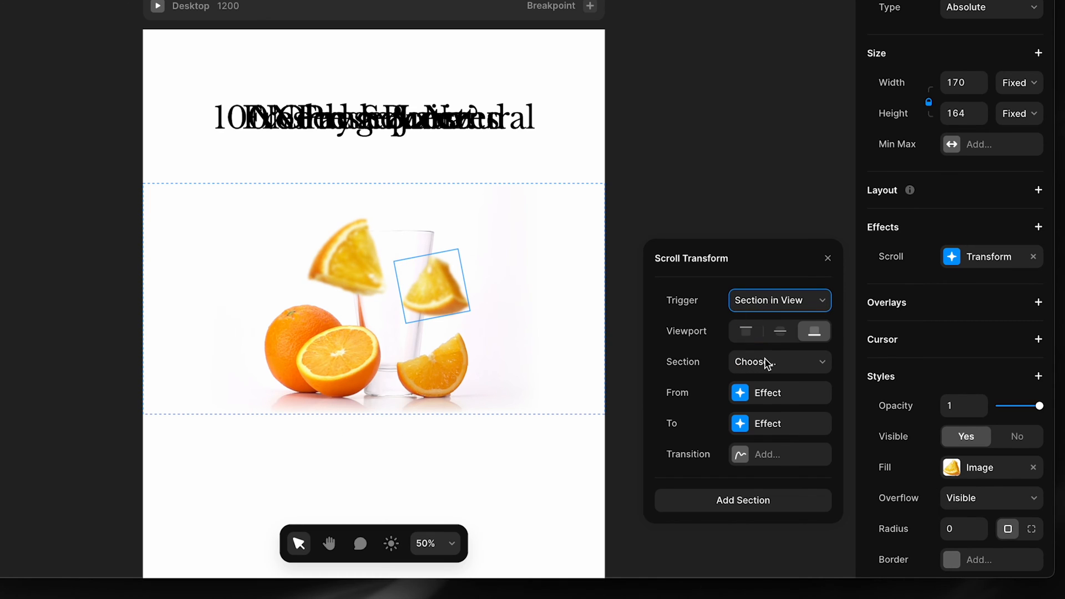
left_click(778, 362)
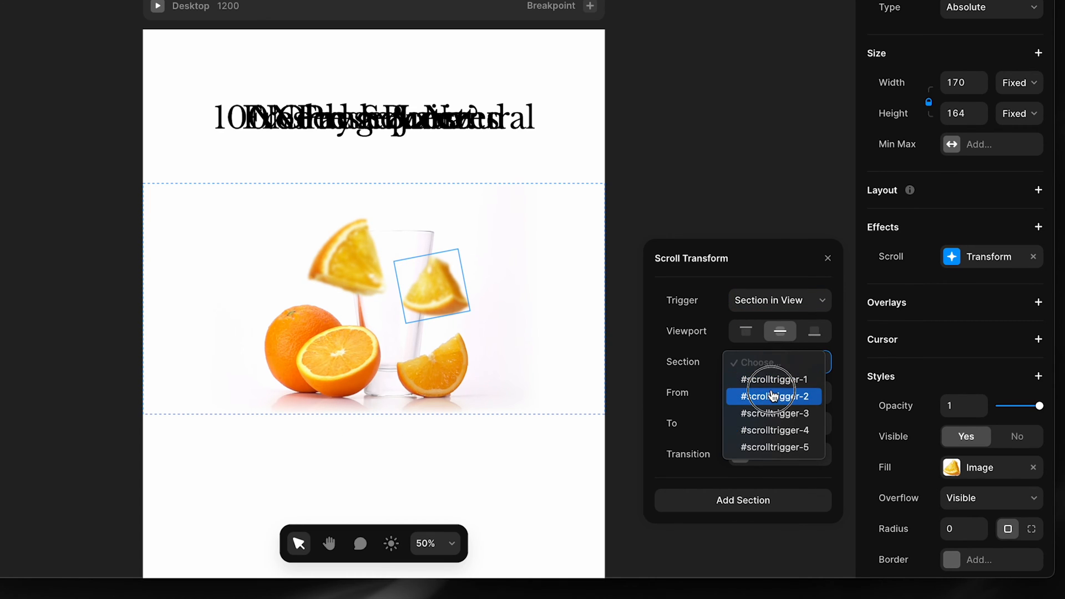
left_click(772, 396)
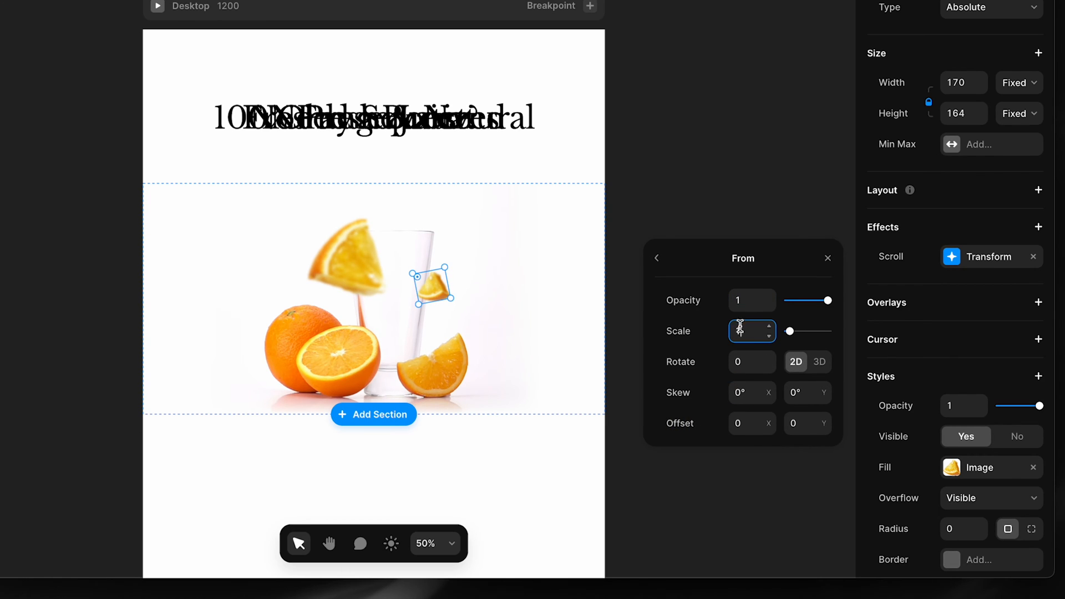
left_click(656, 258)
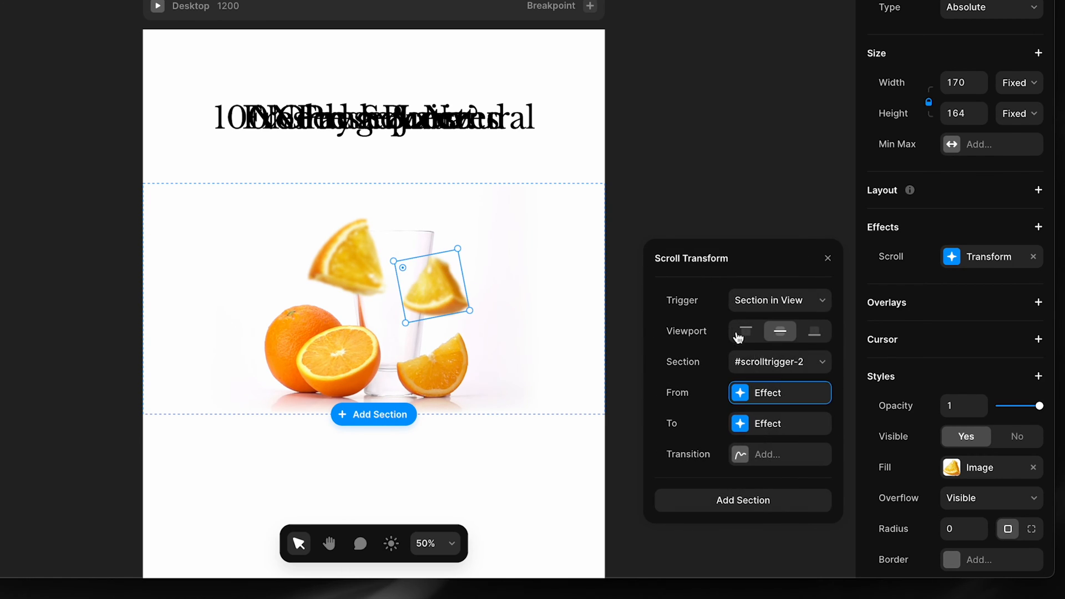
left_click(779, 423)
type("3")
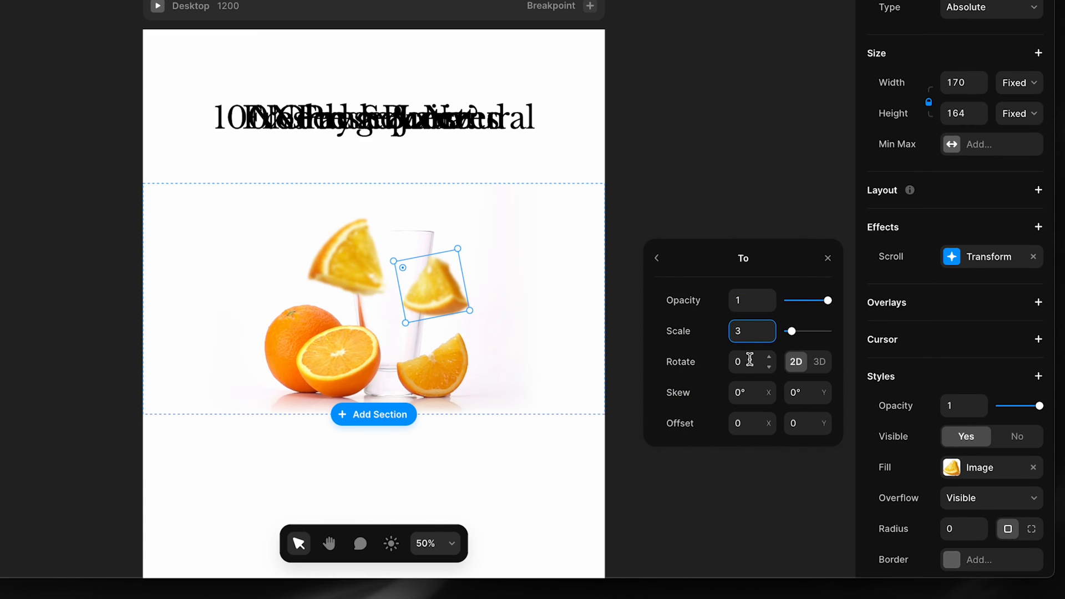
mouse_move(751, 399)
type("-1000")
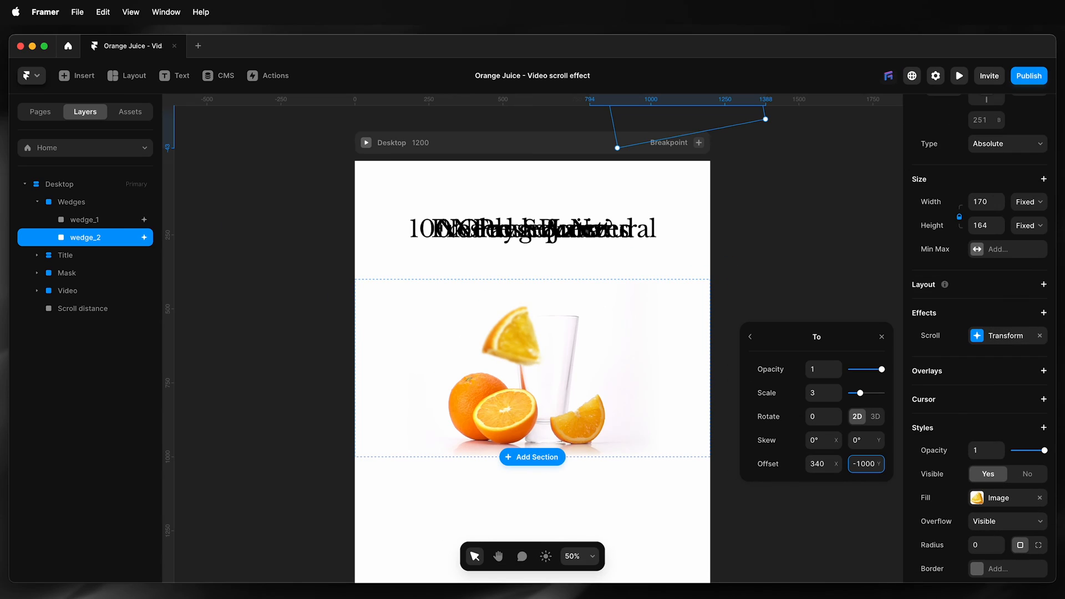
Preview the page scrolling to test both wedges, then return to the canvas
left_click(958, 76)
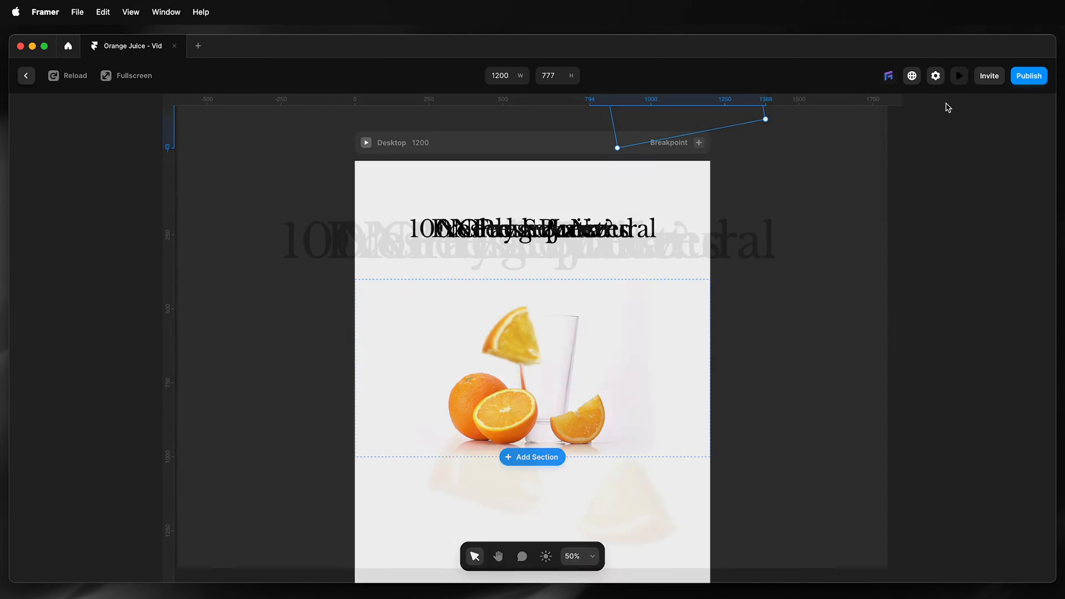
left_click(958, 75)
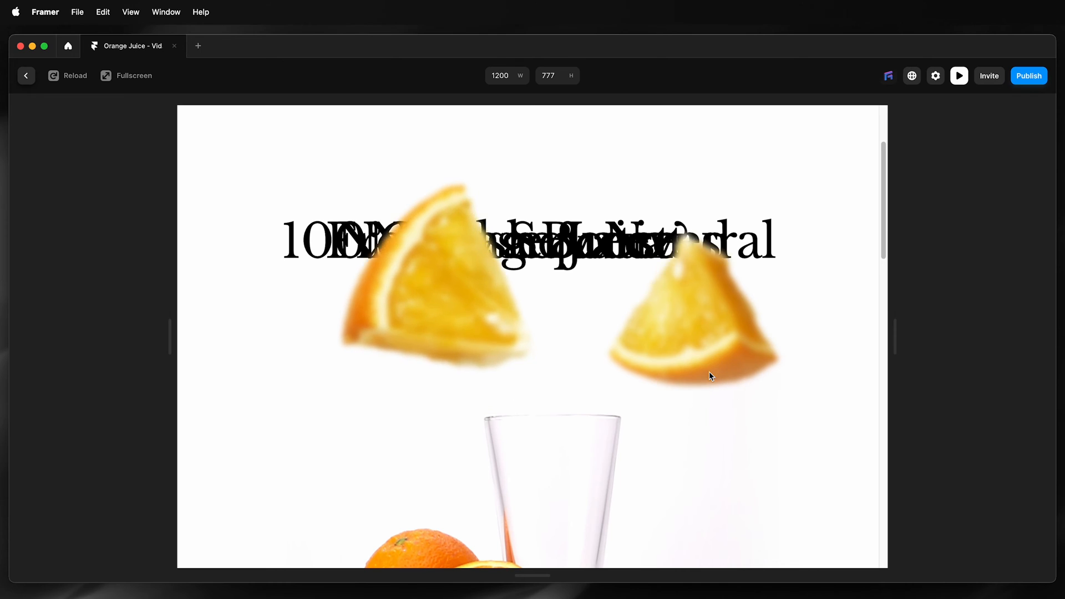
scroll("down", 3)
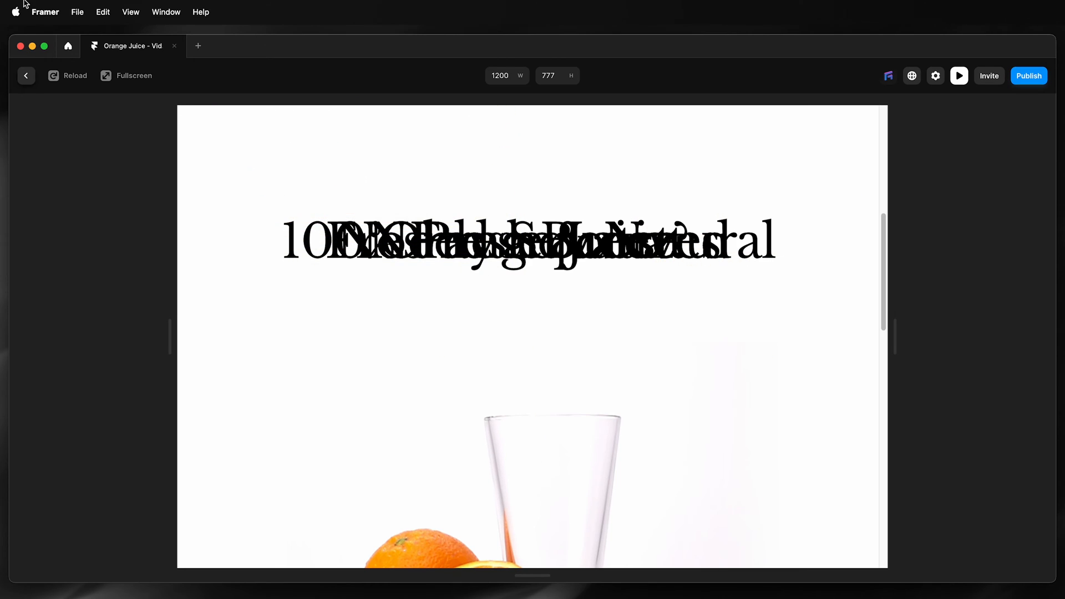
left_click(26, 75)
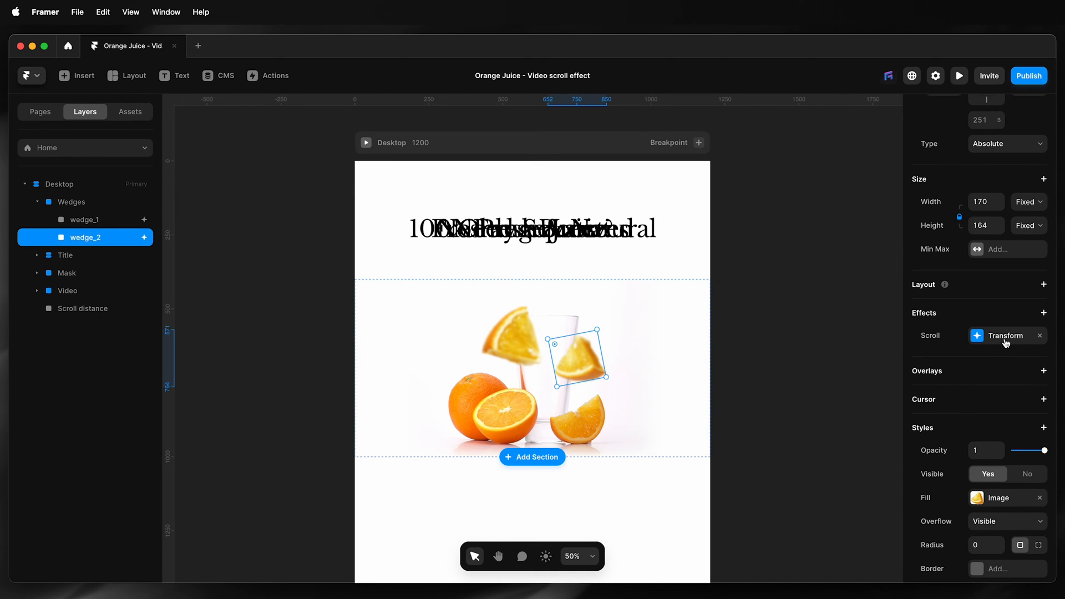
Set wedge_2's To rotation to 25 and give its scroll animation a spring transition
left_click(1005, 335)
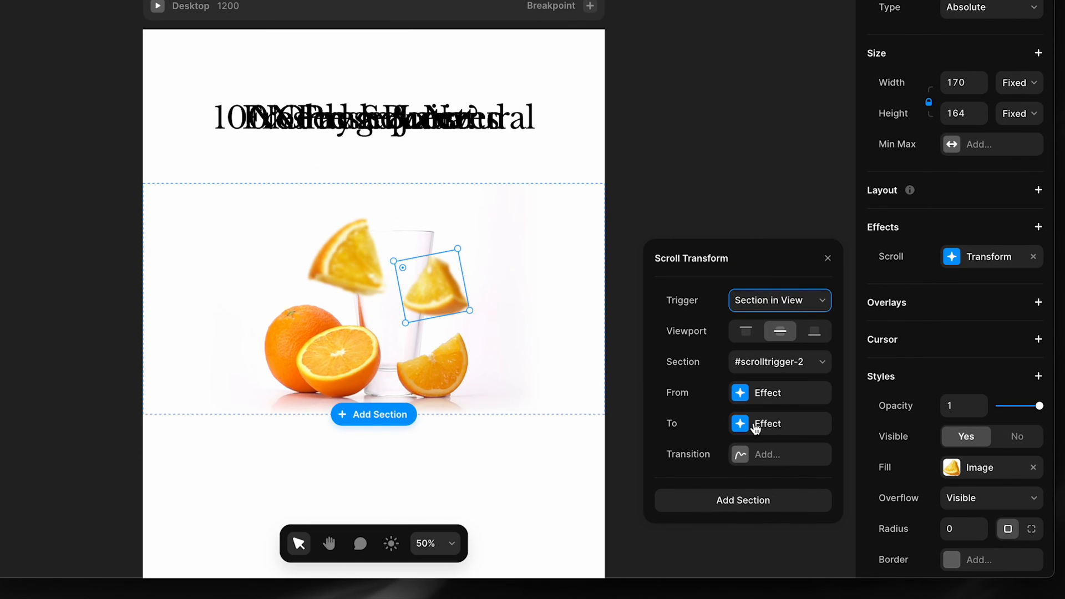
left_click(766, 423)
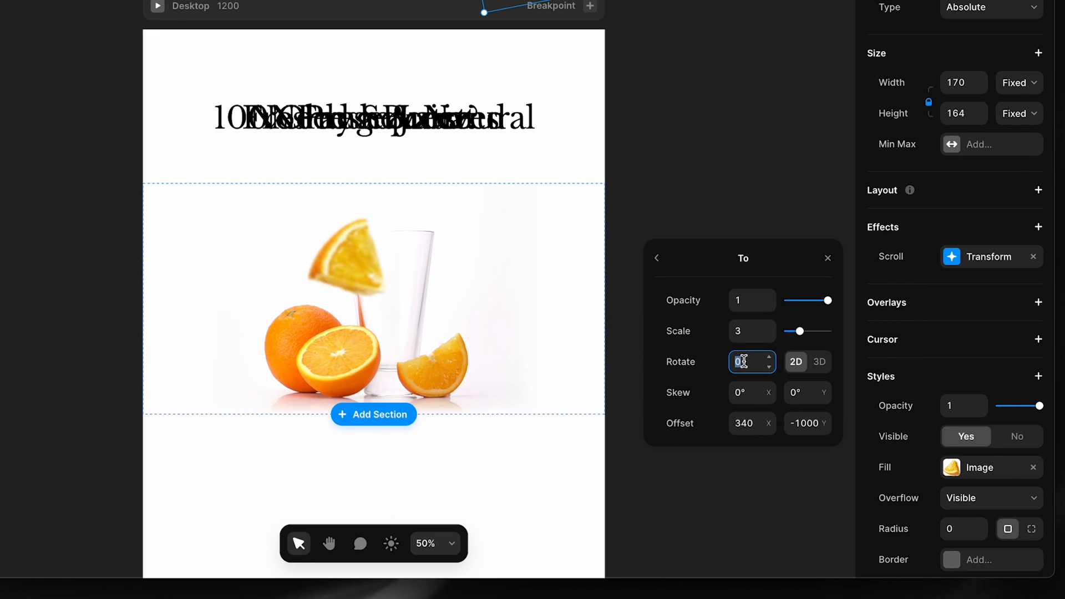
type("25")
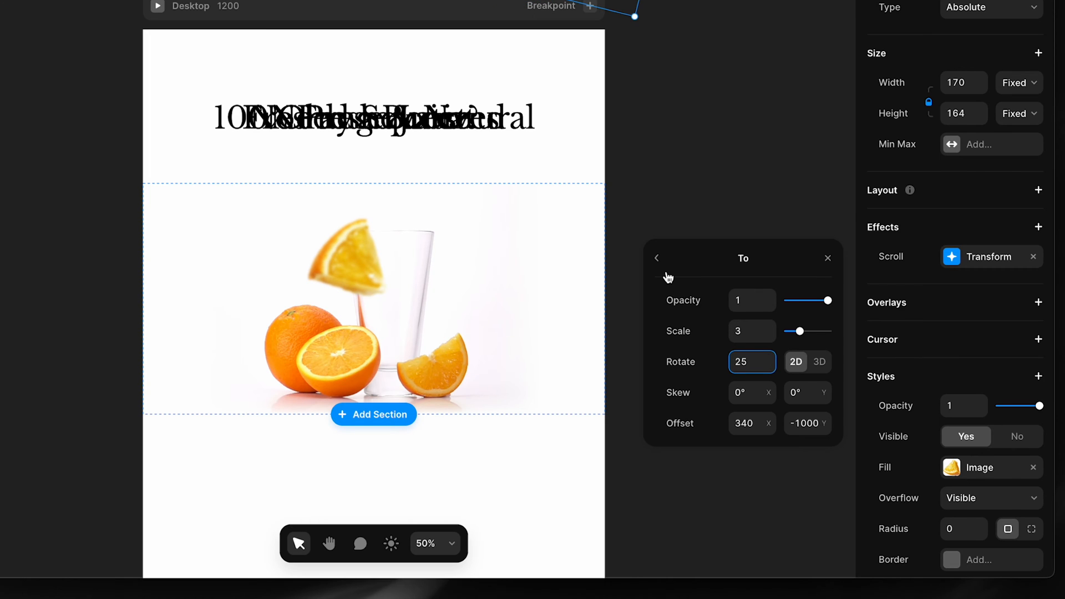
left_click(657, 258)
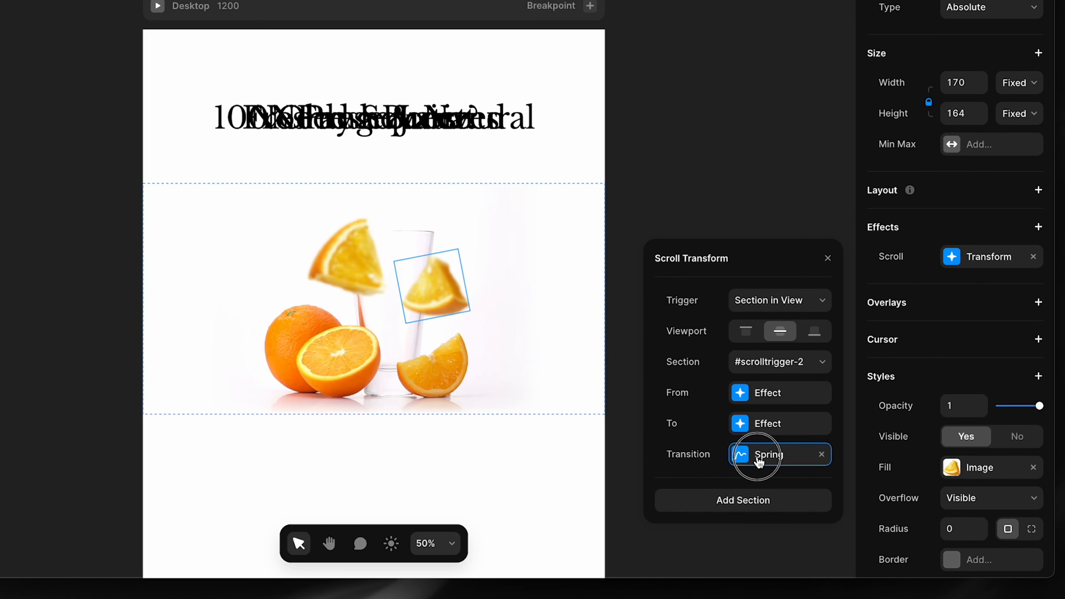
left_click(768, 454)
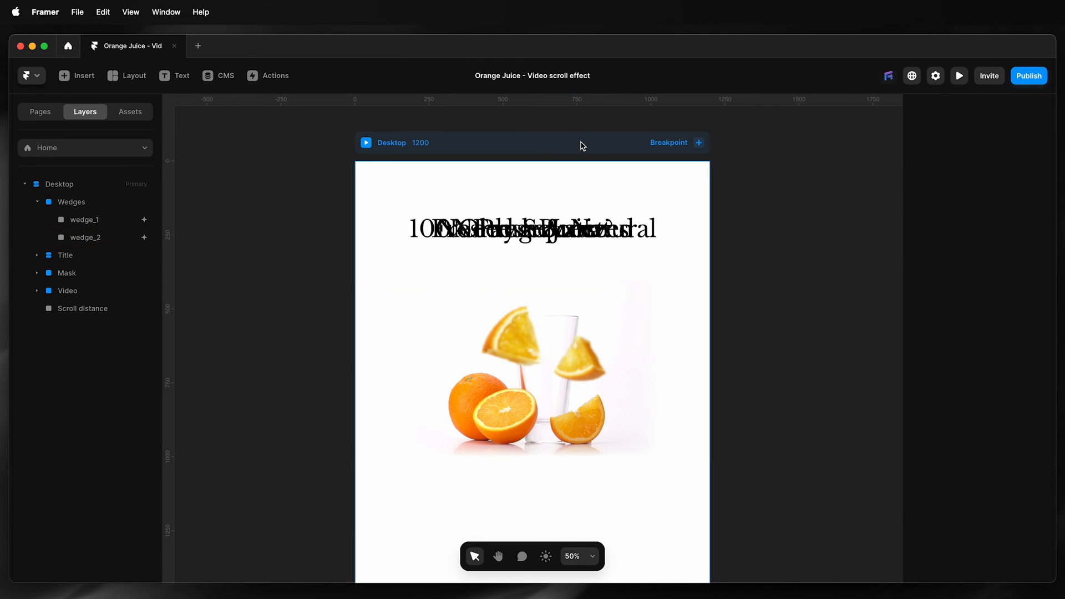
left_click(958, 76)
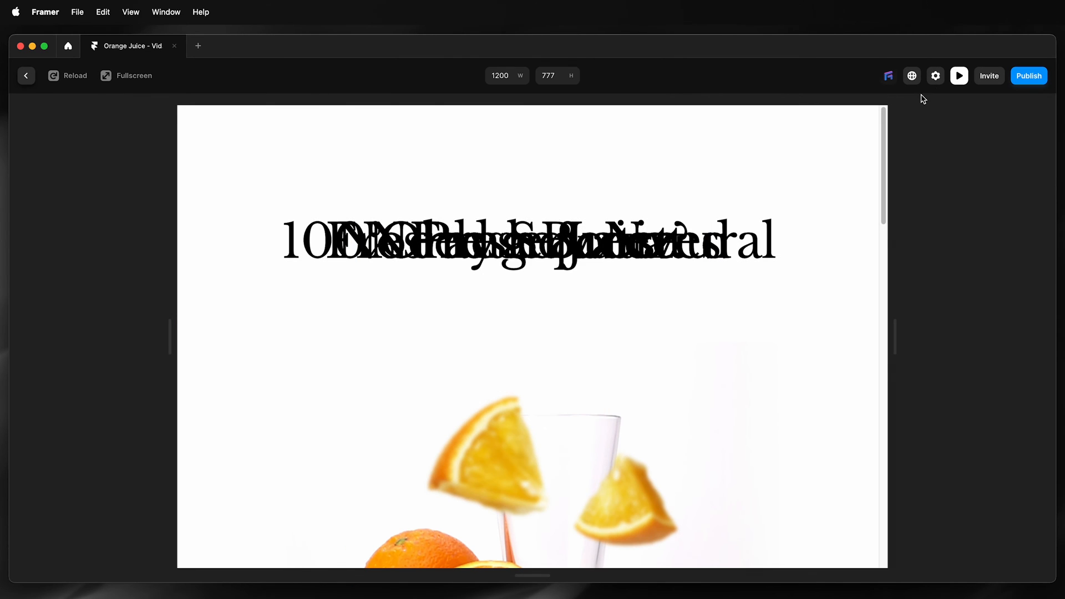
scroll("down", 3)
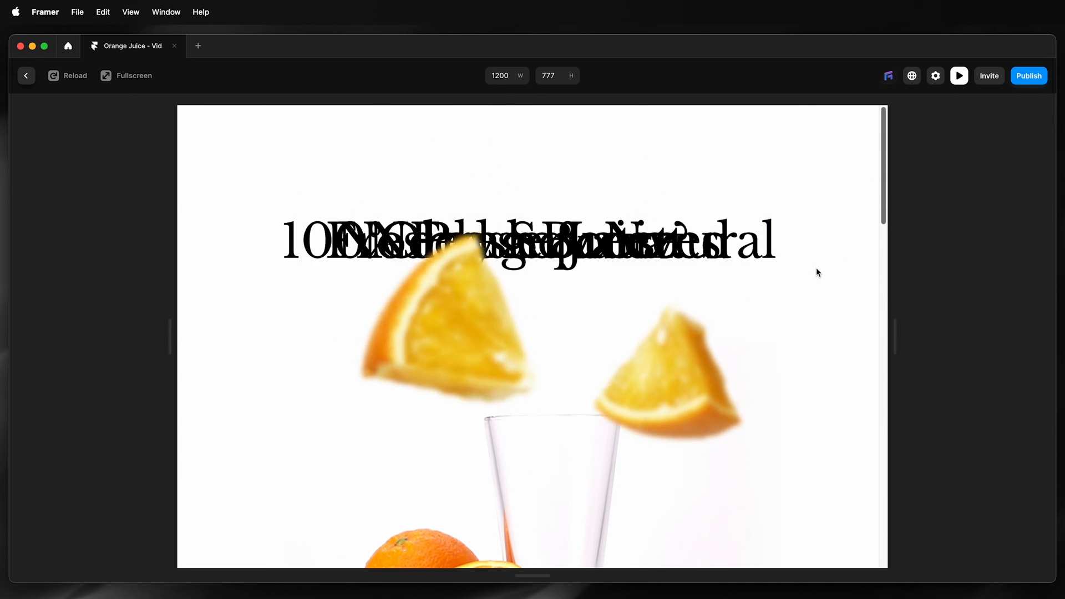
left_click(26, 76)
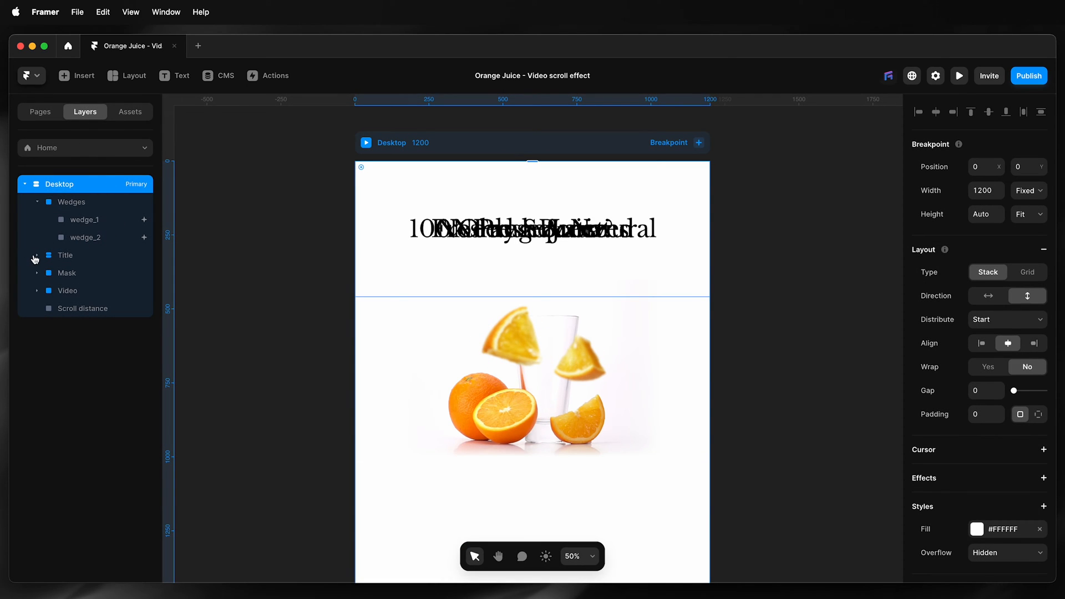
Expand Title, collapse Wedges, and select the Need a Boost? heading to animate
left_click(36, 255)
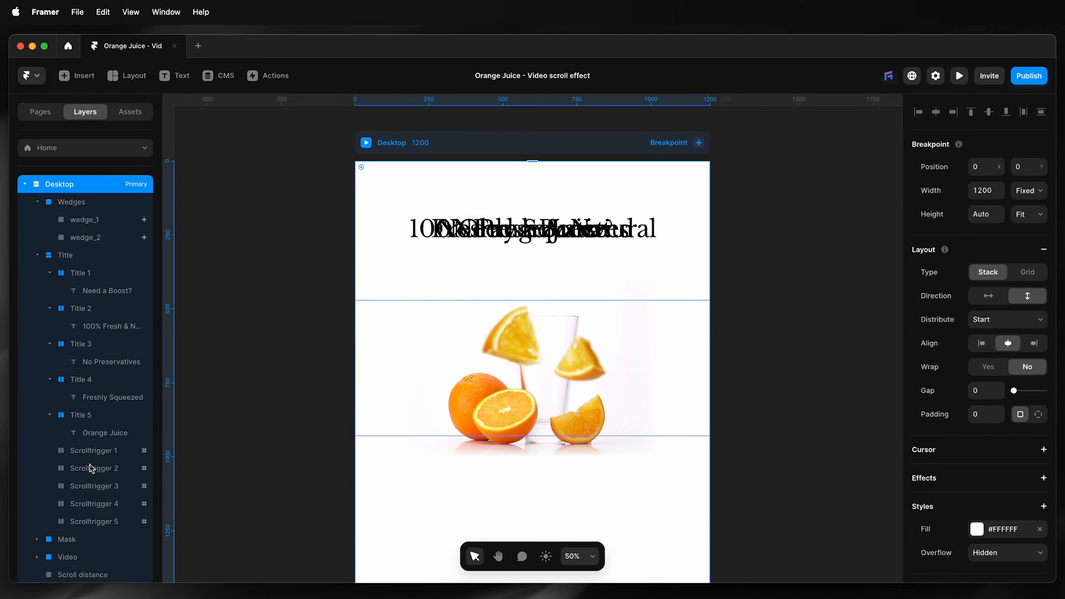
left_click(94, 468)
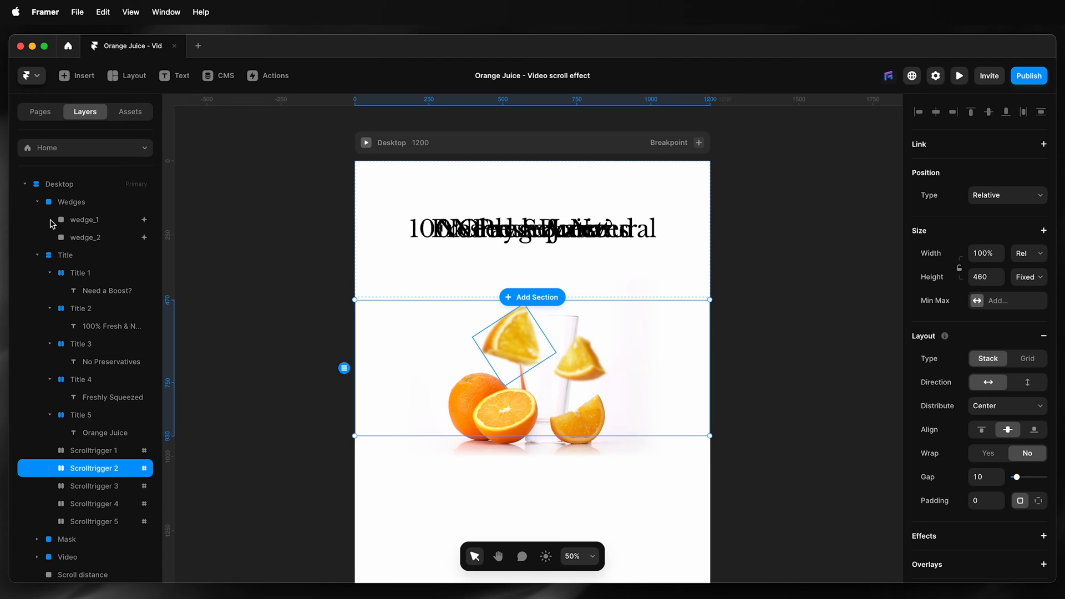
left_click(38, 202)
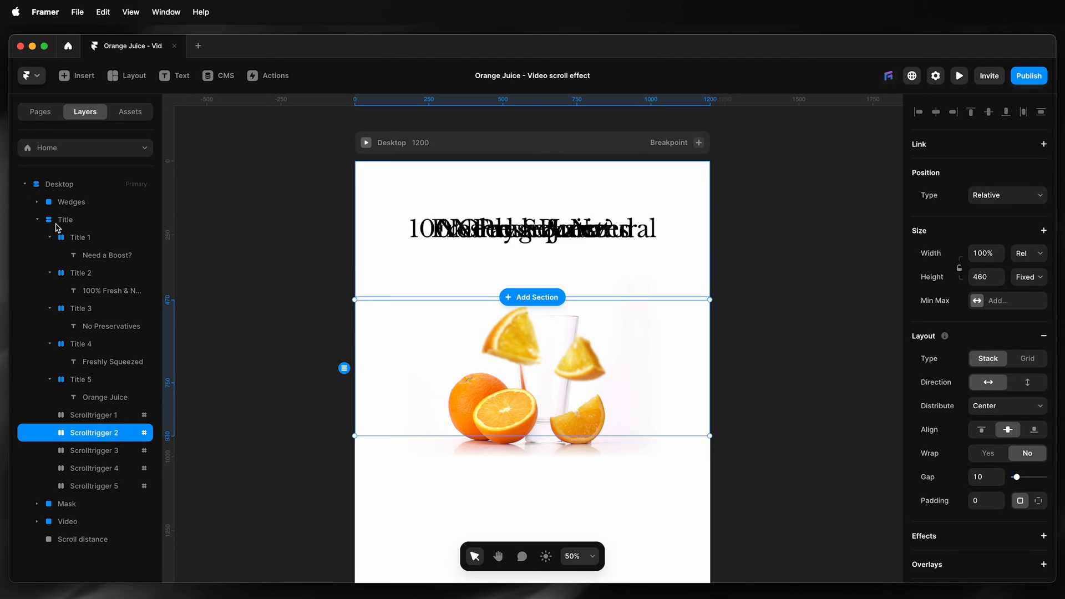
left_click(104, 254)
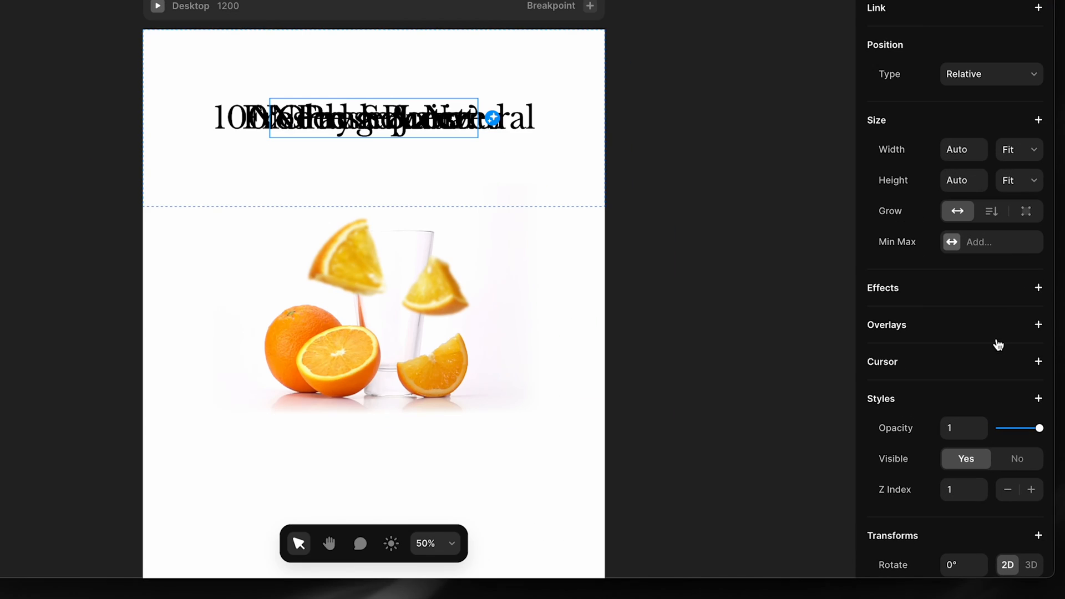
Add a Scroll Transform effect to the heading triggered by section #scrolltrigger-1 in view
left_click(1038, 288)
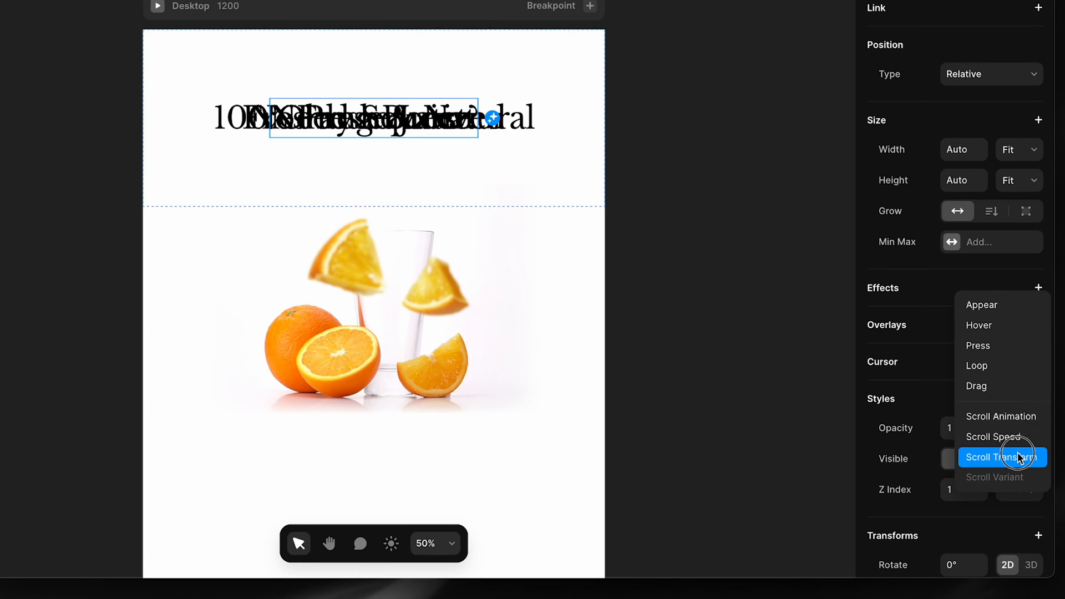
left_click(1001, 456)
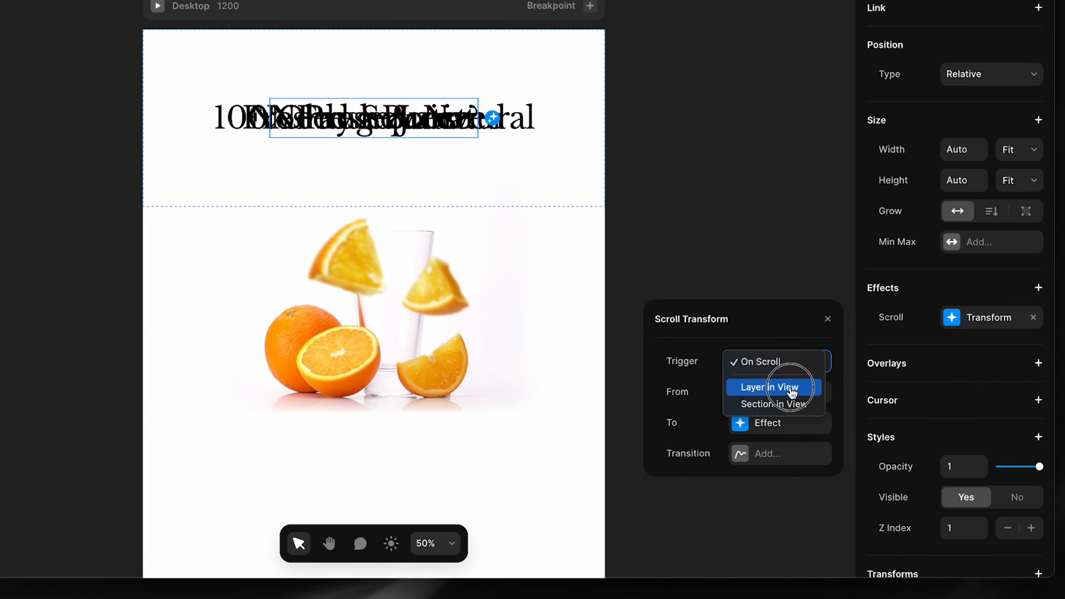
left_click(768, 405)
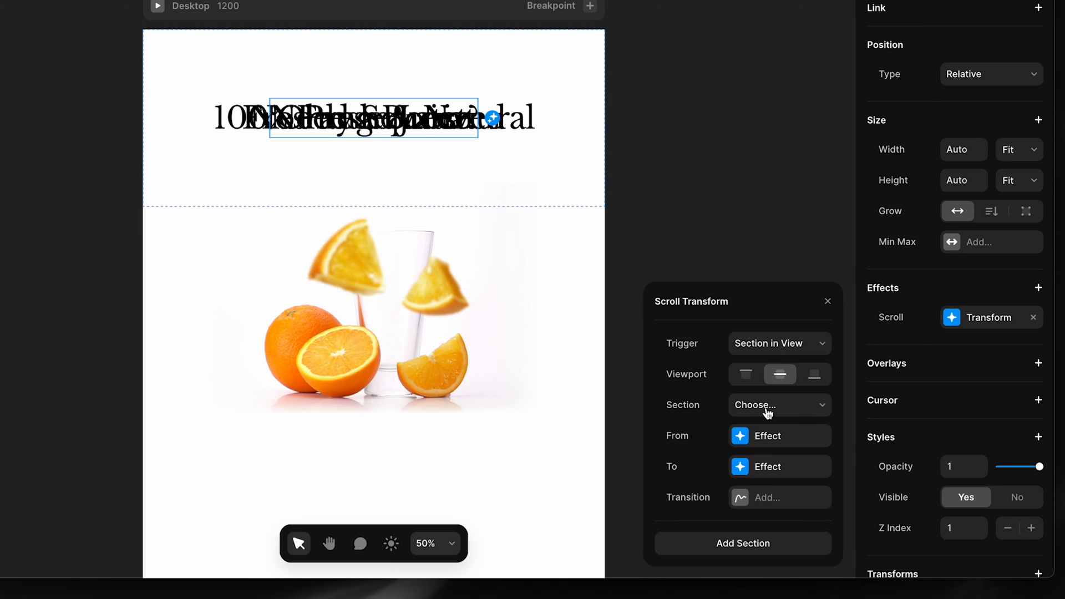
left_click(778, 405)
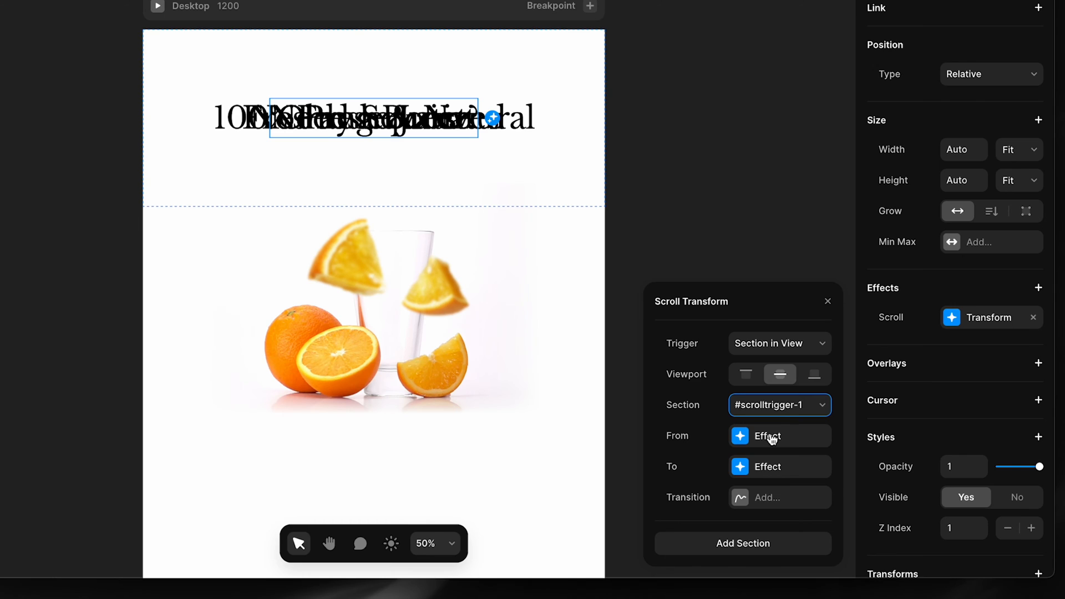
Set the From state to opacity 0 scale 0 and give it a spring transition with stiffness 300
left_click(767, 436)
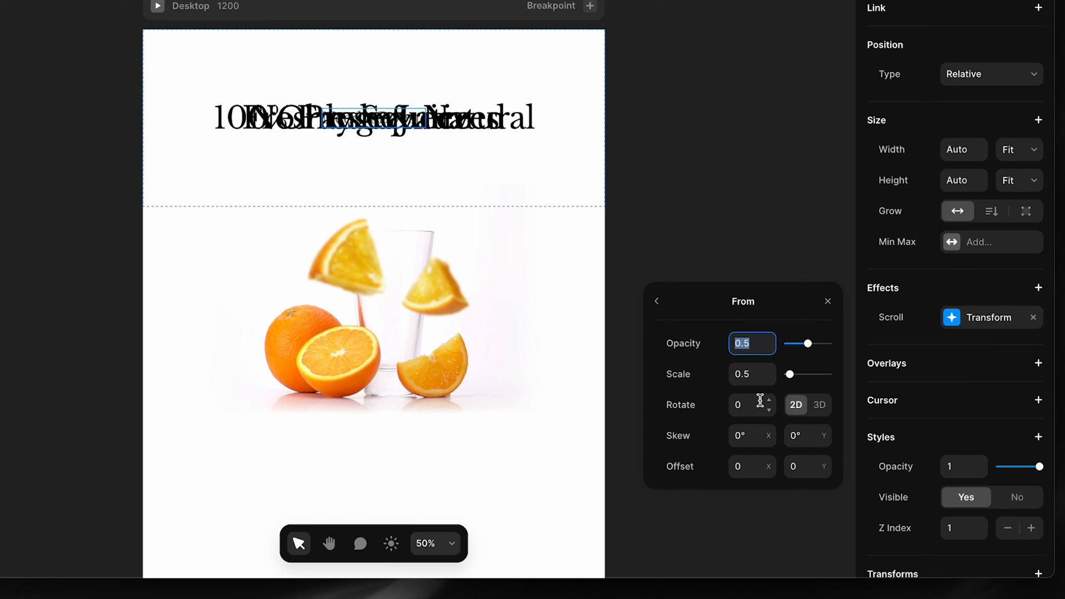
type("0")
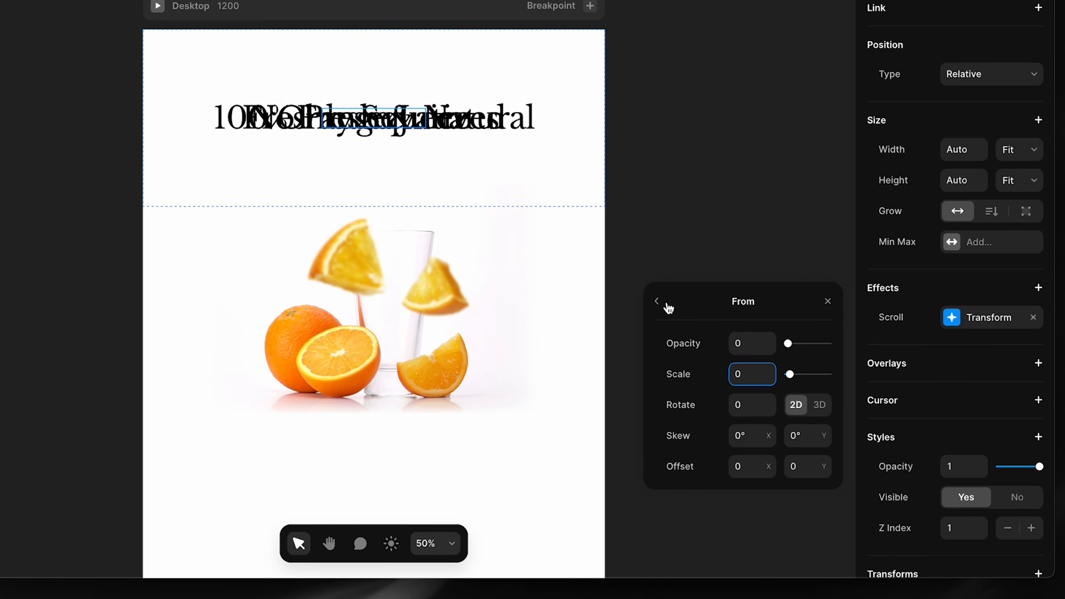
left_click(656, 300)
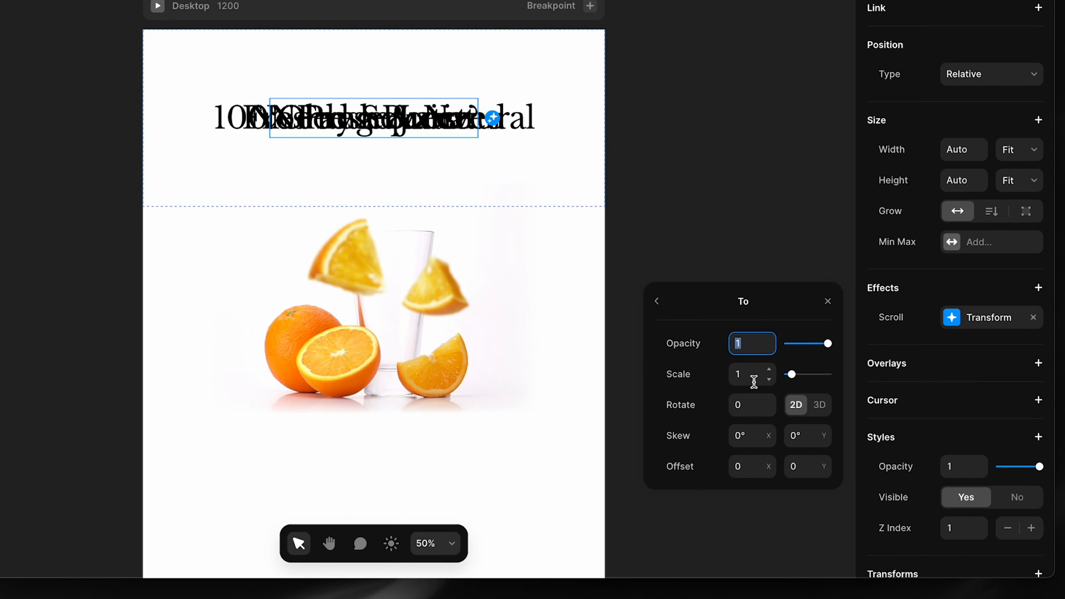
left_click(747, 373)
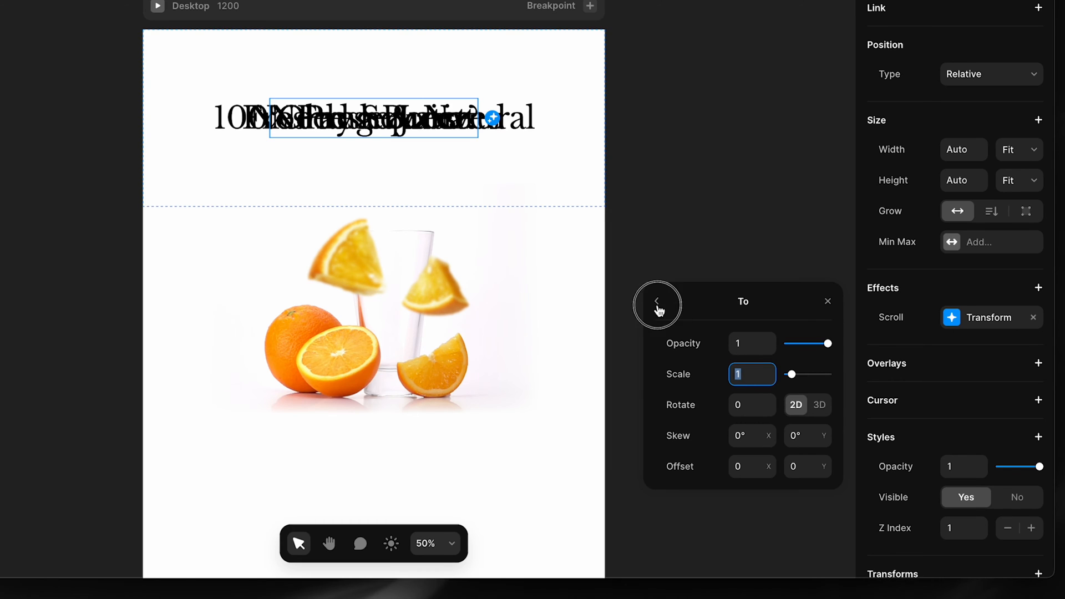
left_click(657, 300)
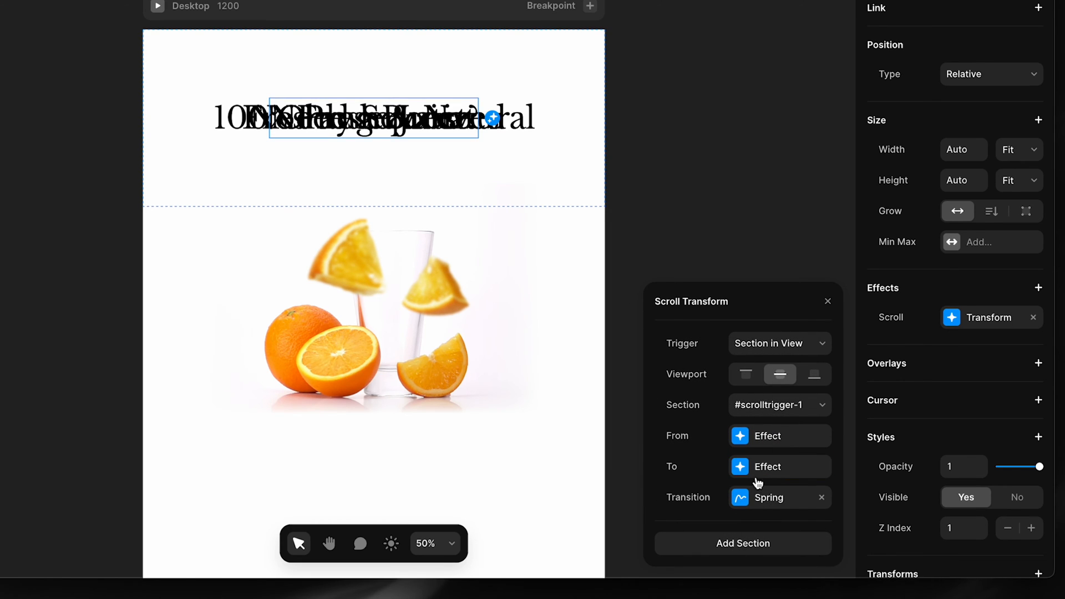
left_click(768, 497)
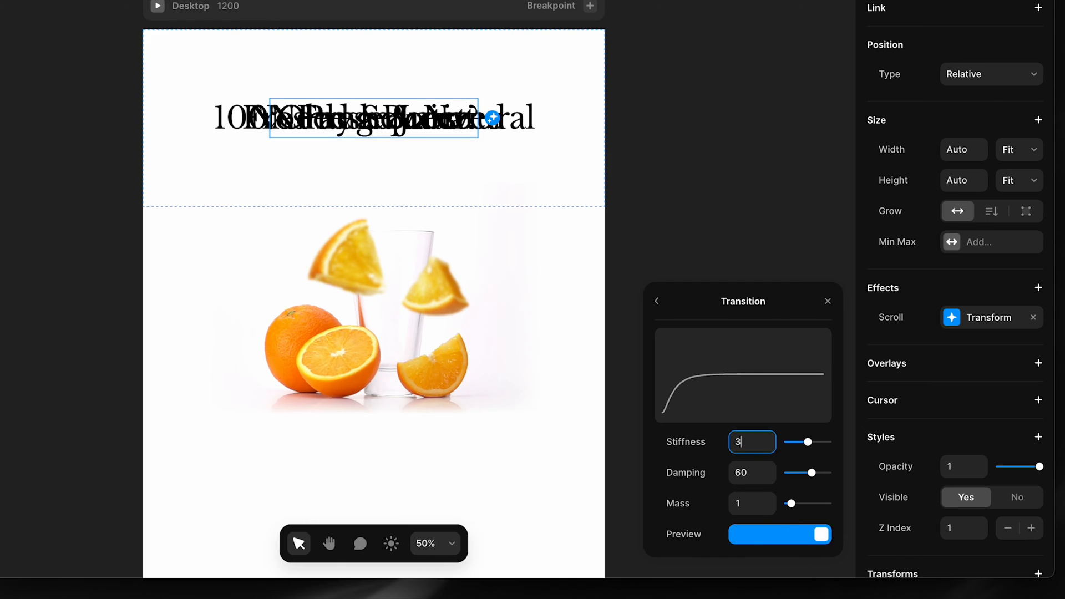
type("00")
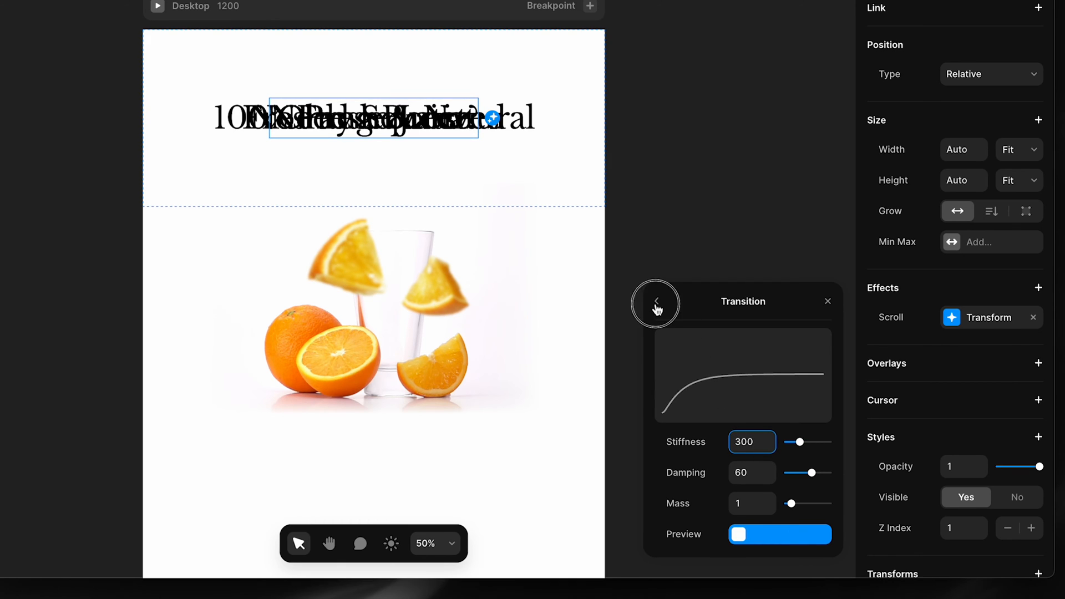
Add a second section on #scrolltrigger-2 ending at opacity 0, scale 0 and offset Y 600
left_click(655, 303)
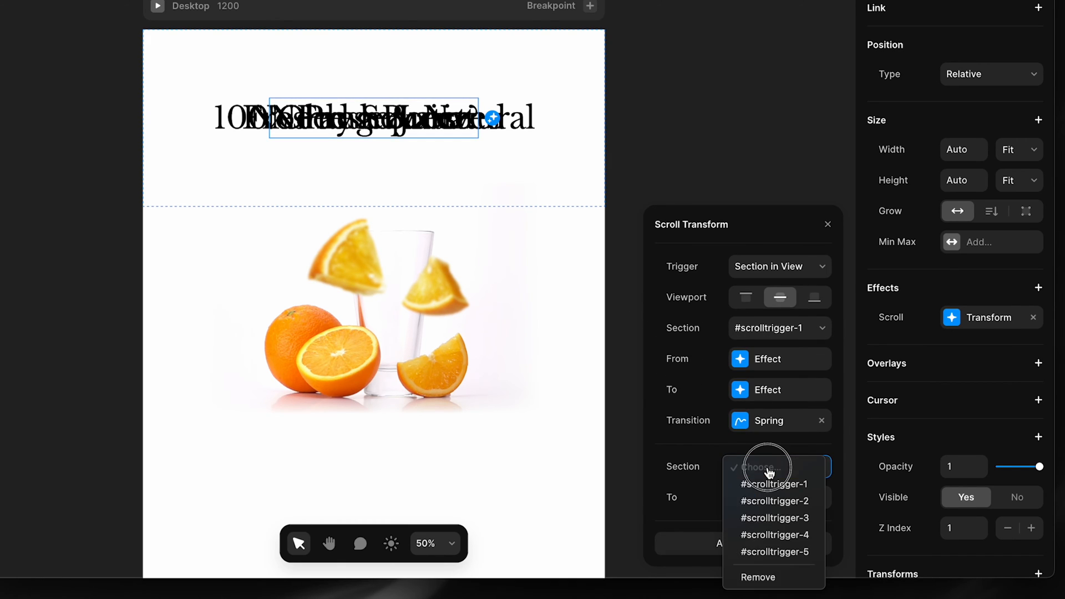
left_click(774, 500)
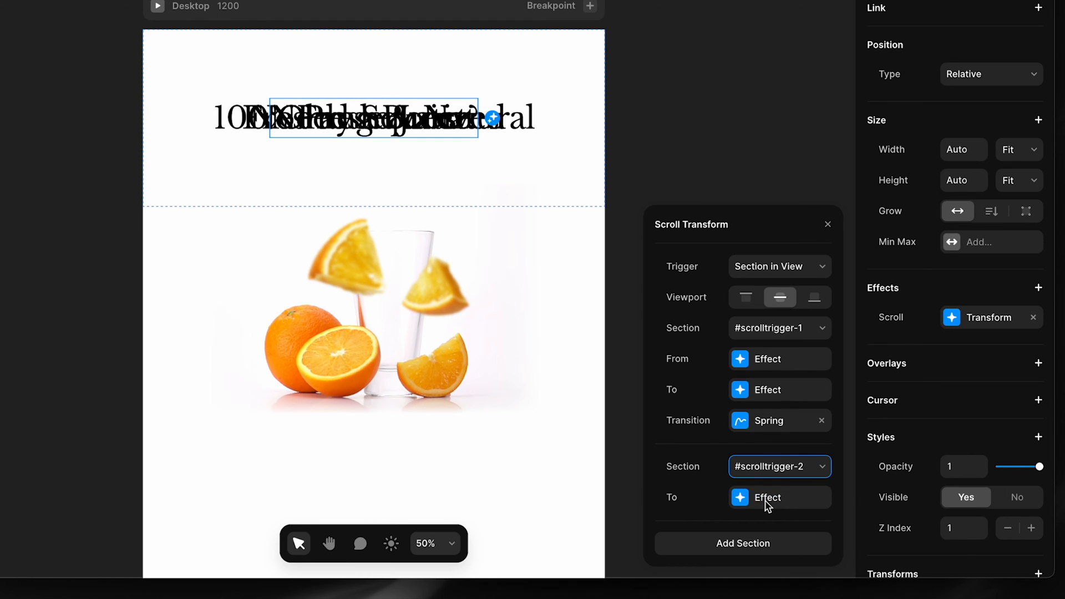
left_click(778, 497)
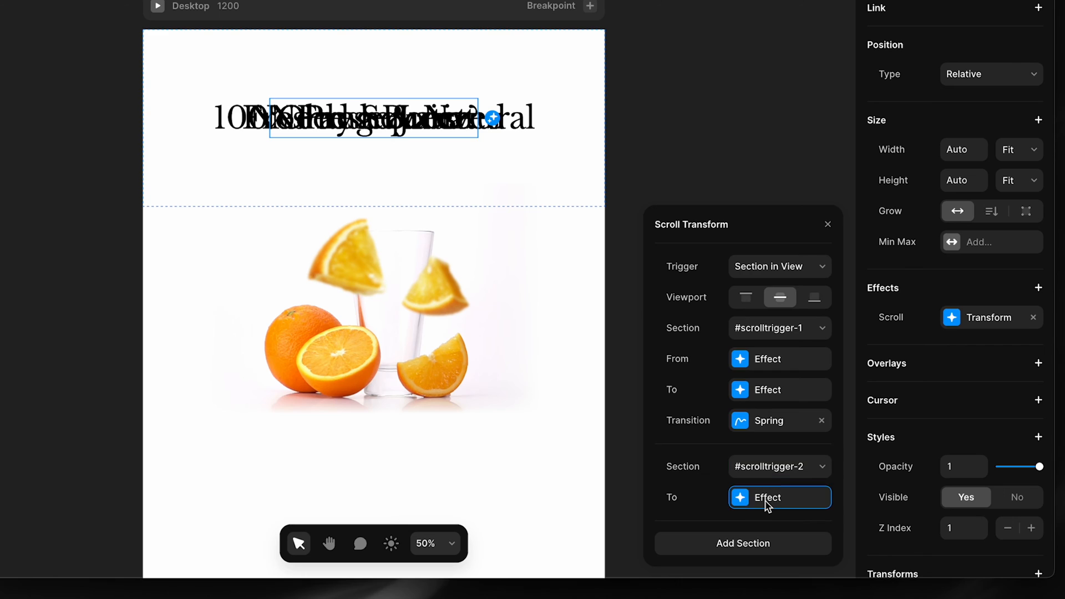
left_click(768, 497)
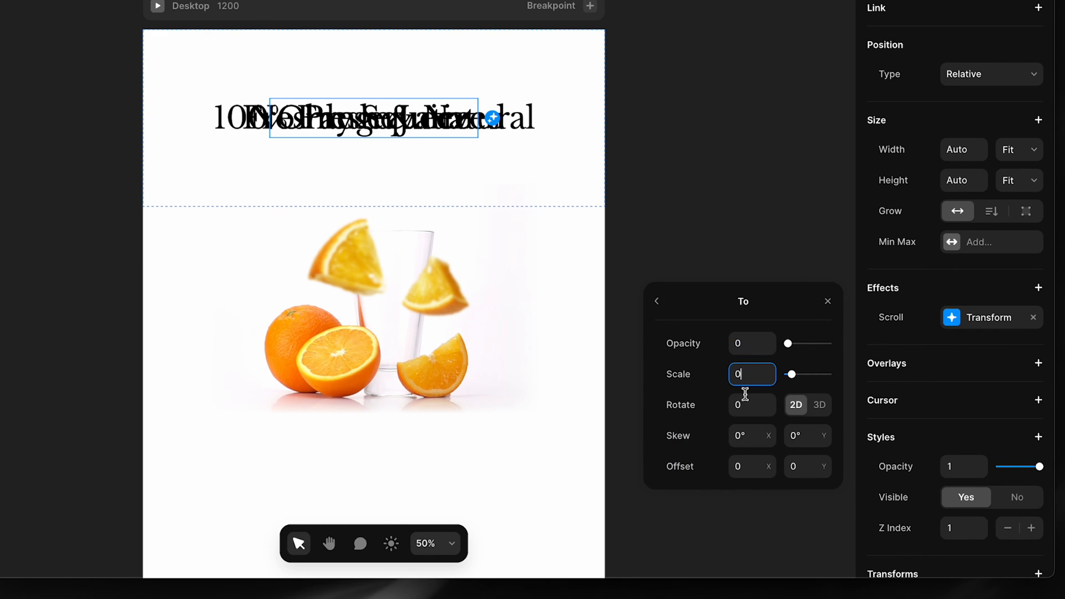
mouse_move(801, 466)
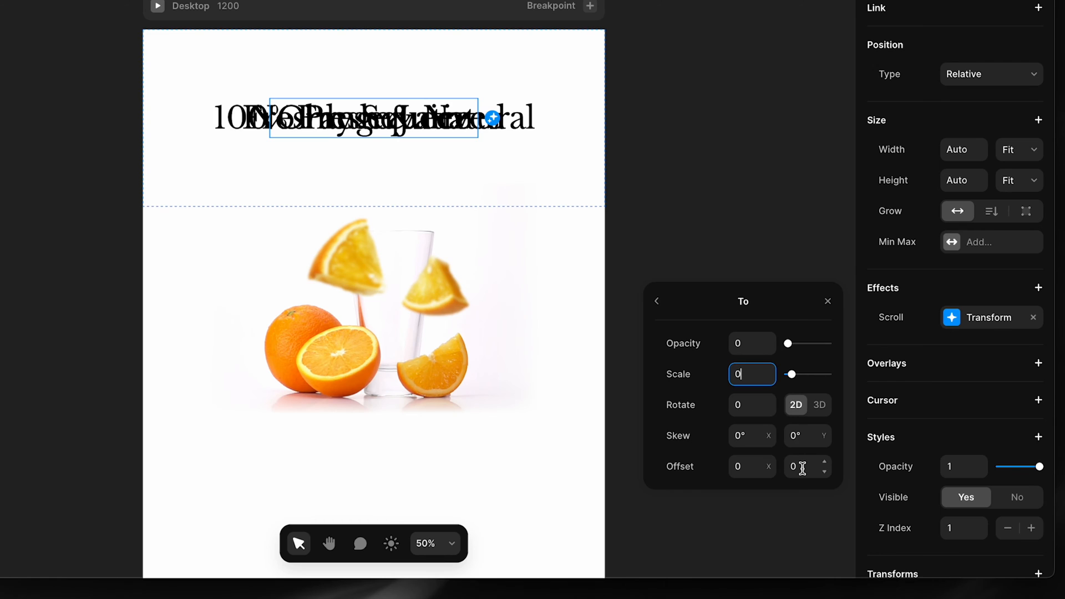
left_click(806, 466)
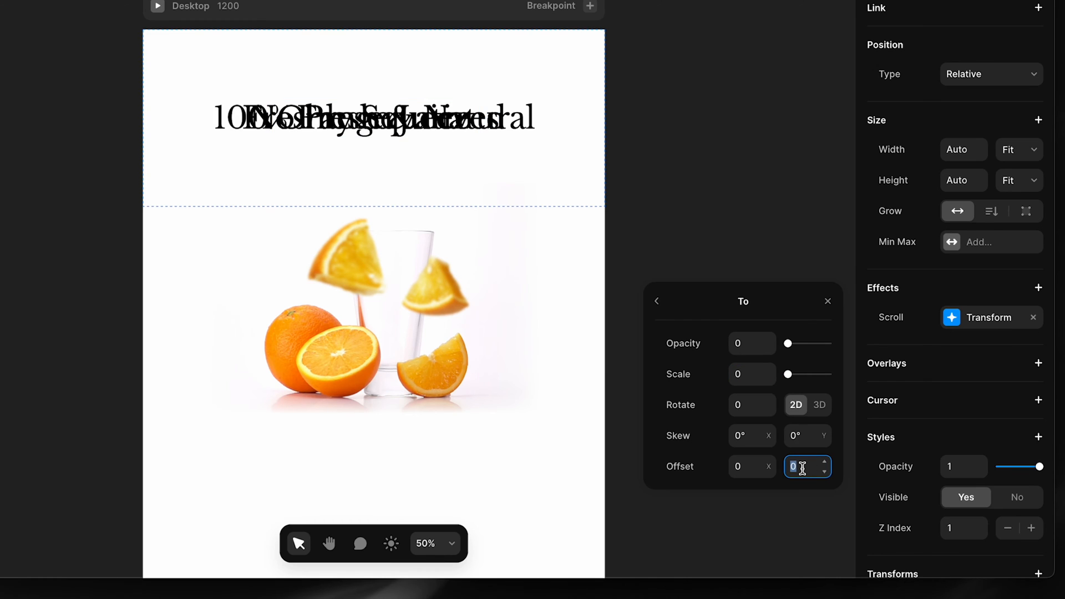
type("600")
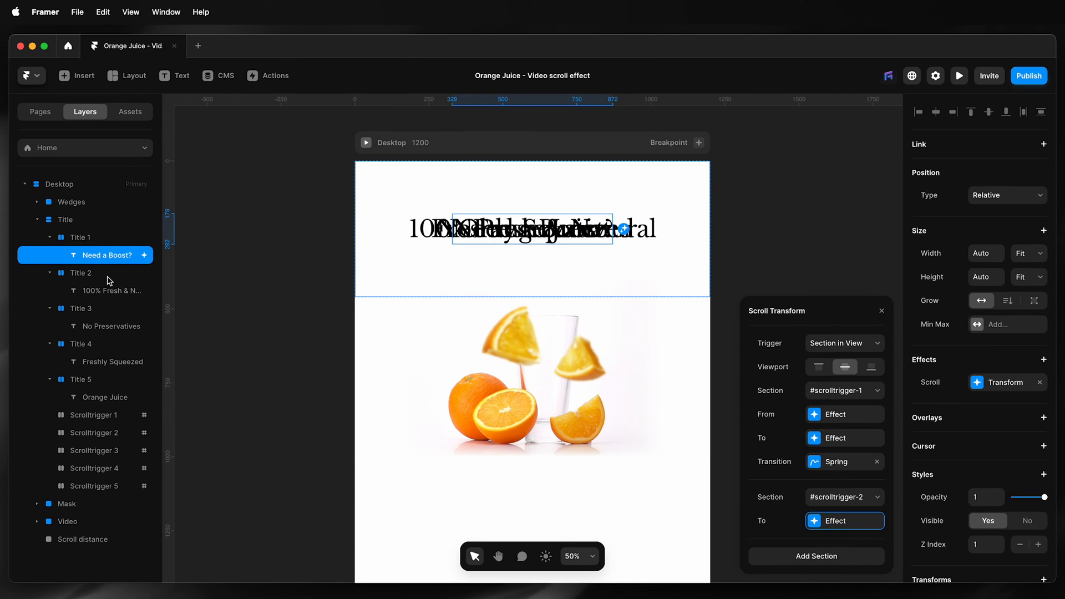
Select Title 2 through Title 5, set their opacity to 0 and start a preview
left_click(81, 272)
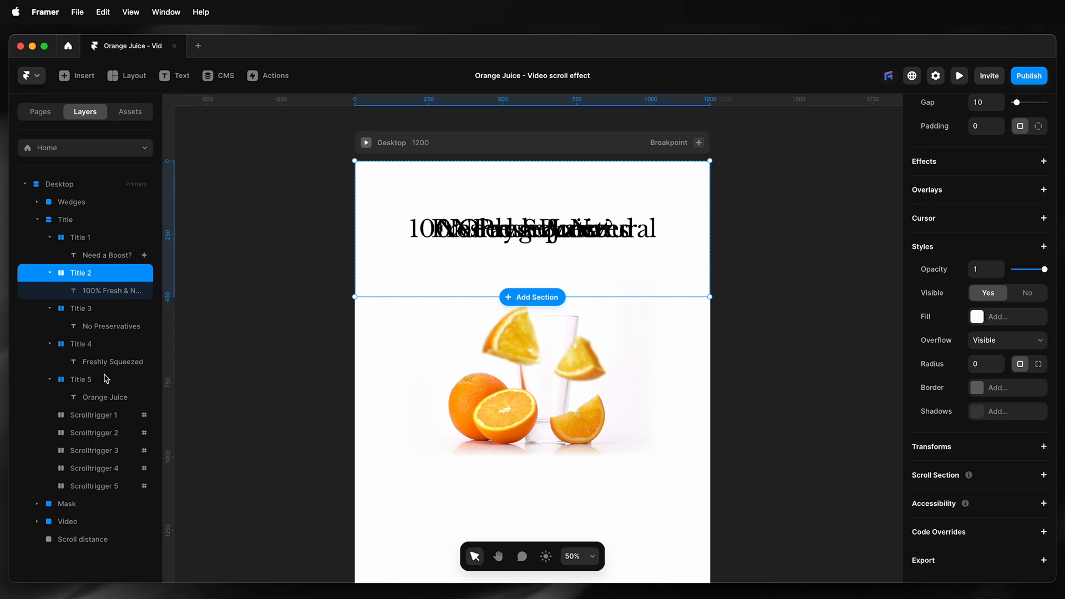
left_click(81, 378)
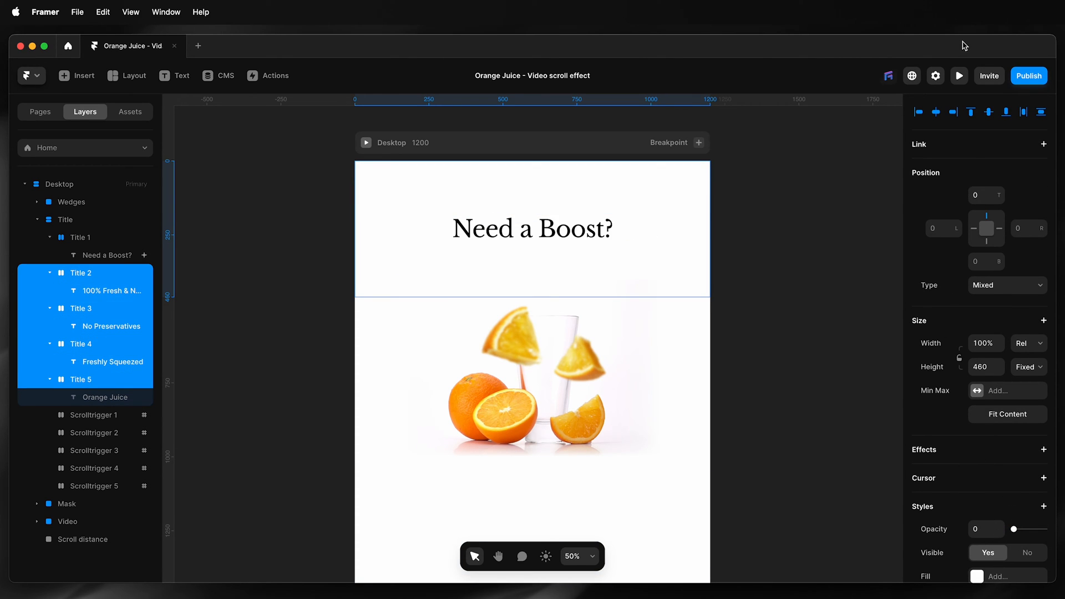
left_click(958, 75)
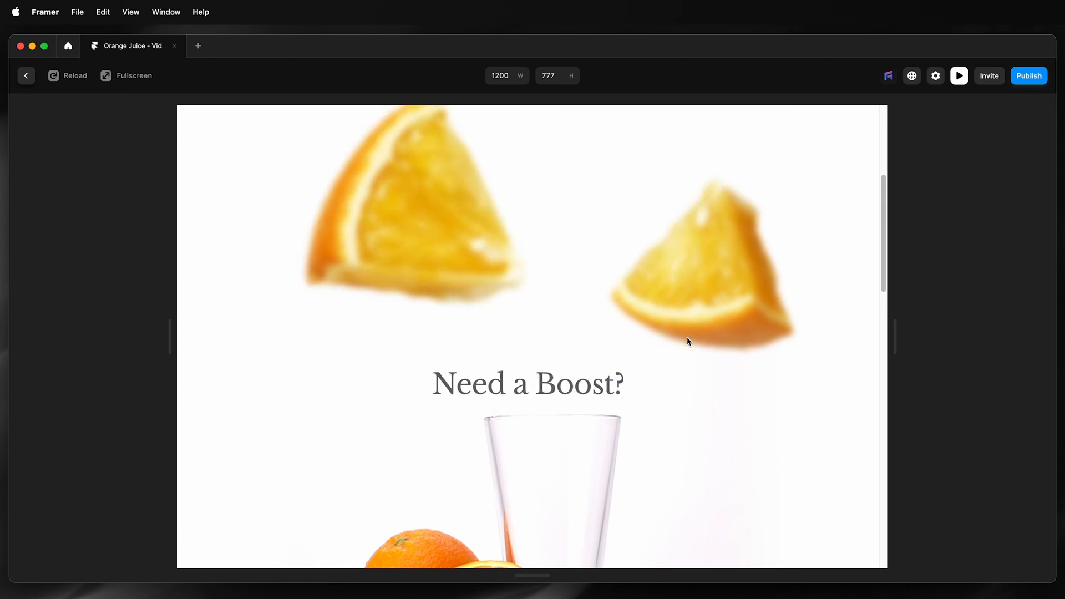
scroll("down", 3)
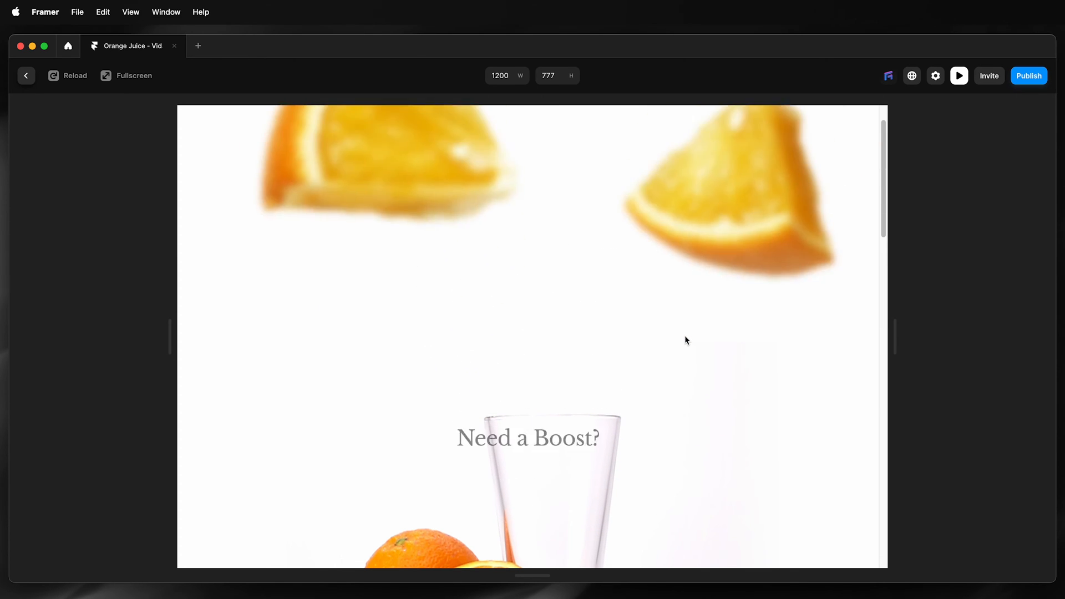
scroll("down", 3)
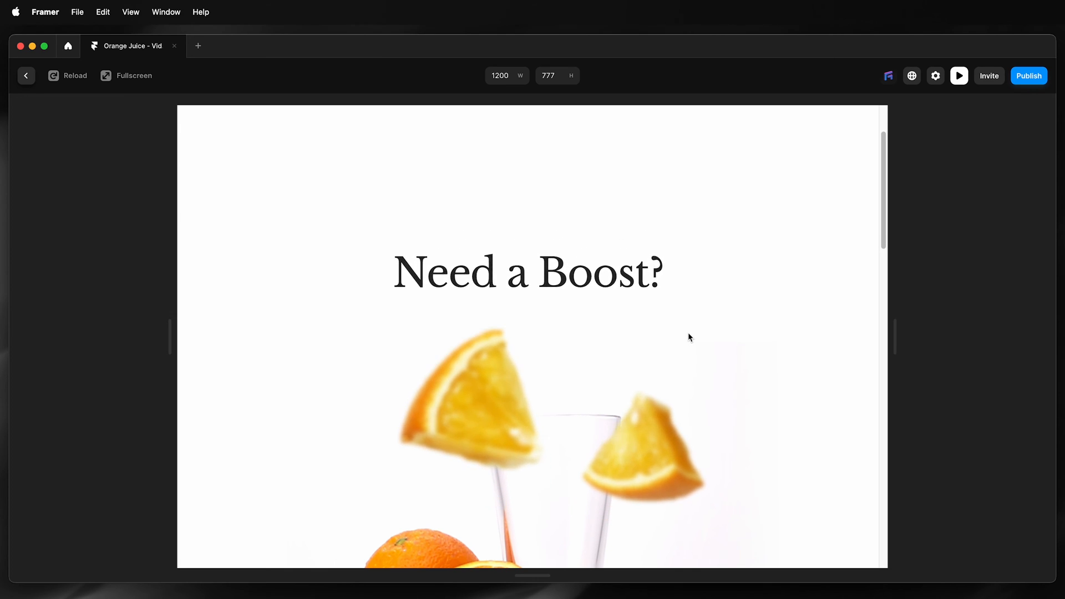
scroll("down", 3)
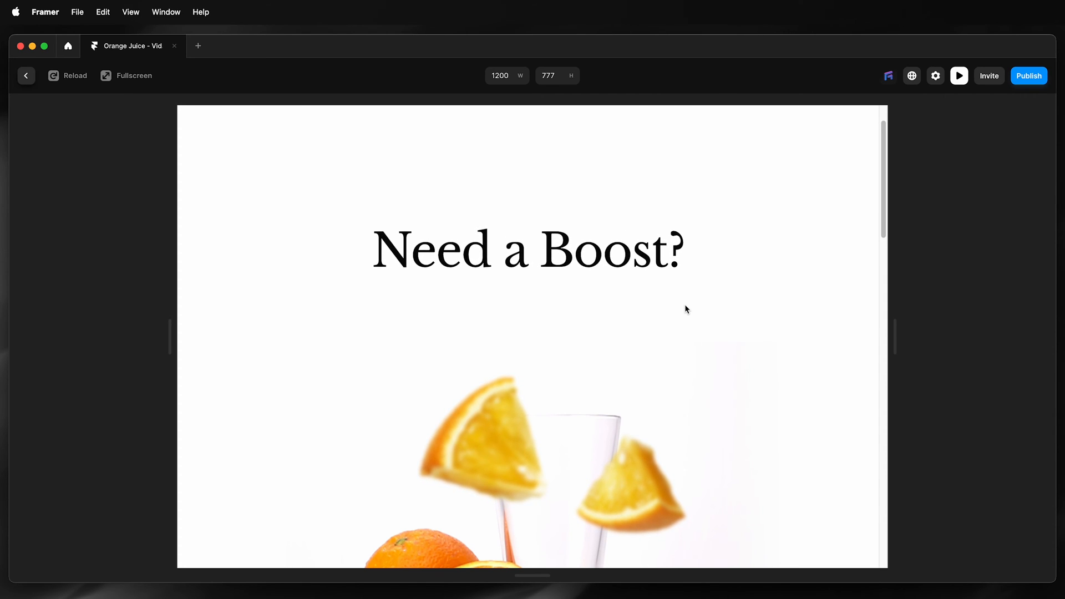
scroll("down", 3)
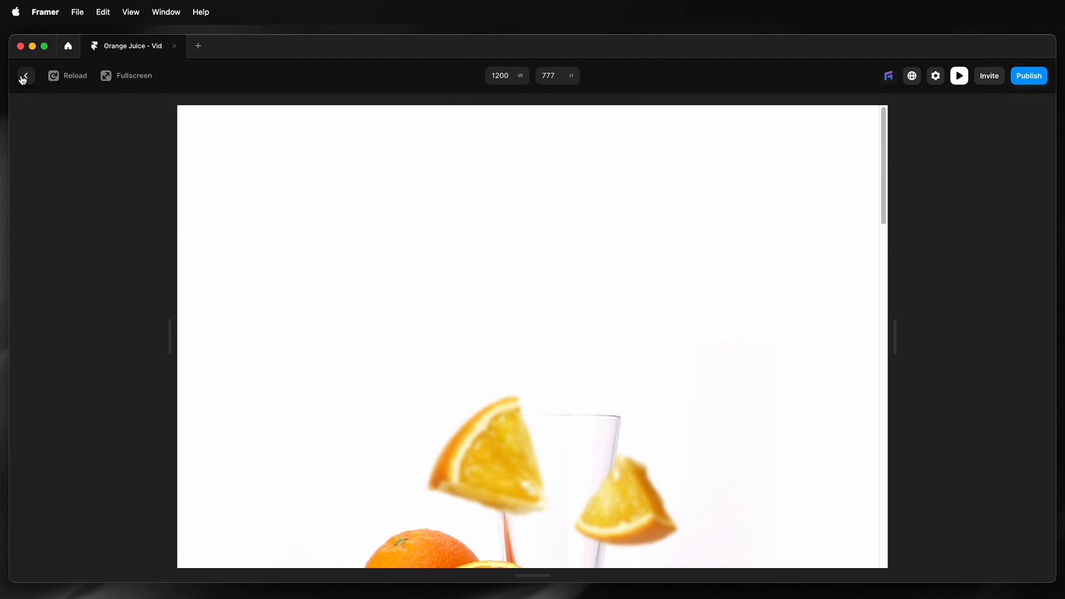
Leave the preview and bring the Title 2 headline back to full opacity
left_click(25, 75)
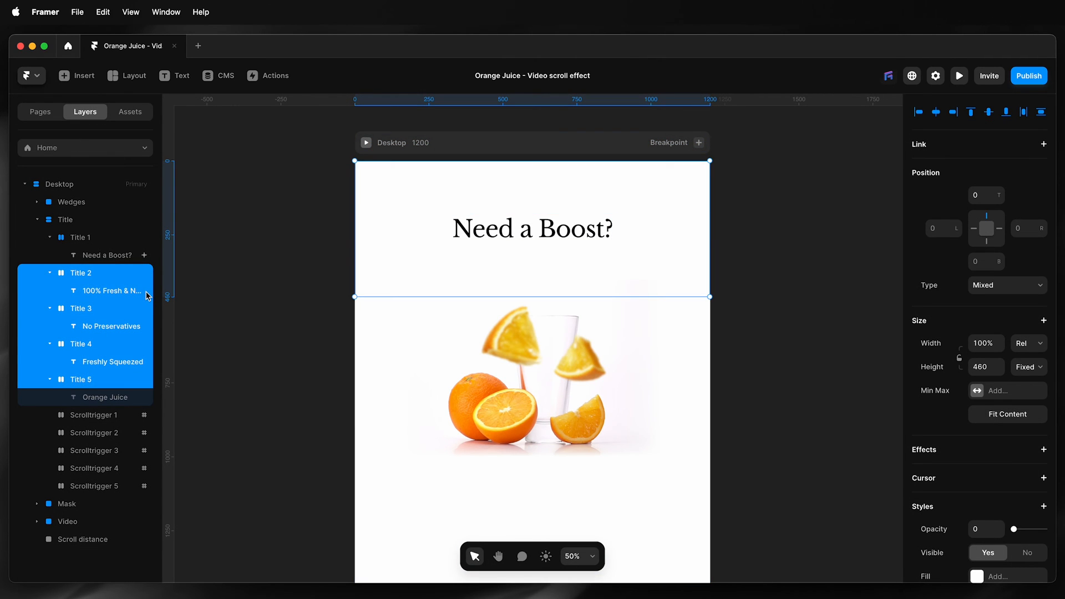
left_click(112, 290)
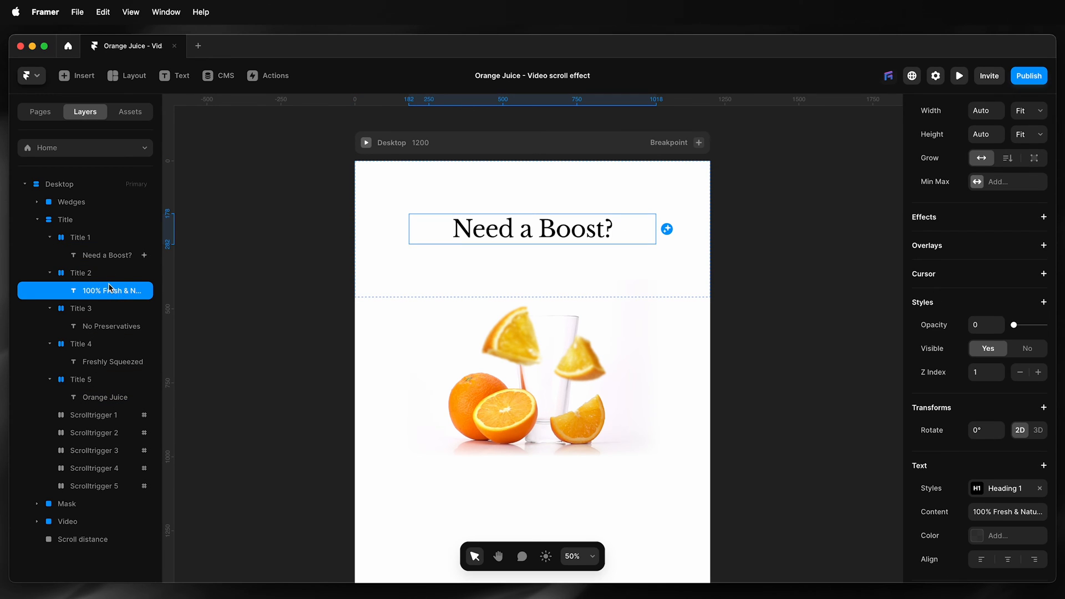
left_click(81, 272)
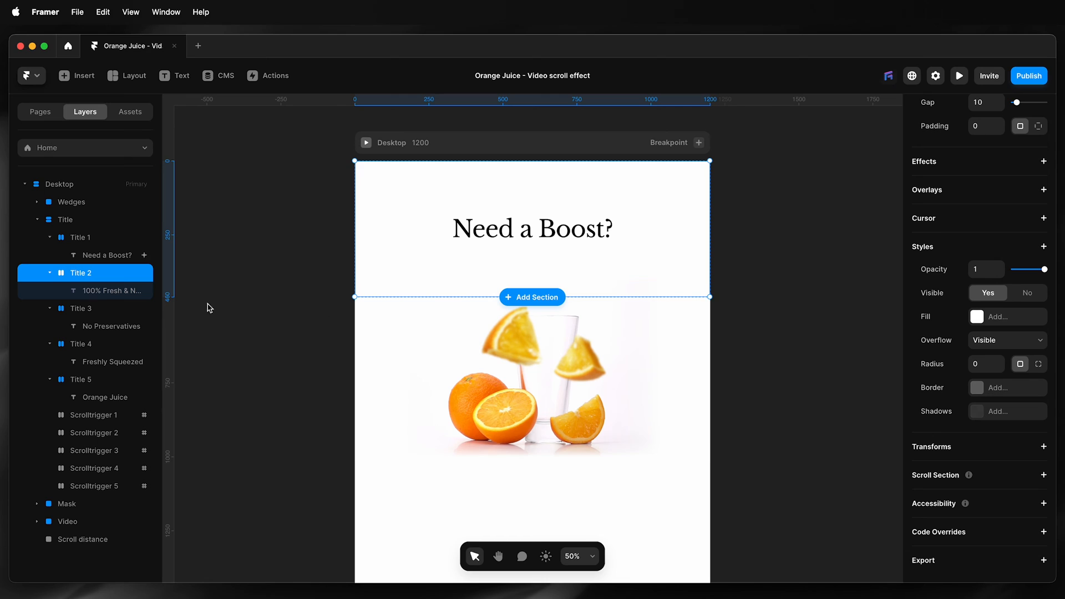
left_click(112, 290)
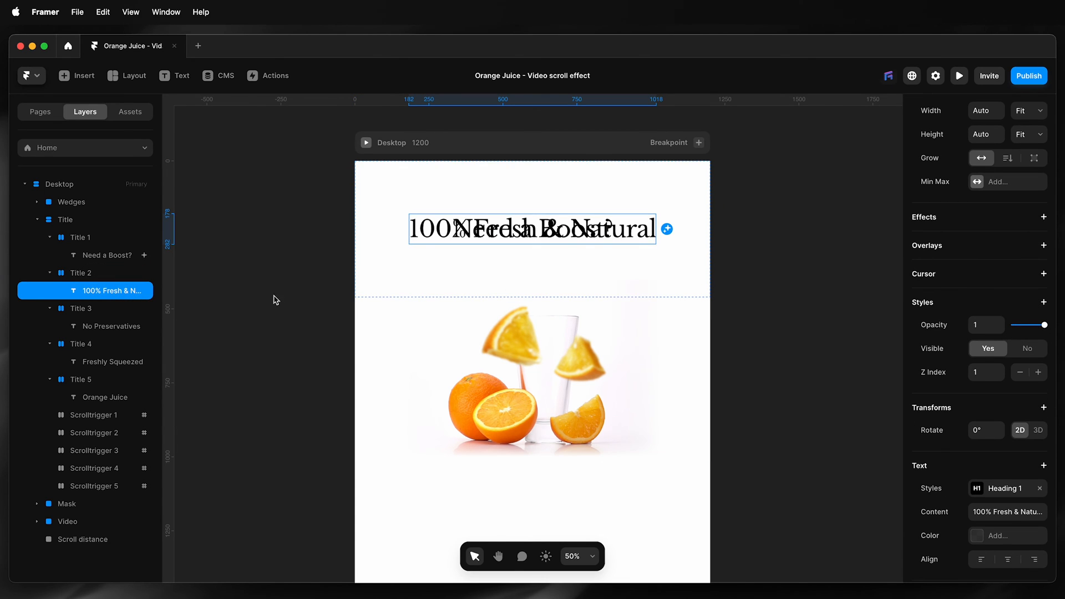
Make Titles 3 to 5 fully opaque and select the 100% Fresh & Natural heading
left_click(80, 308)
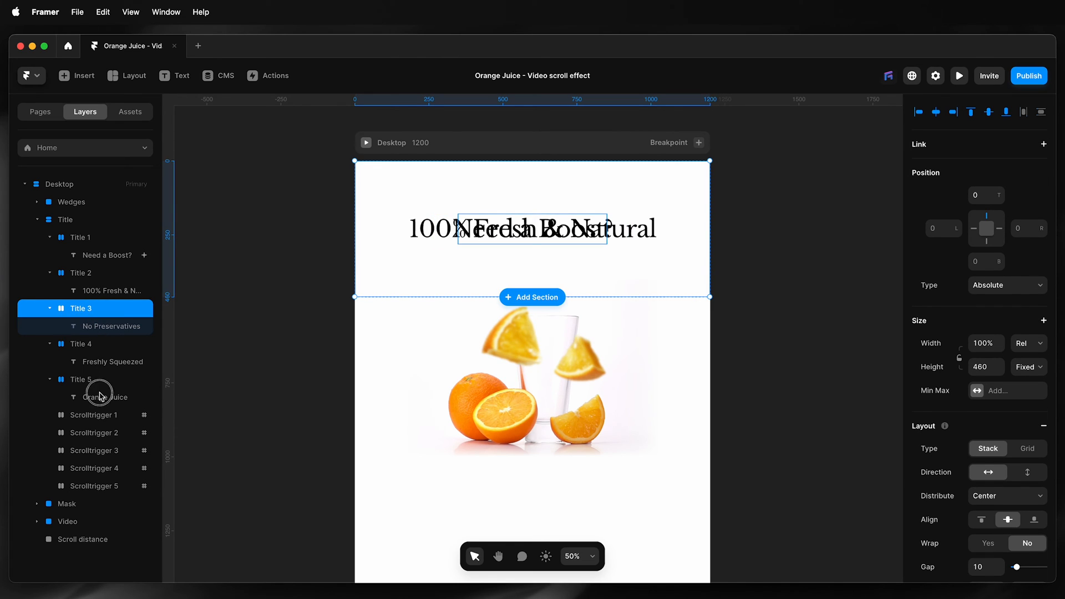
left_click(106, 396)
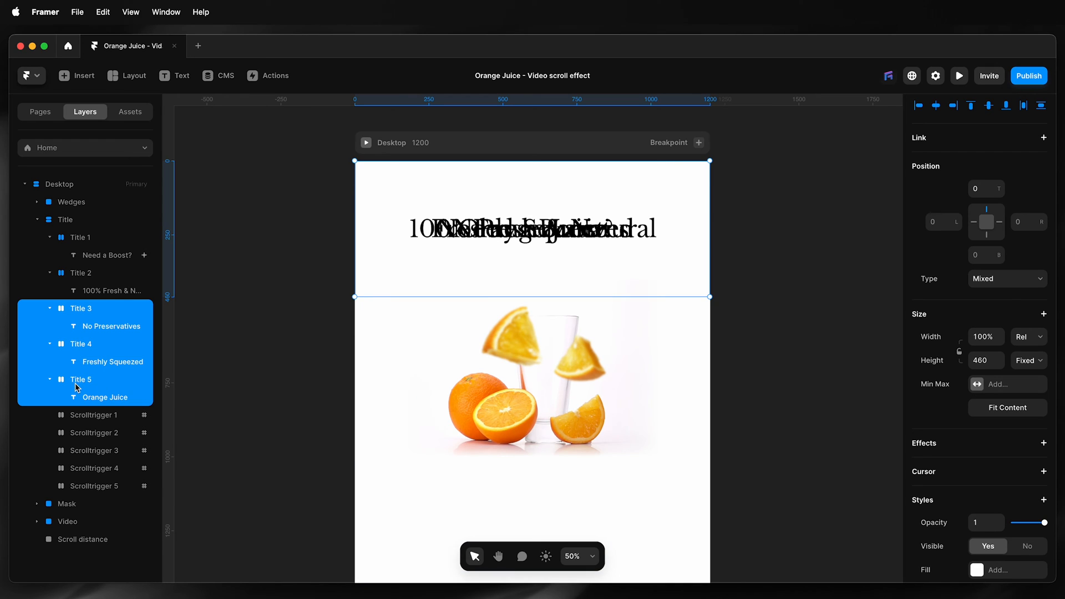
left_click(106, 290)
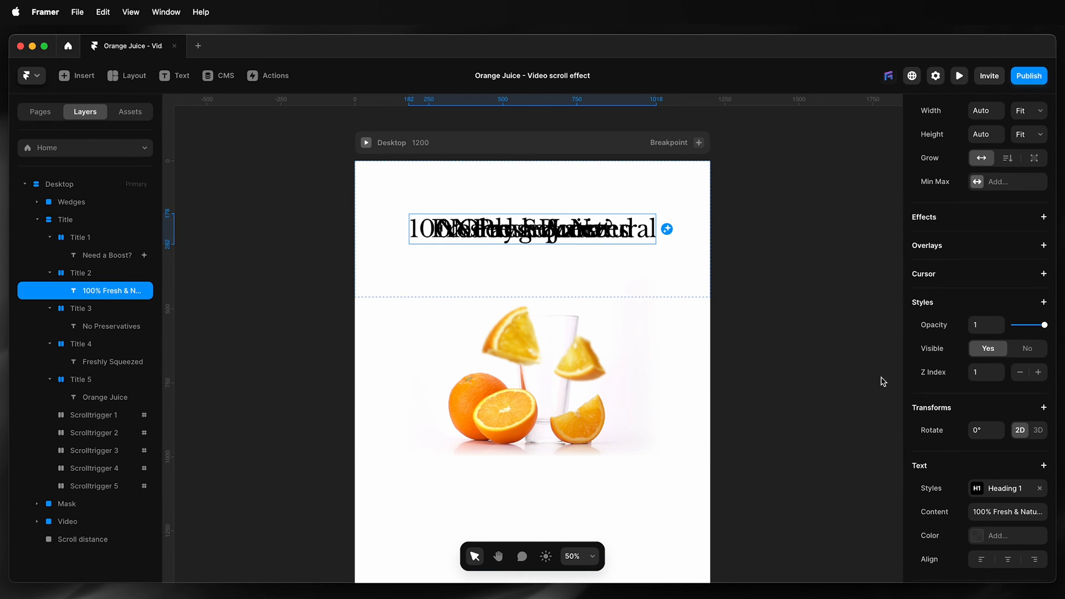
scroll("up", 3)
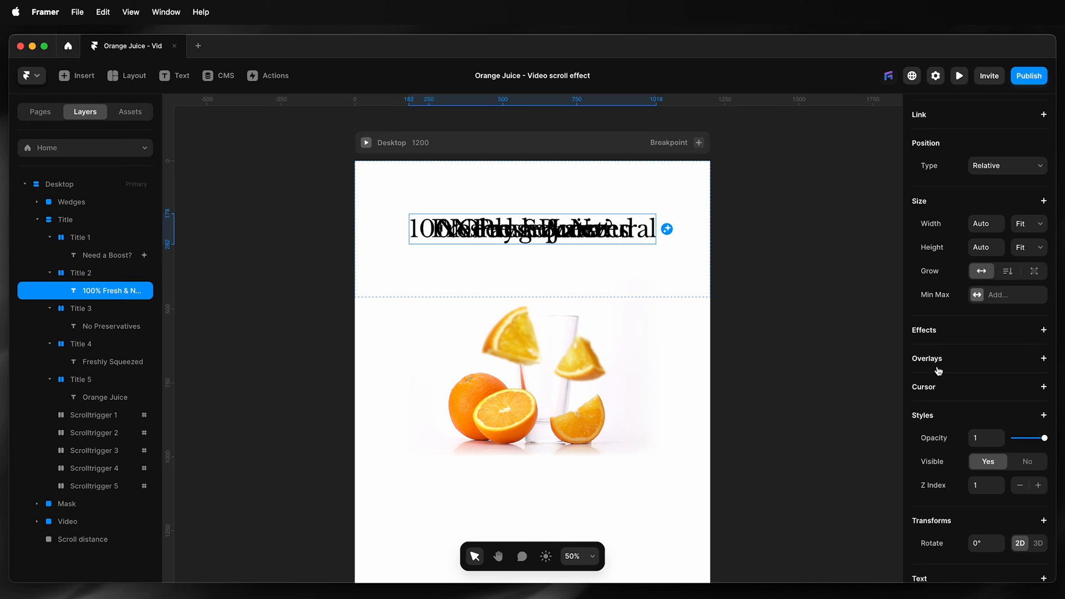
Add a Scroll Transform on #scrolltrigger-2 in view with a From state of 0
left_click(1044, 330)
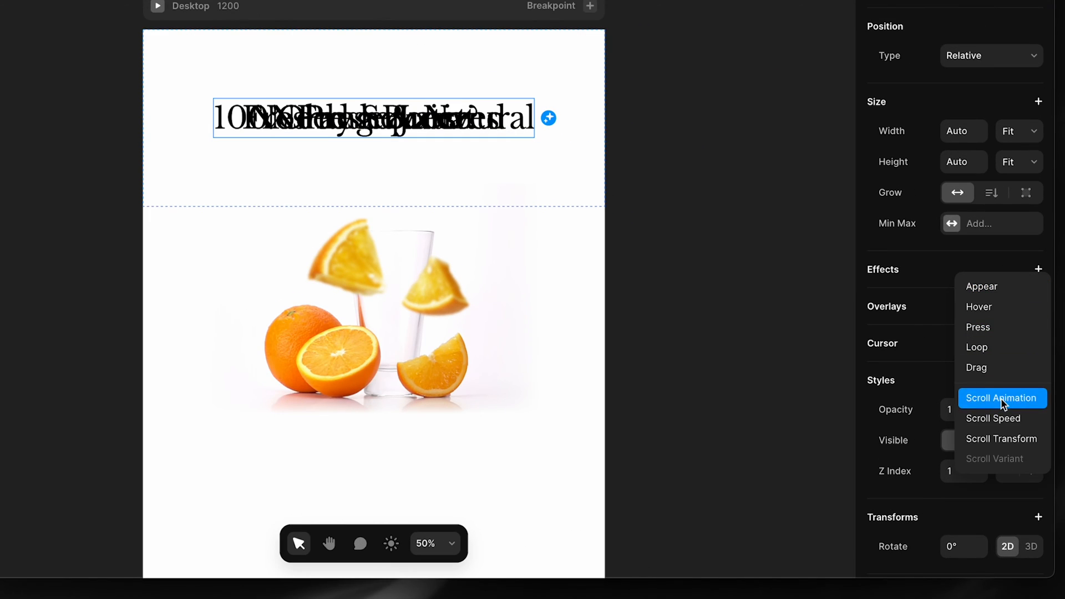
left_click(1002, 439)
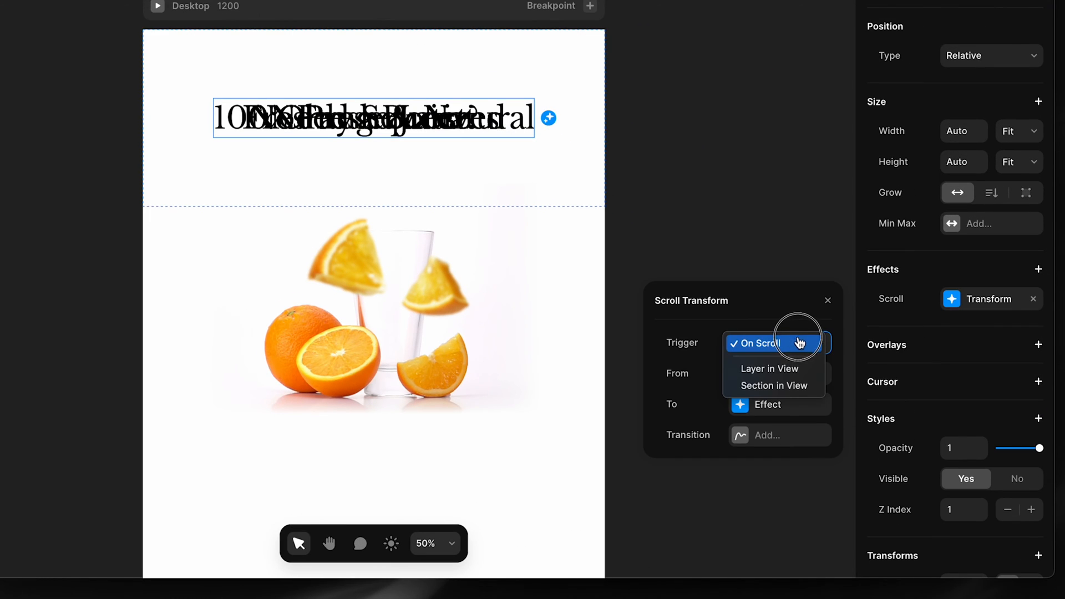
left_click(773, 386)
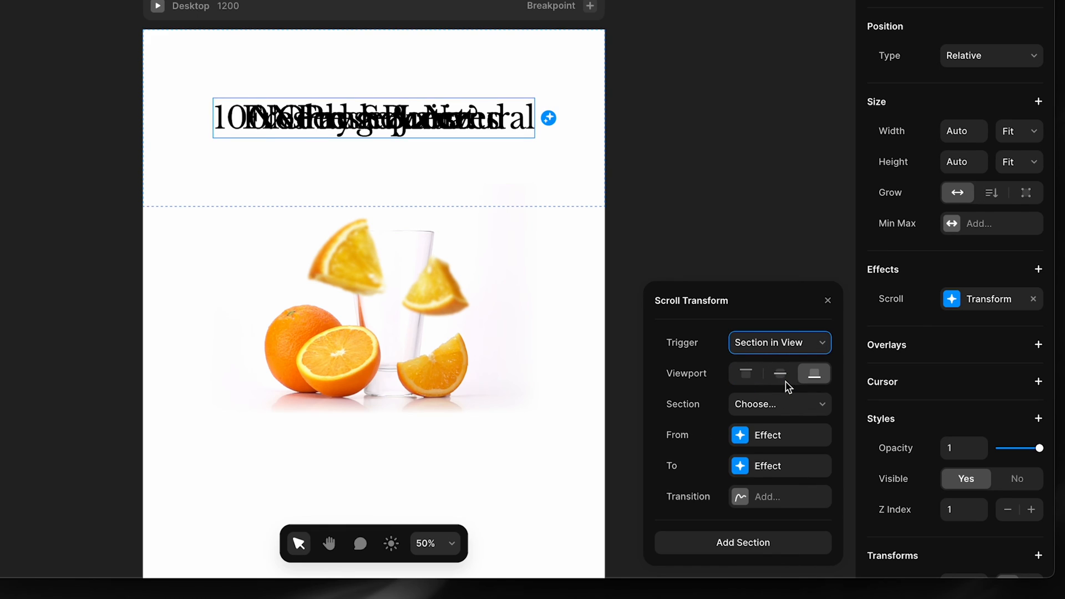
left_click(780, 374)
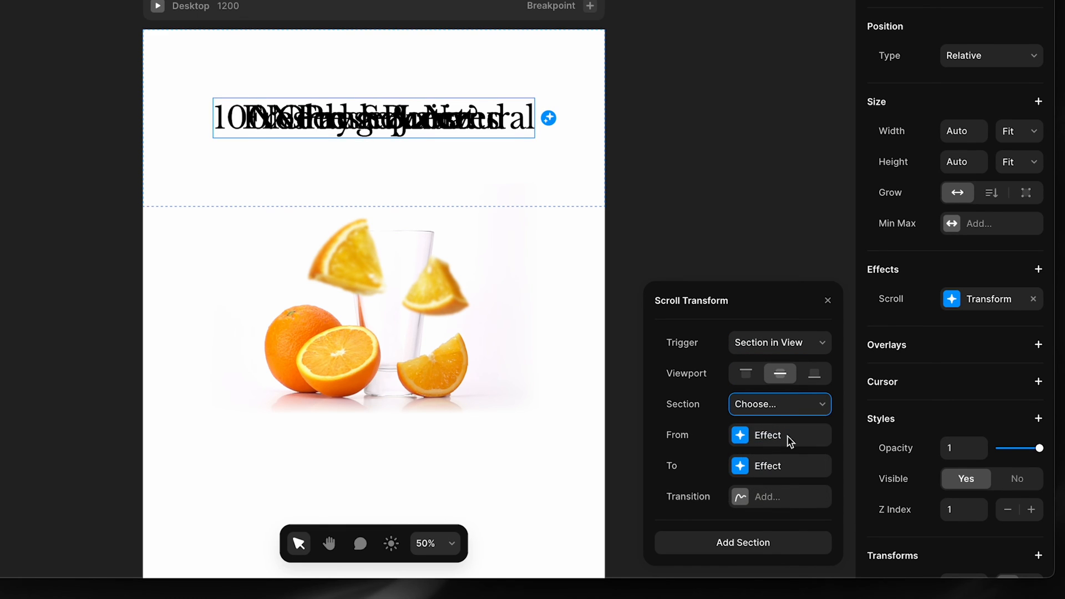
left_click(766, 435)
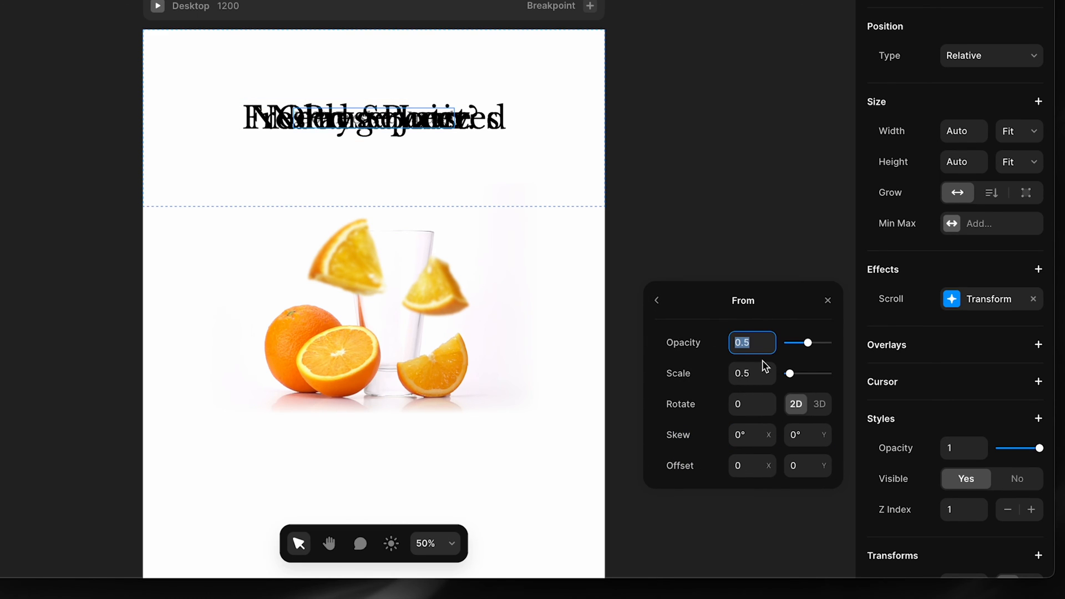
type("0")
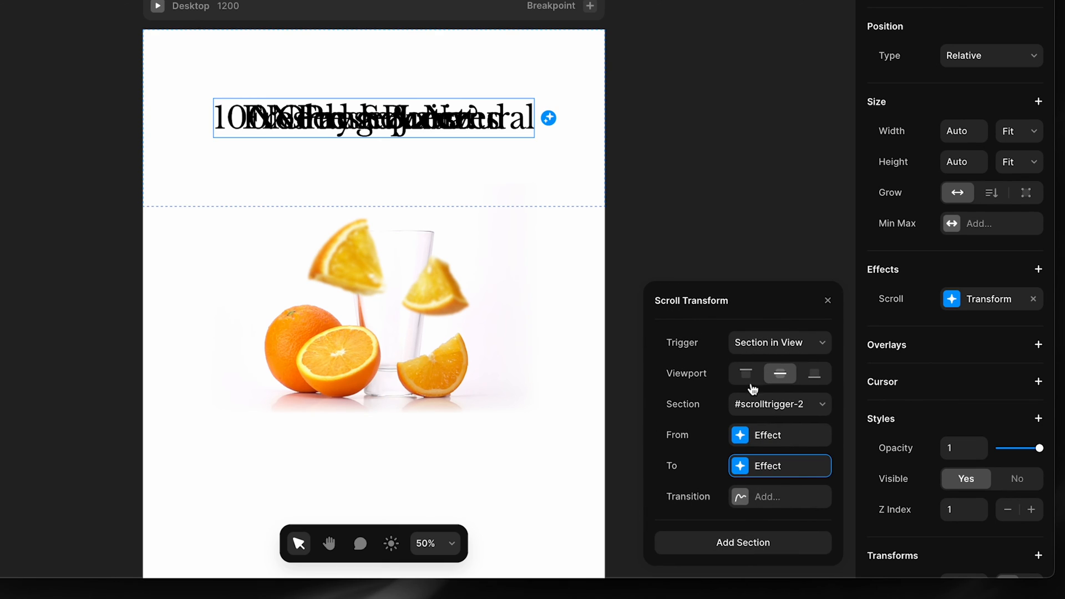
Set the spring transition to stiffness 300 and add a #scrolltrigger-3 section with offset 600
left_click(778, 497)
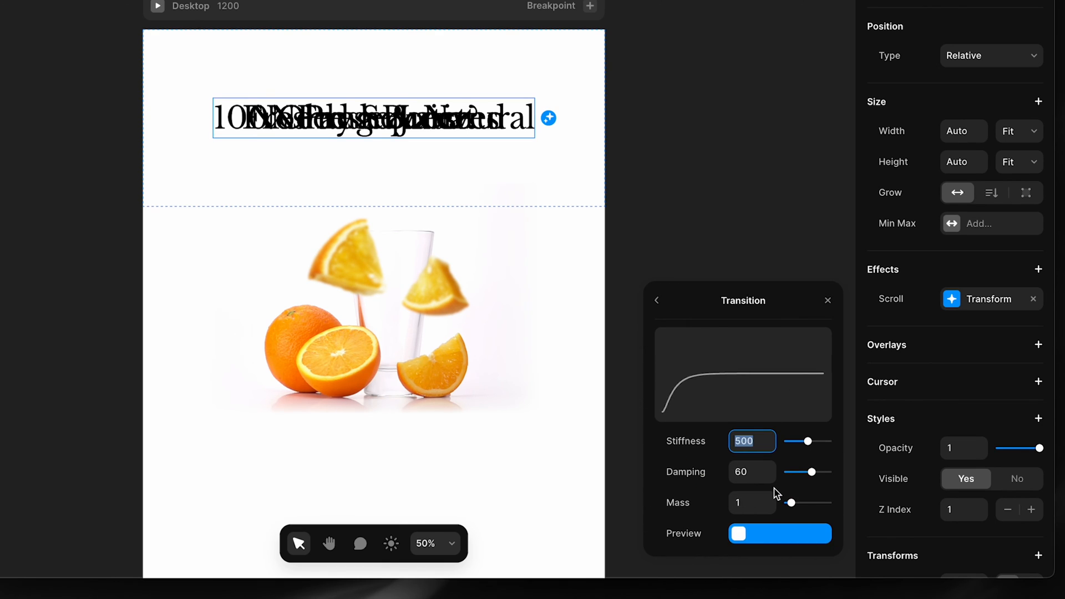
type("300")
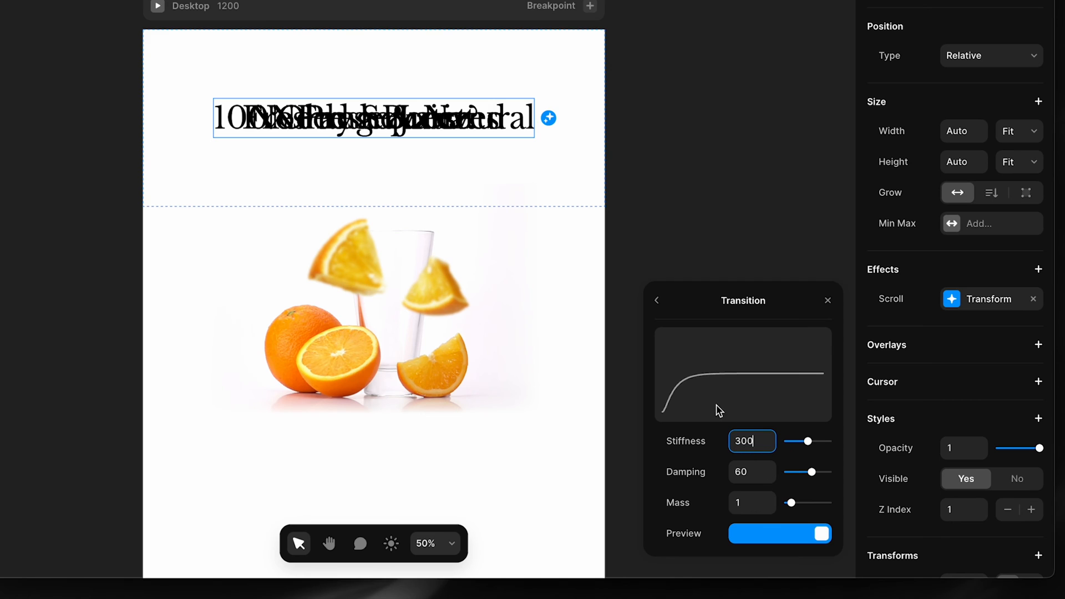
left_click(657, 300)
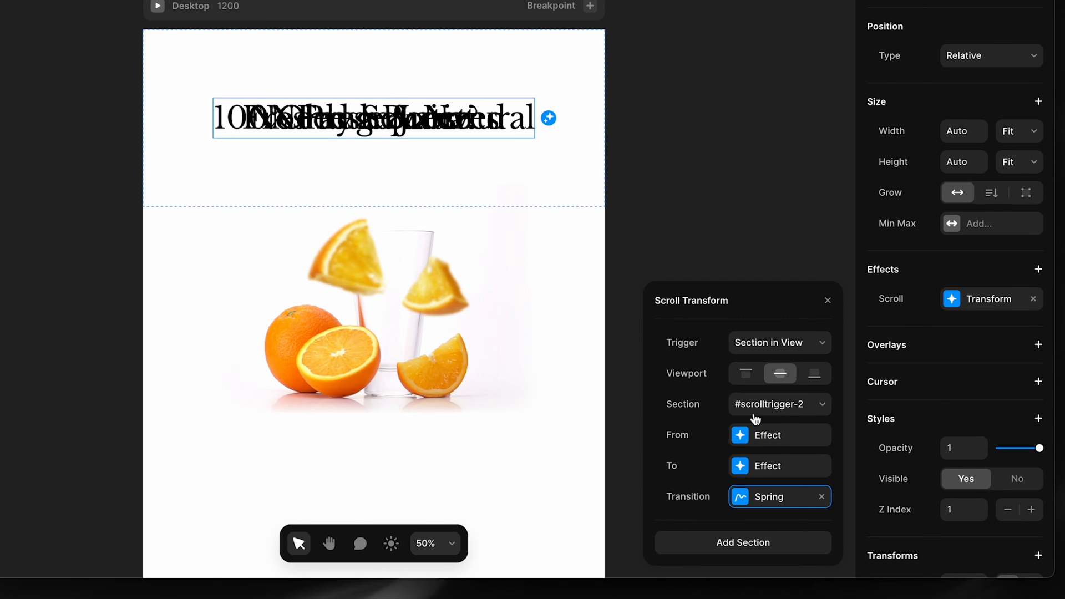
mouse_move(790, 552)
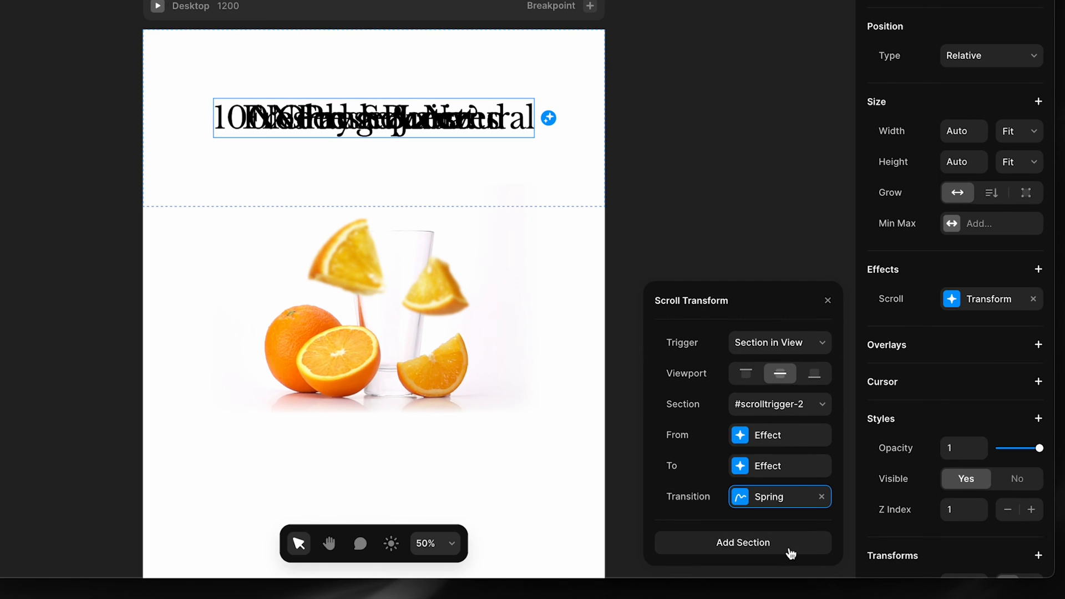
left_click(742, 542)
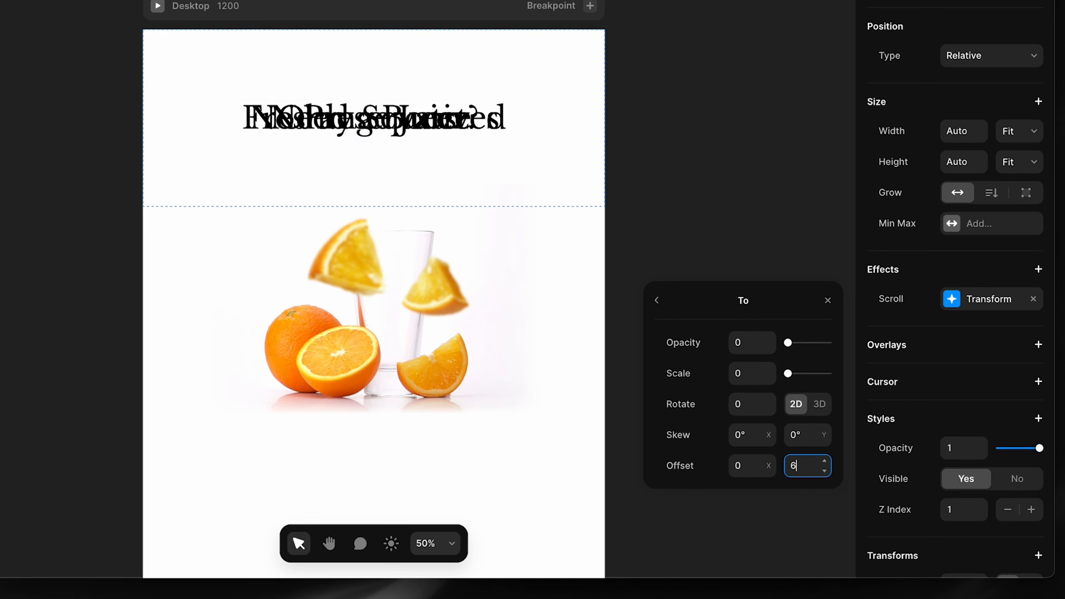
type("600")
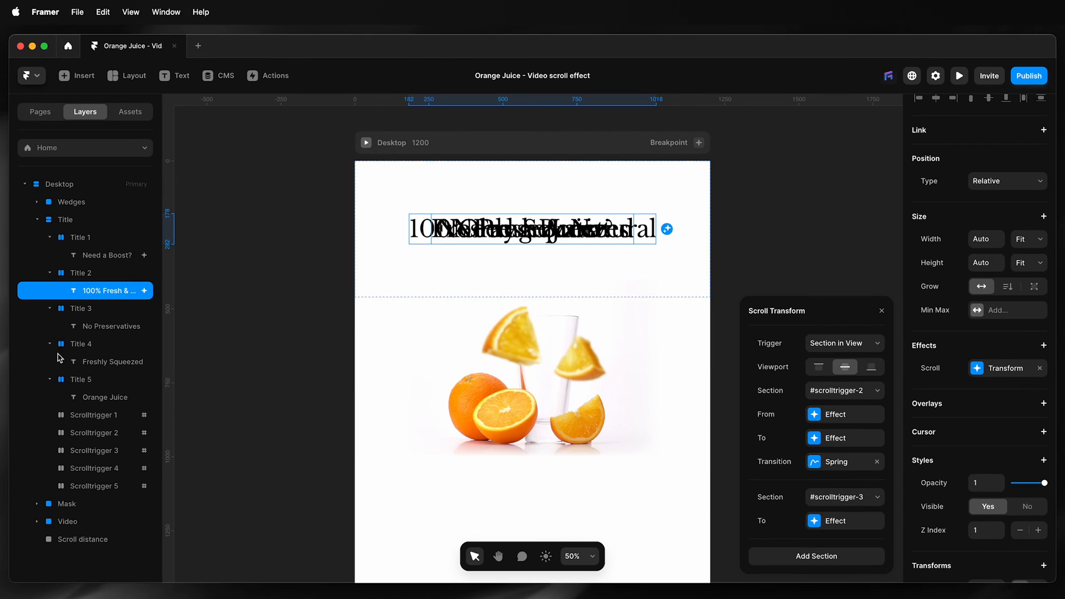
Give the No Preservatives heading a scroll transform driven by #scrolltrigger-3 and #scrolltrigger-4
left_click(112, 326)
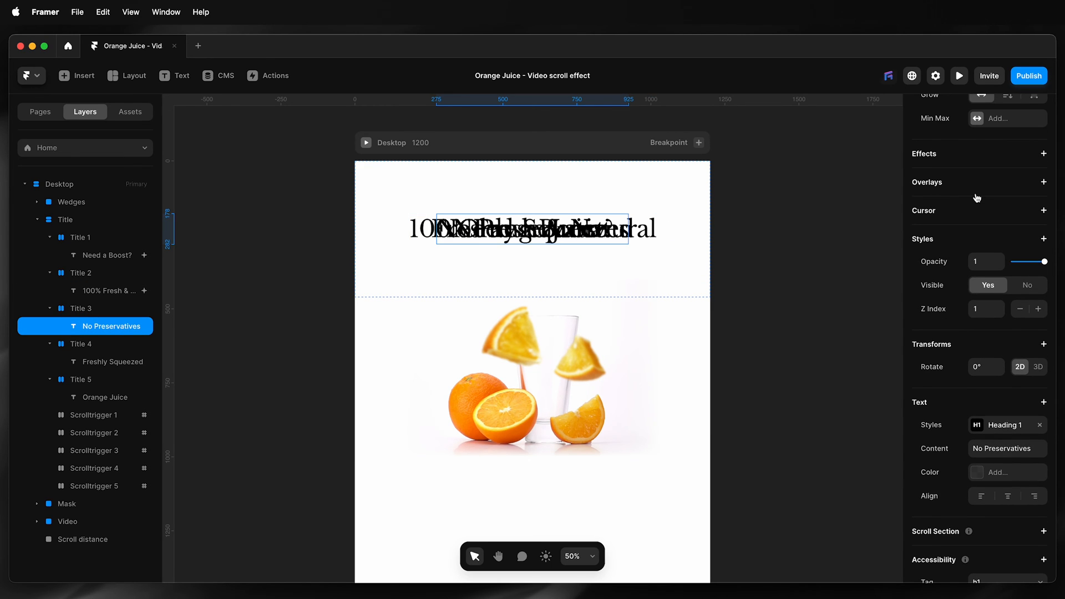
left_click(1044, 154)
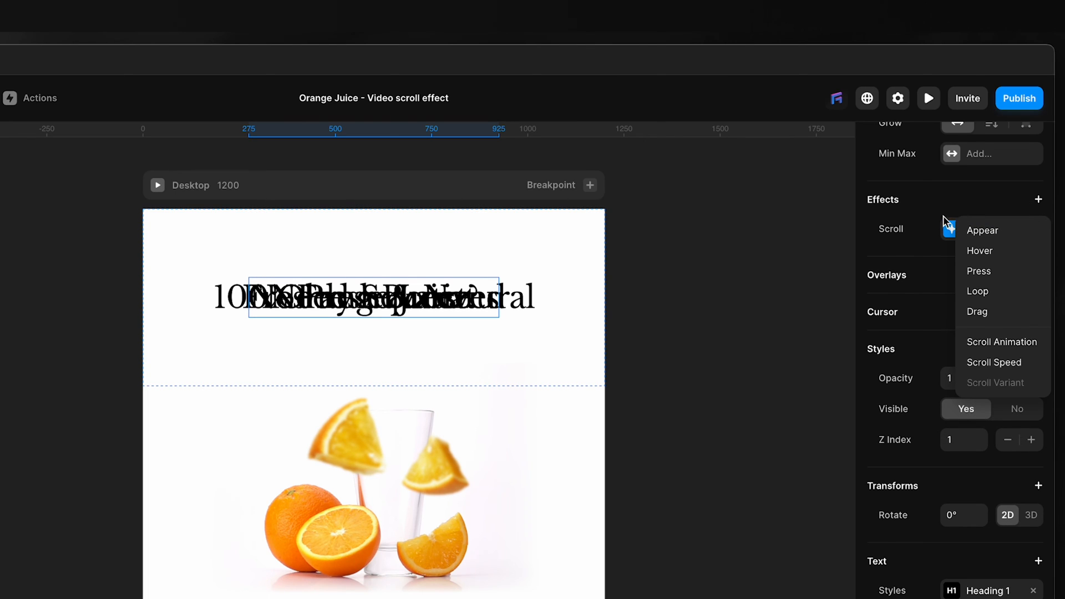
left_click(1001, 342)
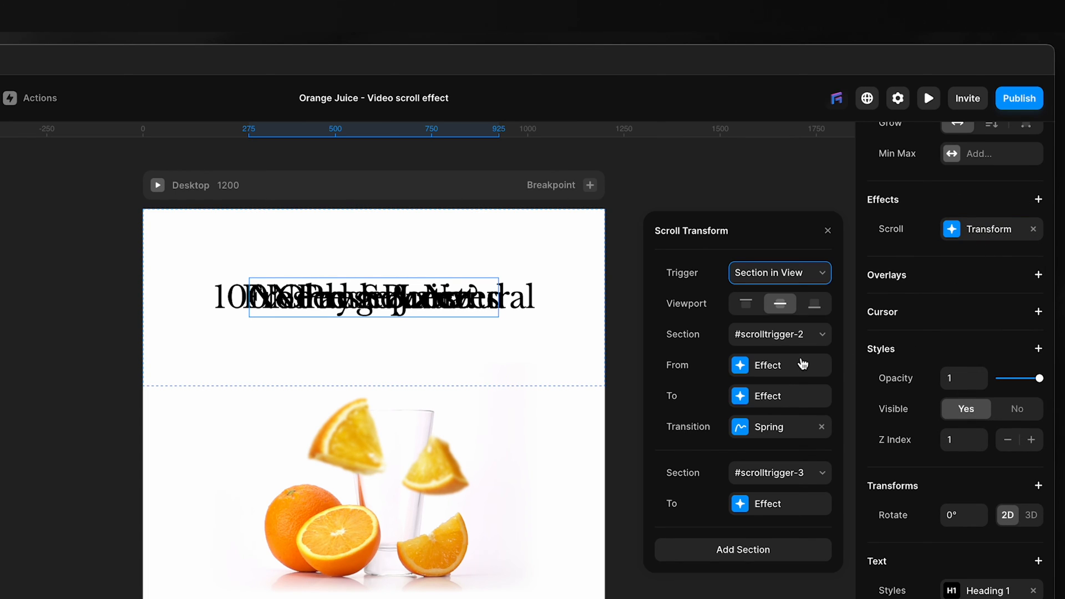
left_click(778, 334)
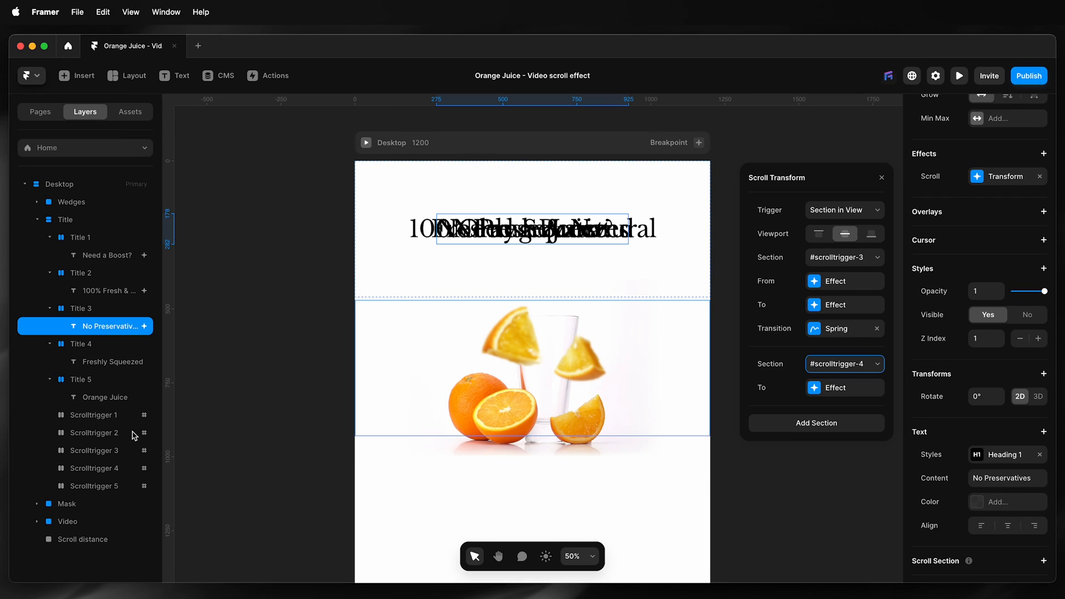
left_click(108, 361)
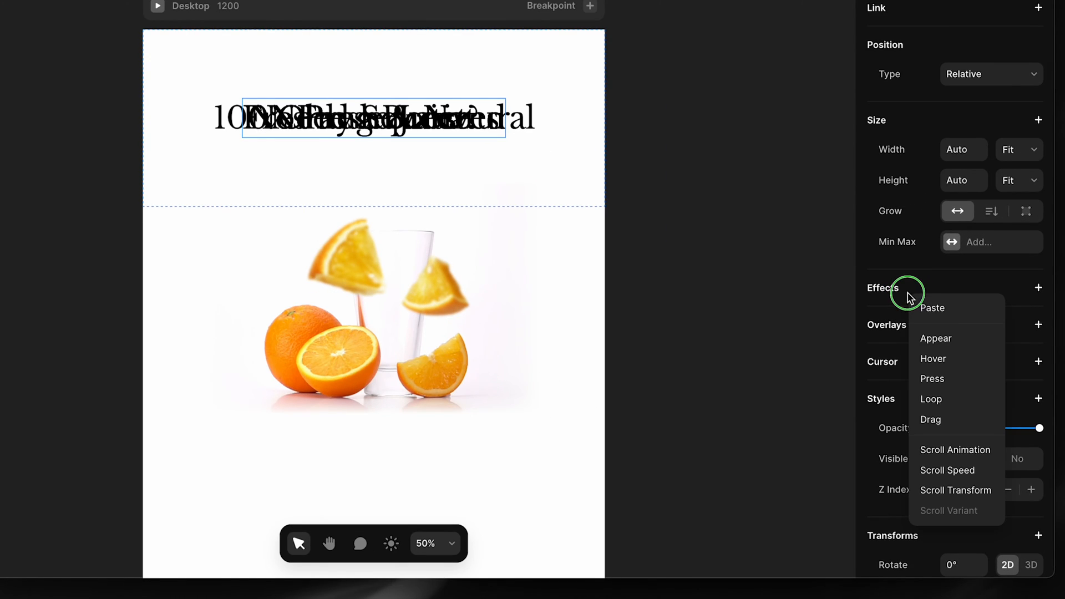
Give the Freshly Squeezed title a scroll transform from #scrolltrigger-4 to #scrolltrigger-5
left_click(955, 490)
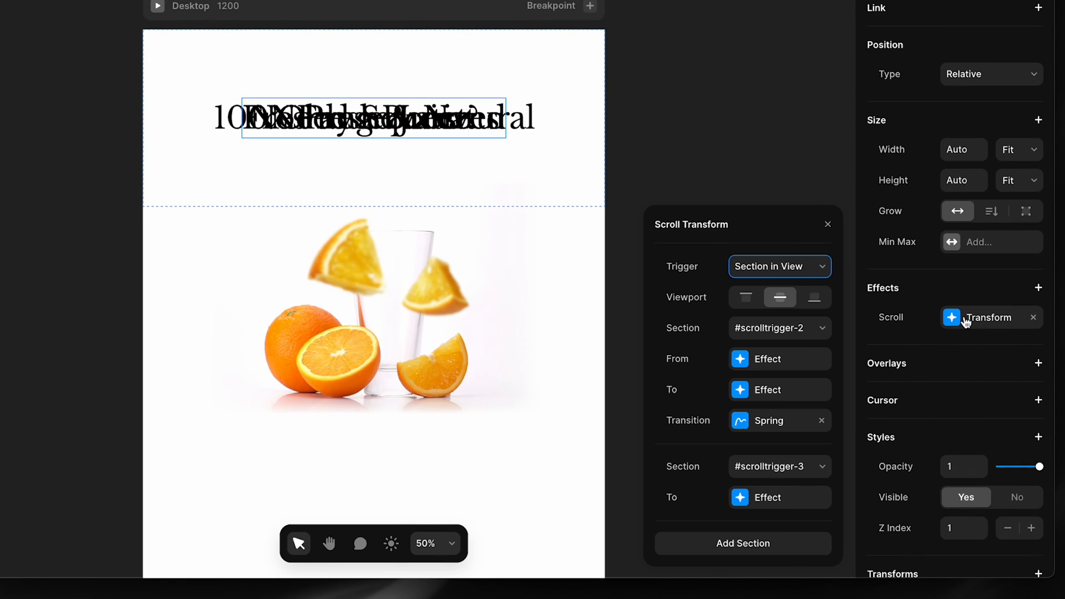
left_click(778, 328)
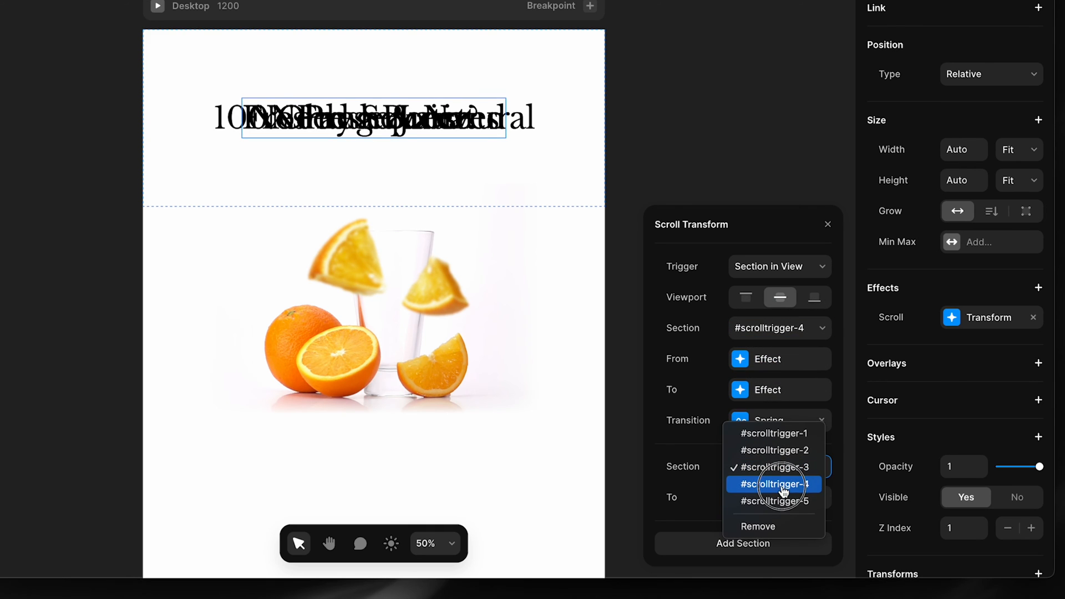
left_click(774, 500)
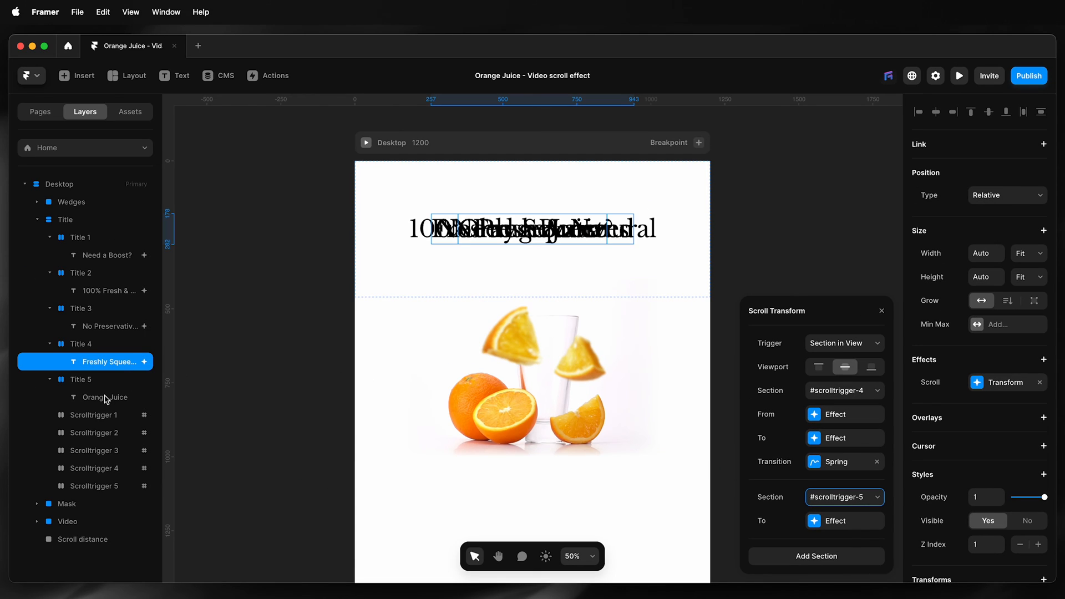
Give the Orange Juice title a scroll transform triggered by #scrolltrigger-5
left_click(107, 396)
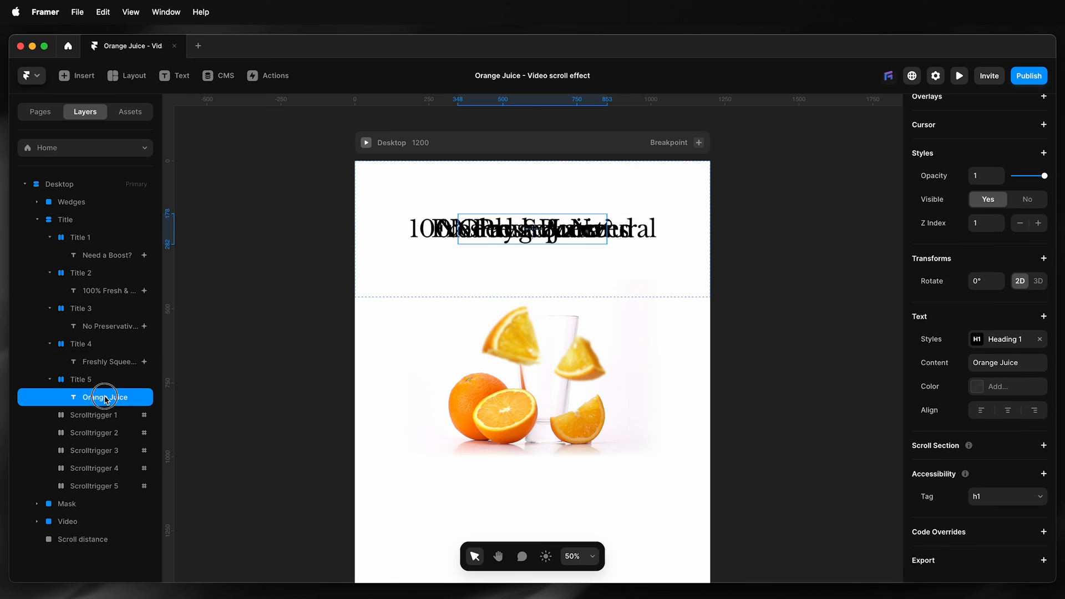
mouse_move(952, 264)
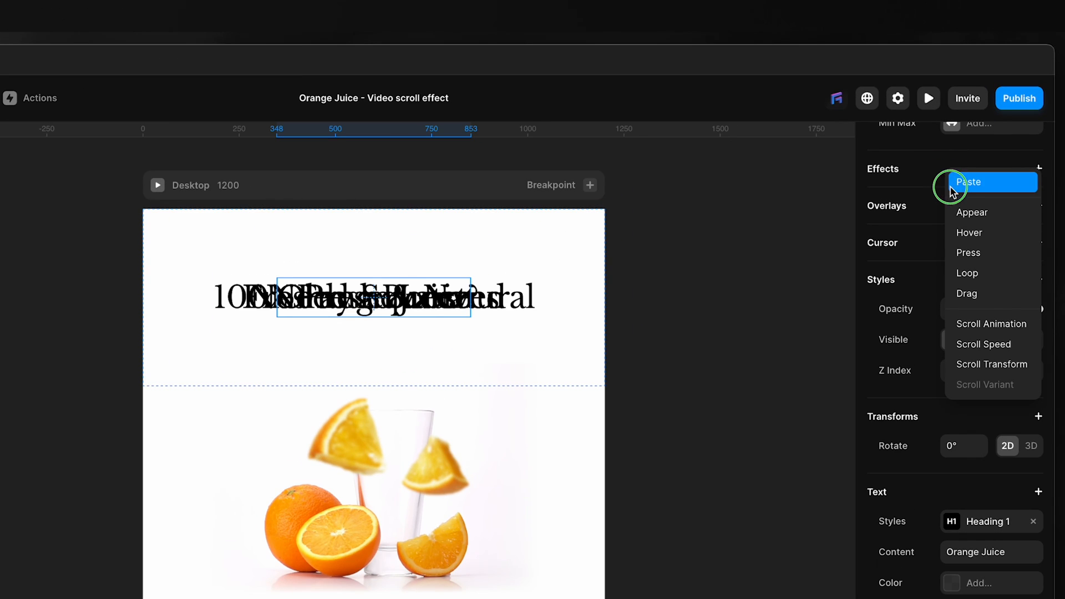
left_click(992, 364)
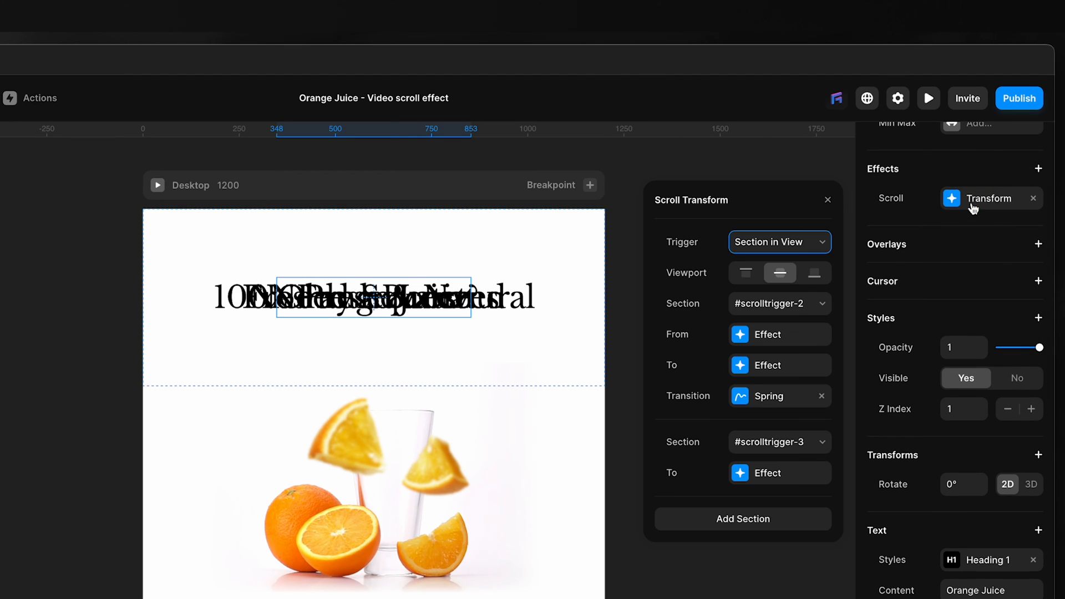
left_click(778, 302)
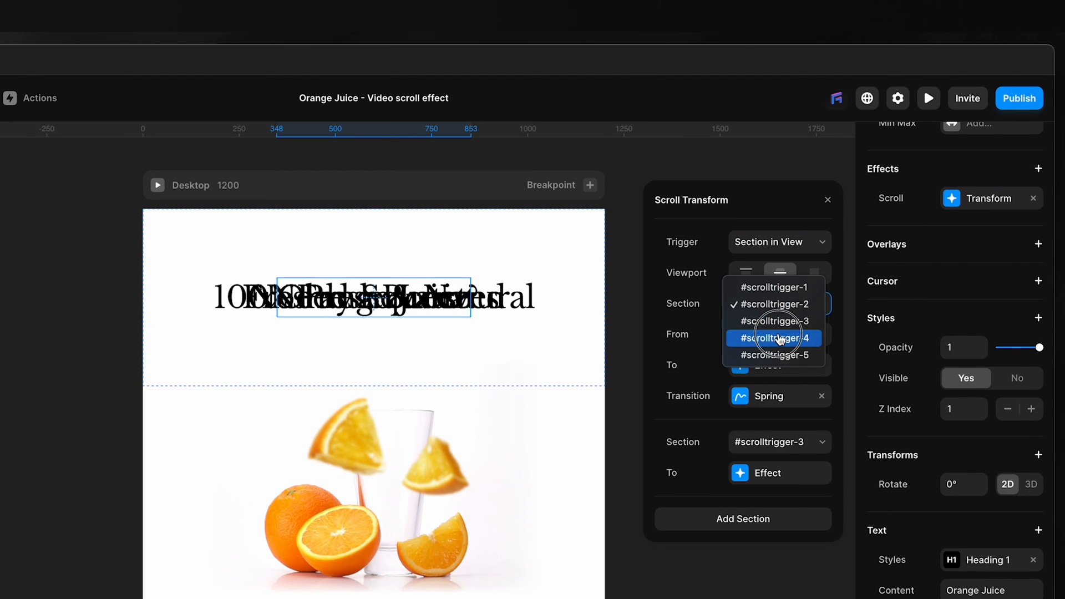
left_click(773, 354)
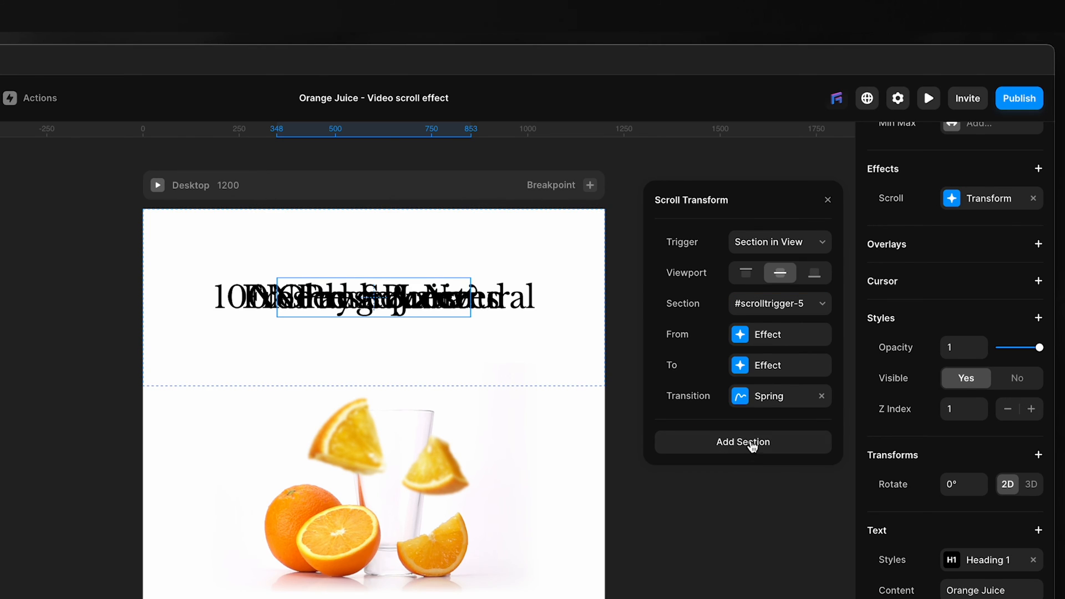
mouse_move(769, 341)
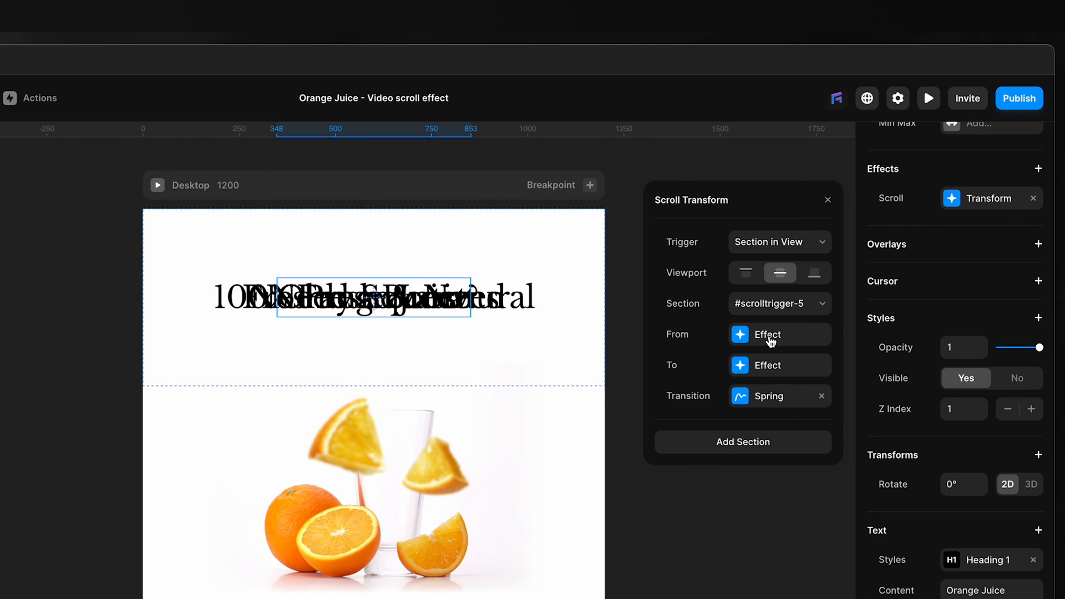
mouse_move(766, 367)
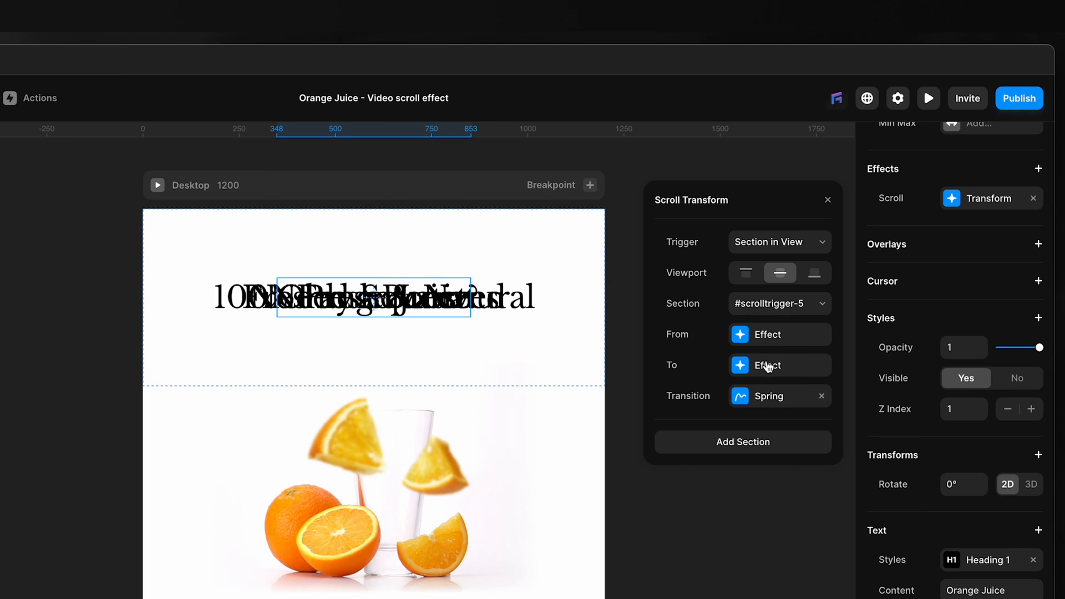
Set the transform's ending scale value for the Orange Juice title
left_click(779, 366)
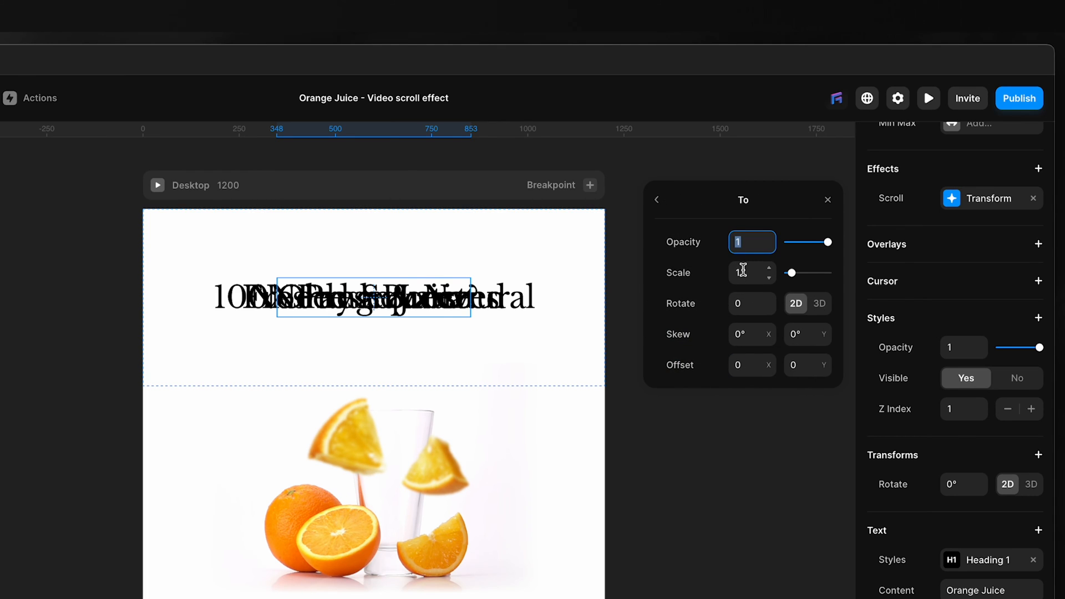
left_click(748, 273)
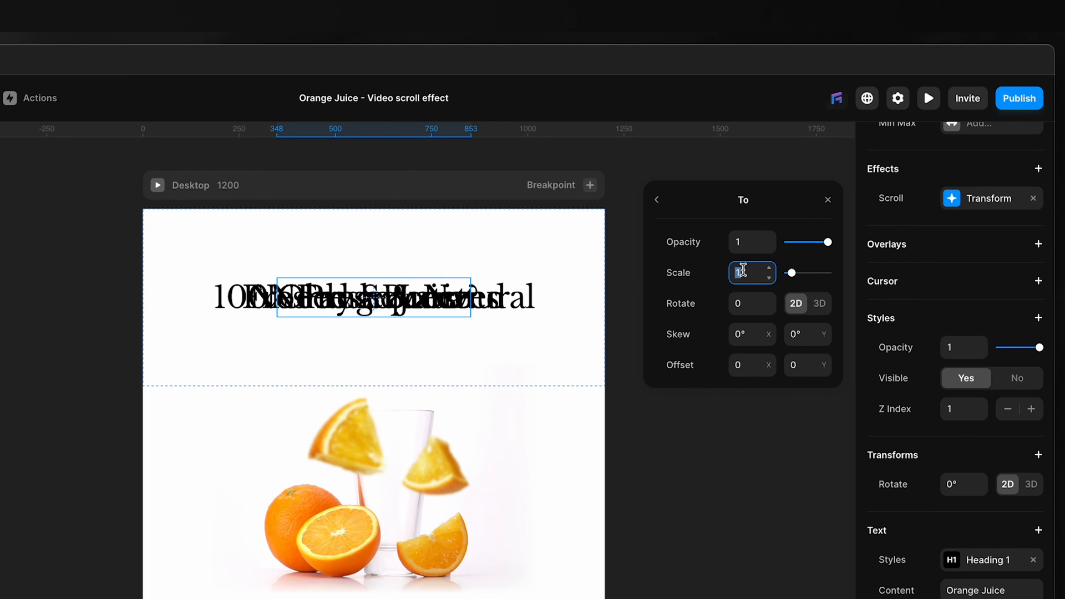
type("1.3")
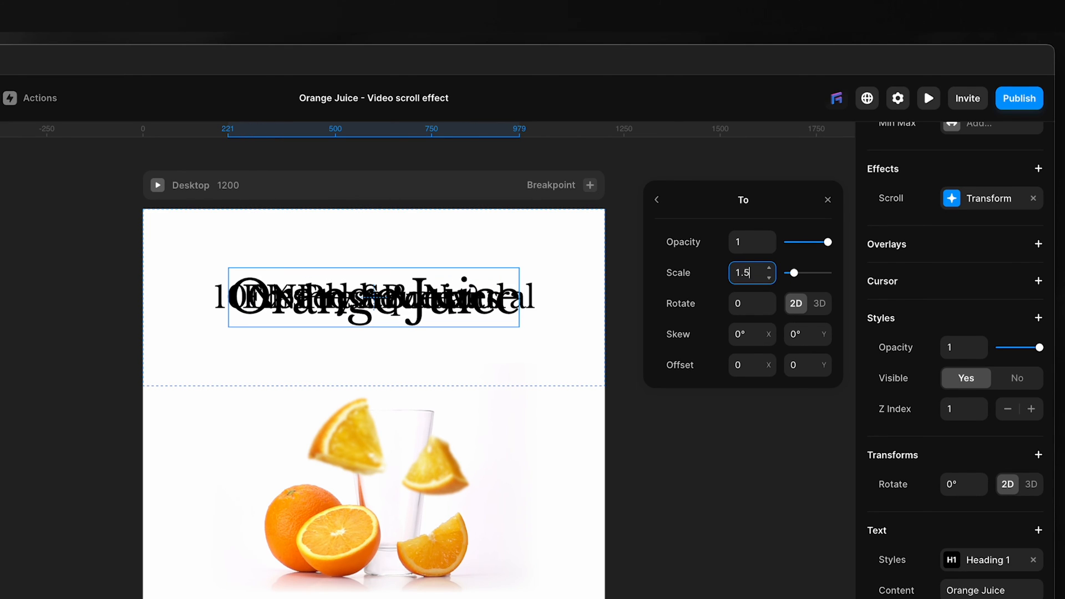
mouse_move(759, 203)
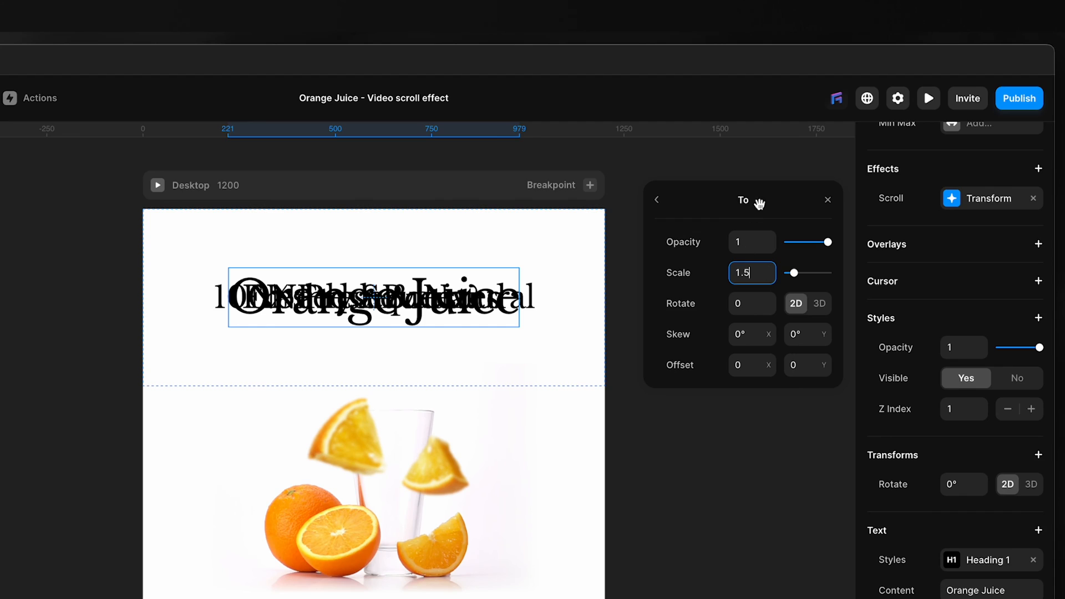
Preview the page and scroll down through the headings to Orange Juice
left_click(928, 99)
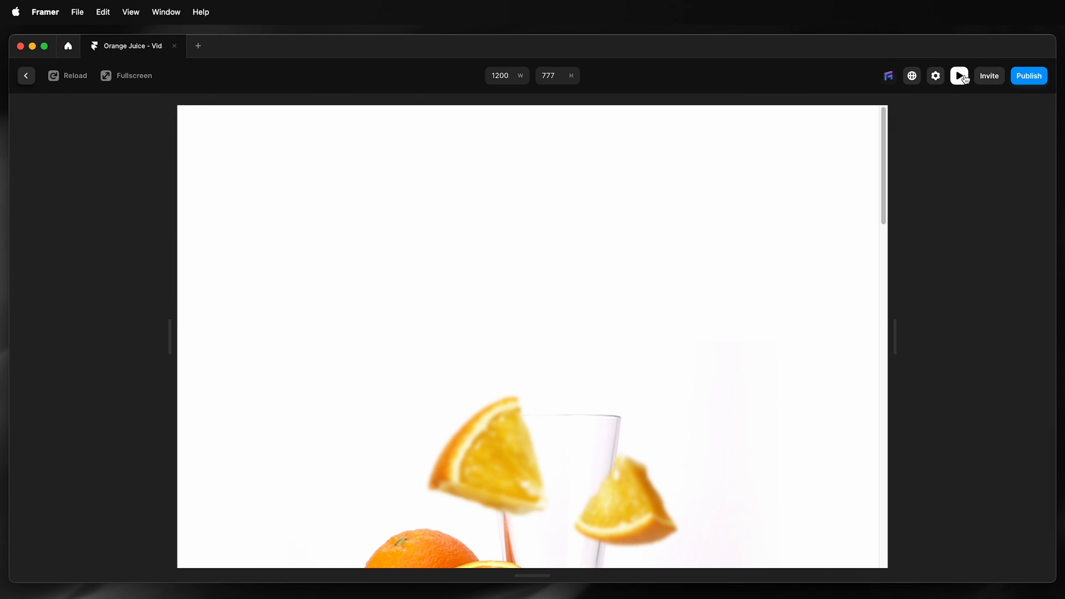
left_click(958, 76)
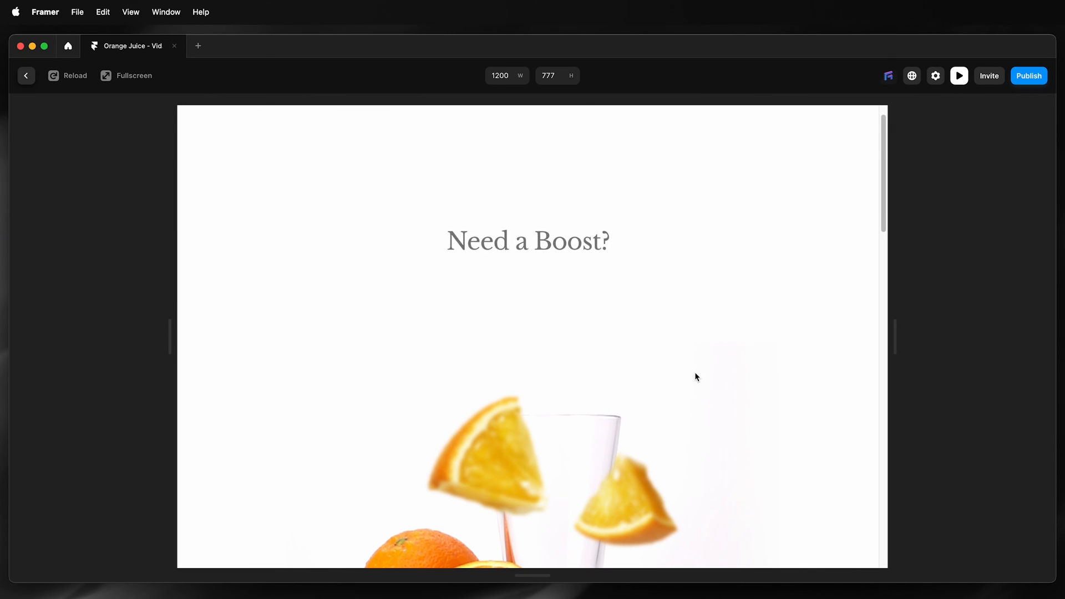
scroll("down", 3)
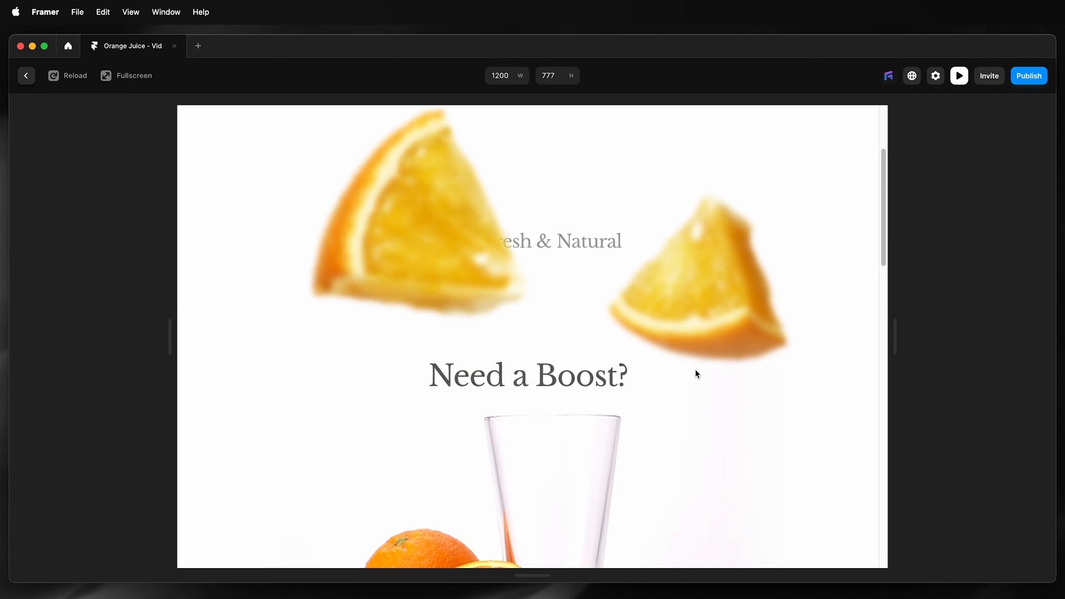
scroll("down", 3)
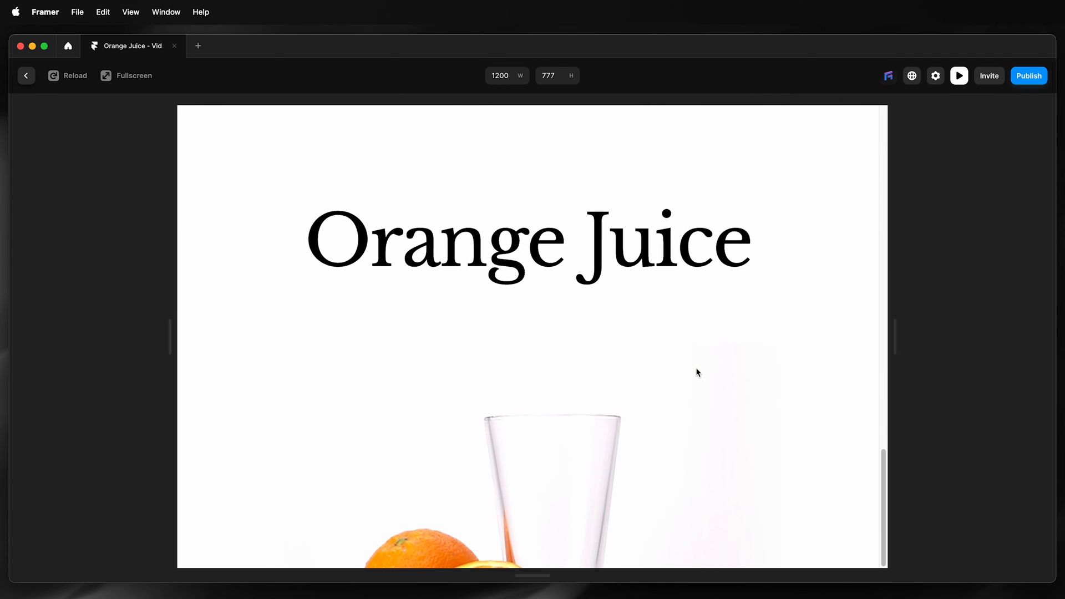
mouse_move(704, 351)
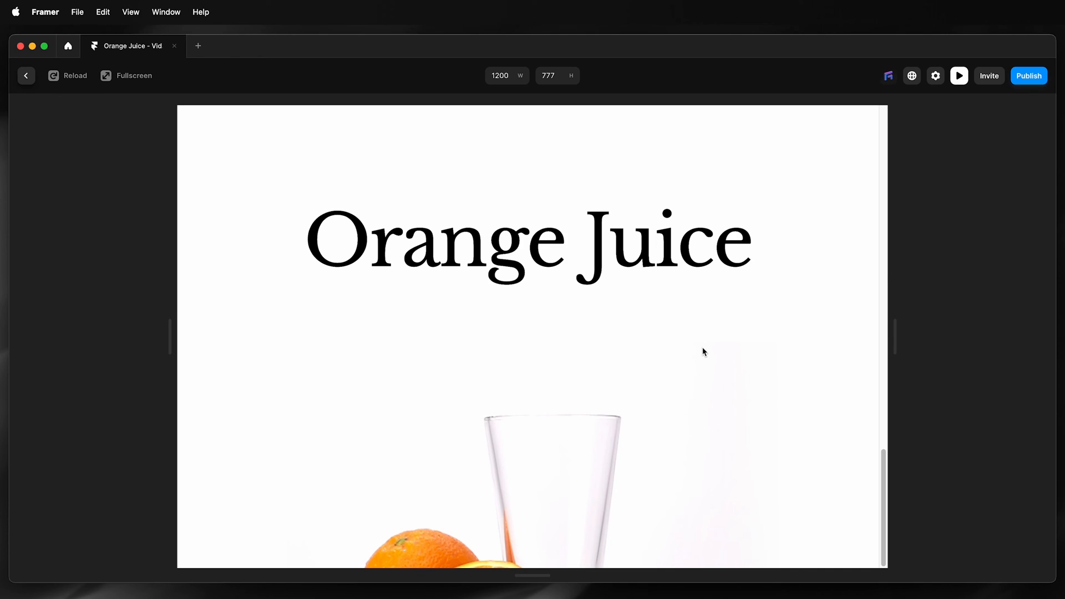
mouse_move(556, 456)
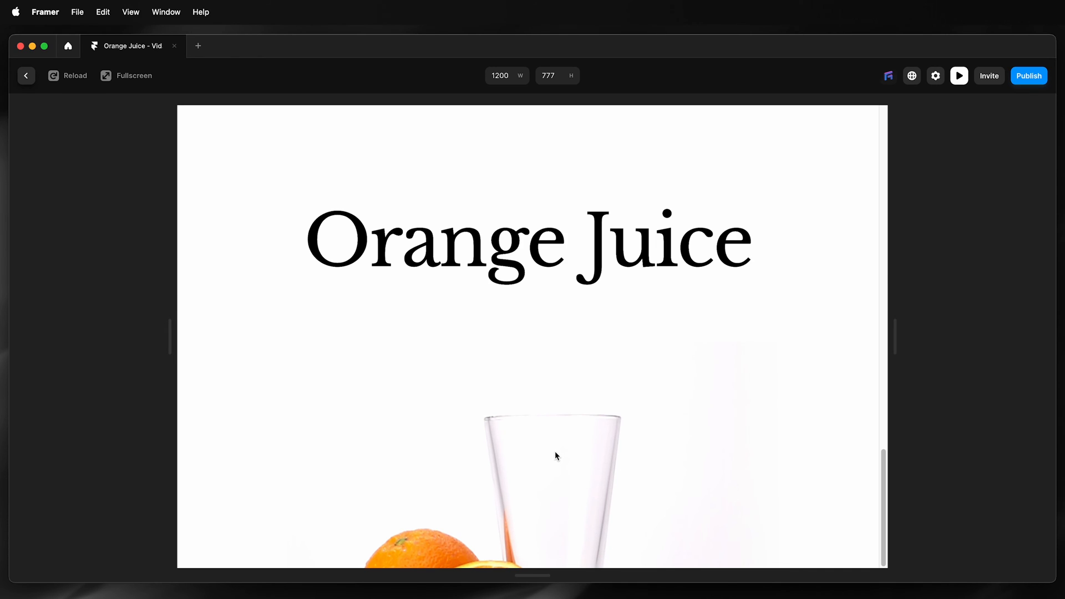
mouse_move(549, 462)
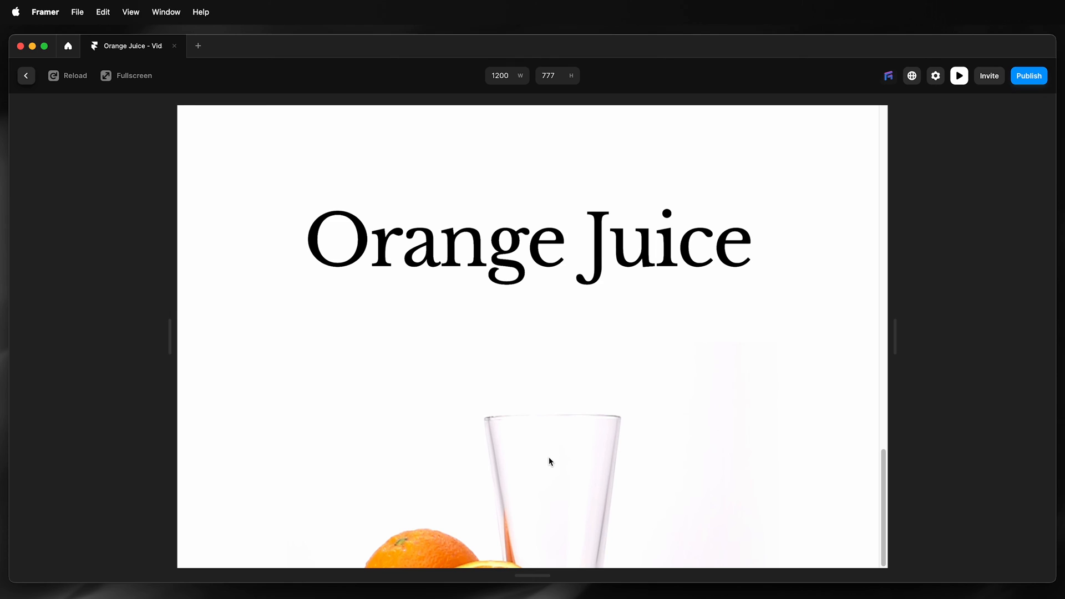
scroll("down", 3)
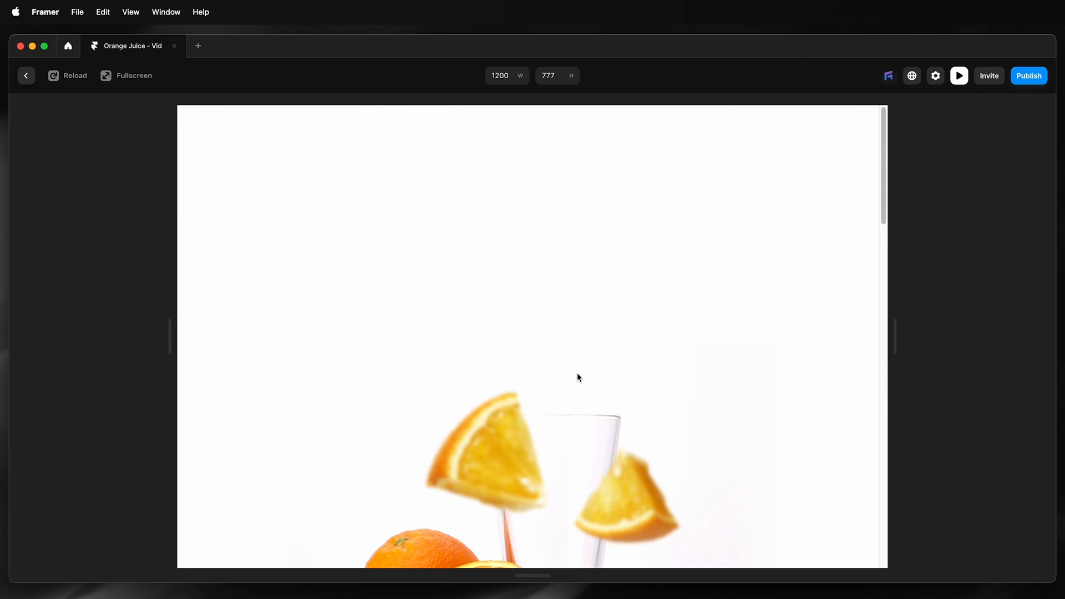
Return to the editor, expand the Video layer and open the Scroll effects example project
left_click(27, 75)
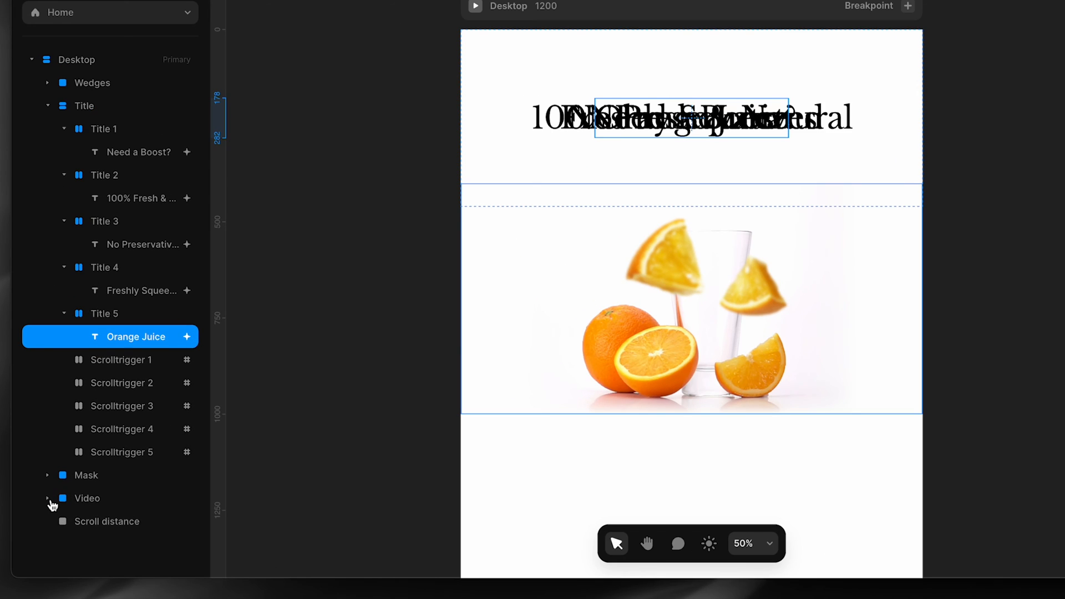
left_click(87, 498)
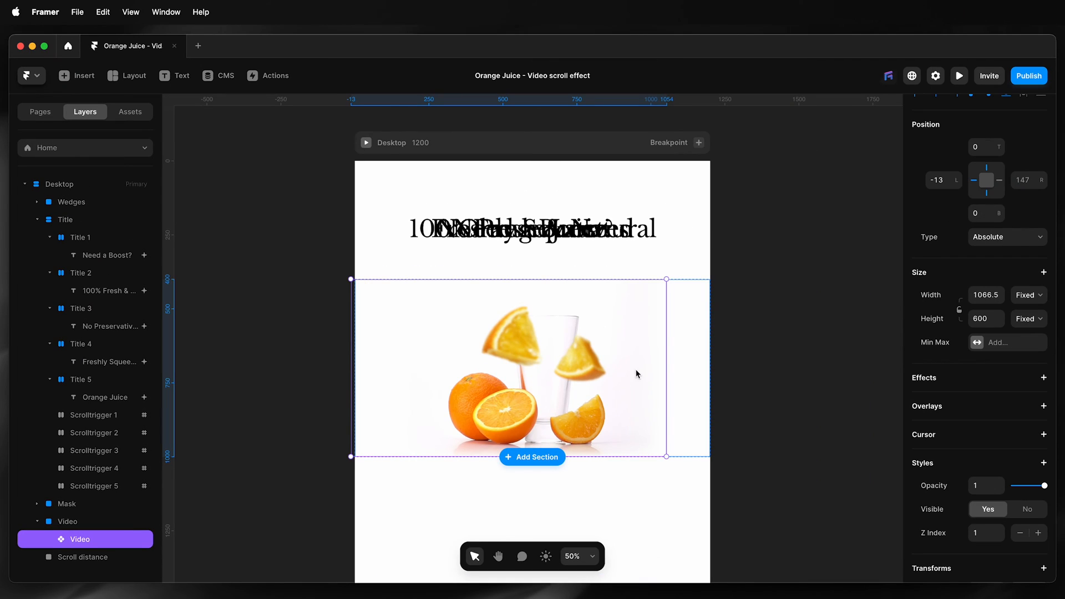
scroll("down", 3)
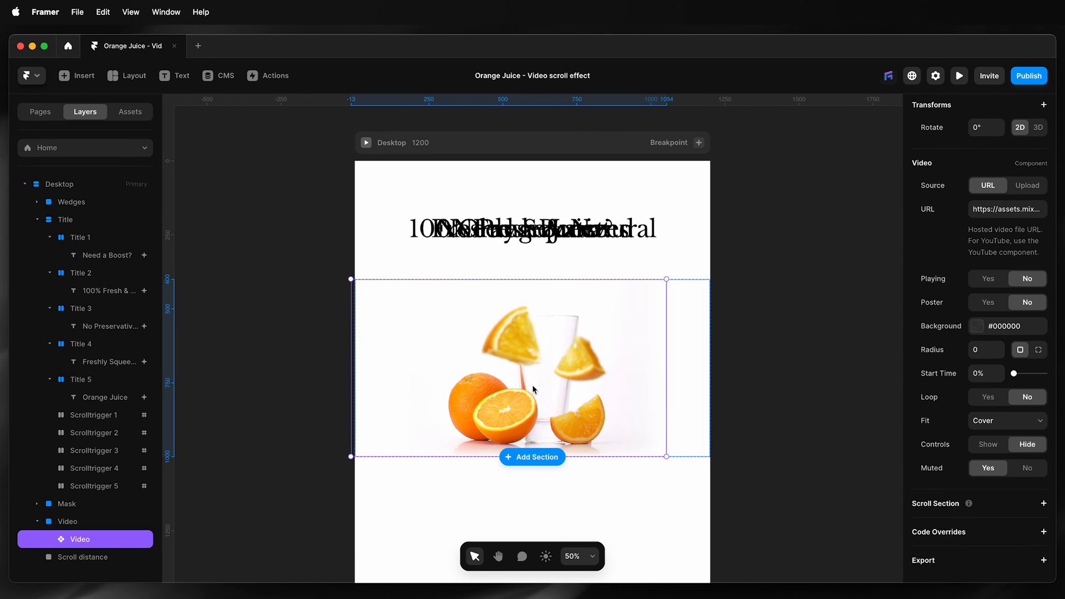
left_click(958, 75)
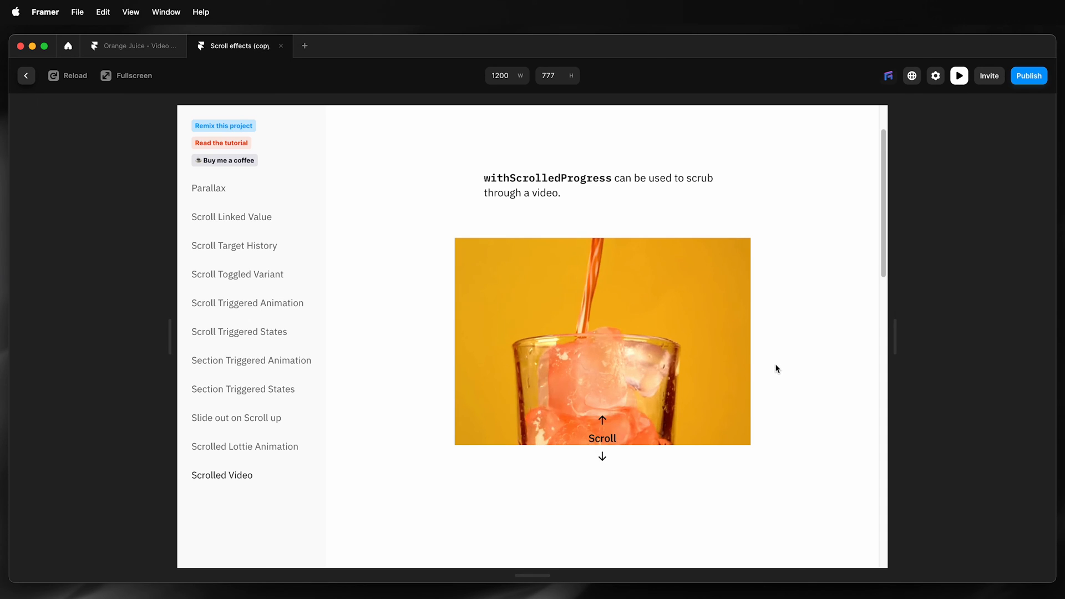
Open the scrolled-video example page and select its pouring-juice video to see the withScrolledProgress override
scroll("down", 3)
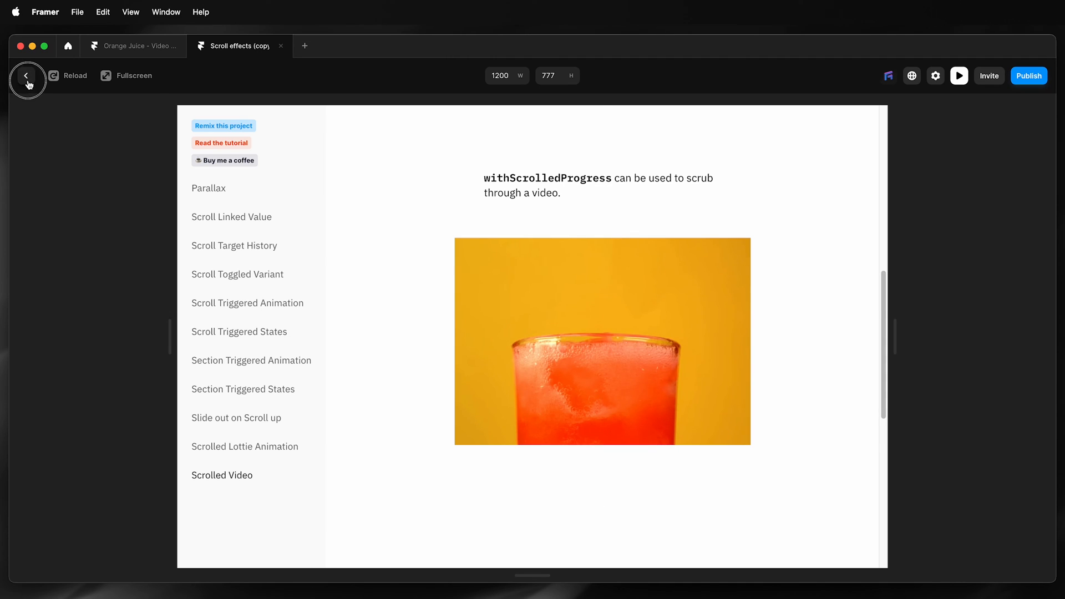
left_click(27, 75)
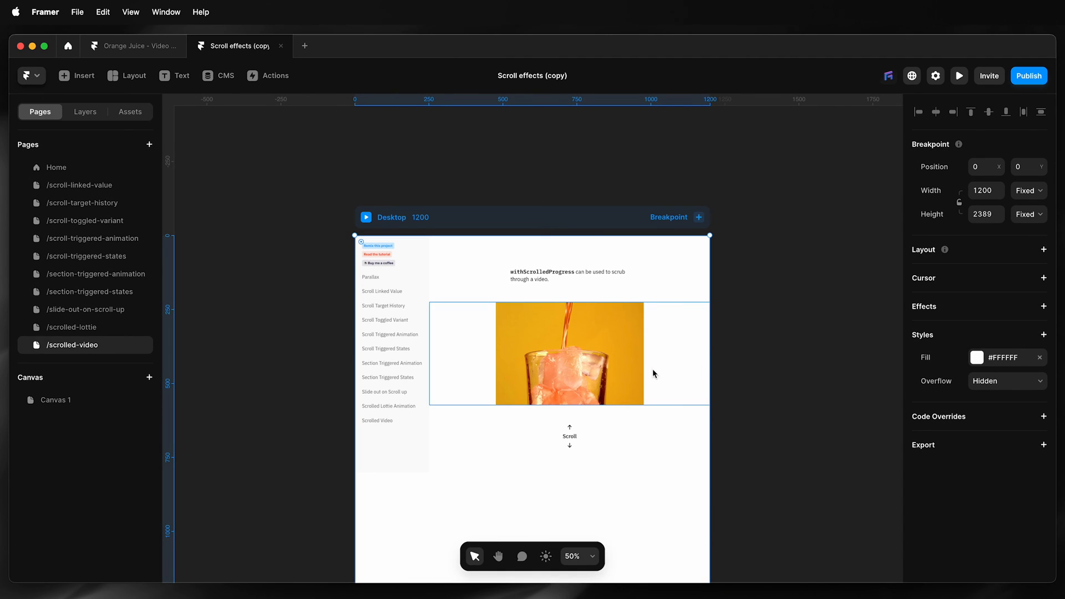
left_click(569, 354)
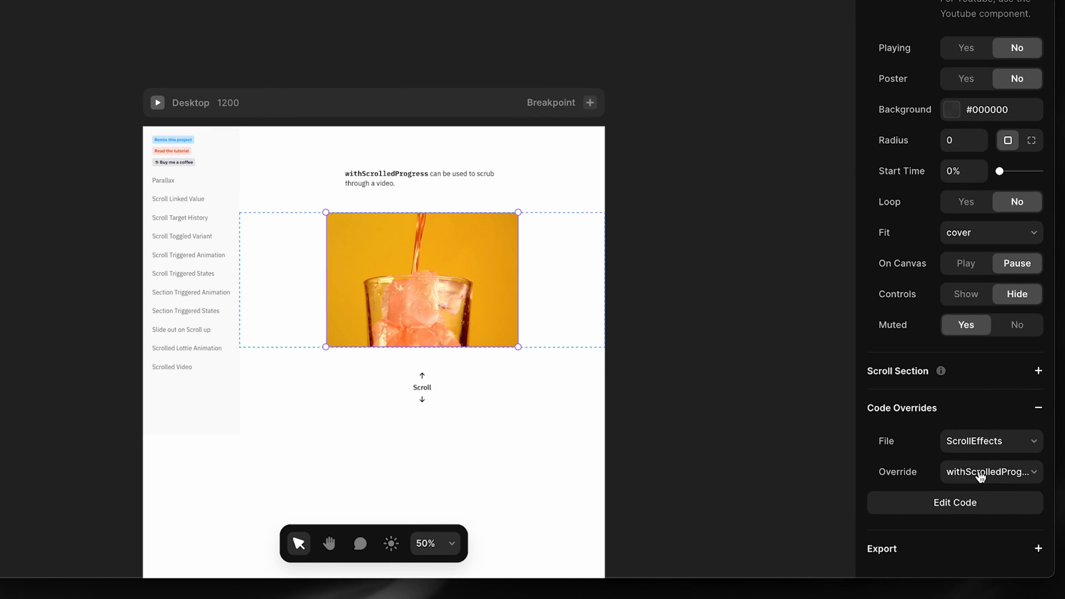
mouse_move(972, 504)
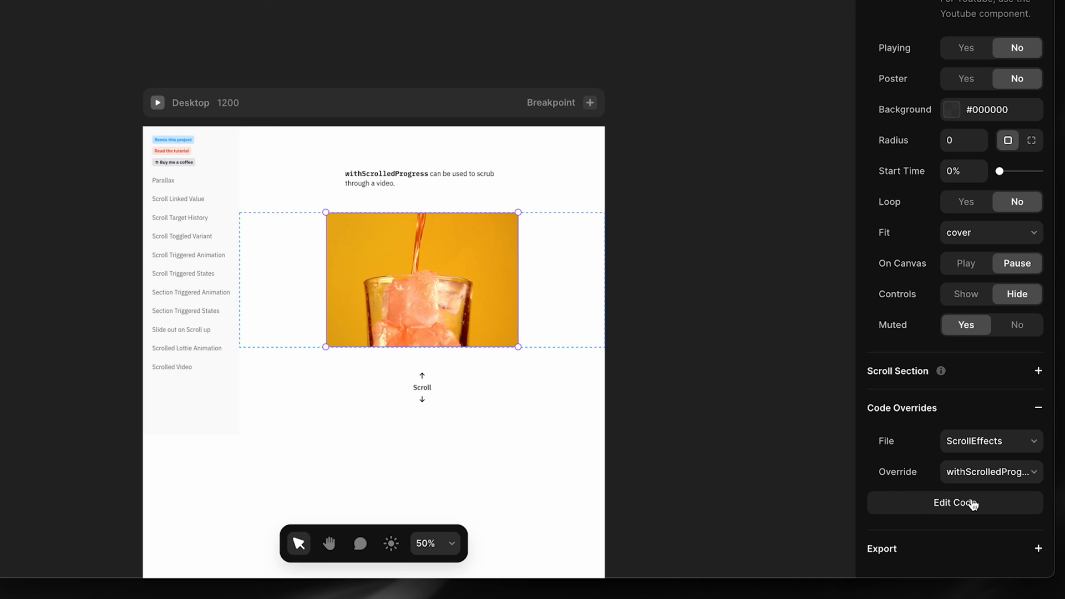
Read the example's withScrolledProgress code in ScrollEffects.tsx, then switch back to the Orange Juice project
left_click(954, 503)
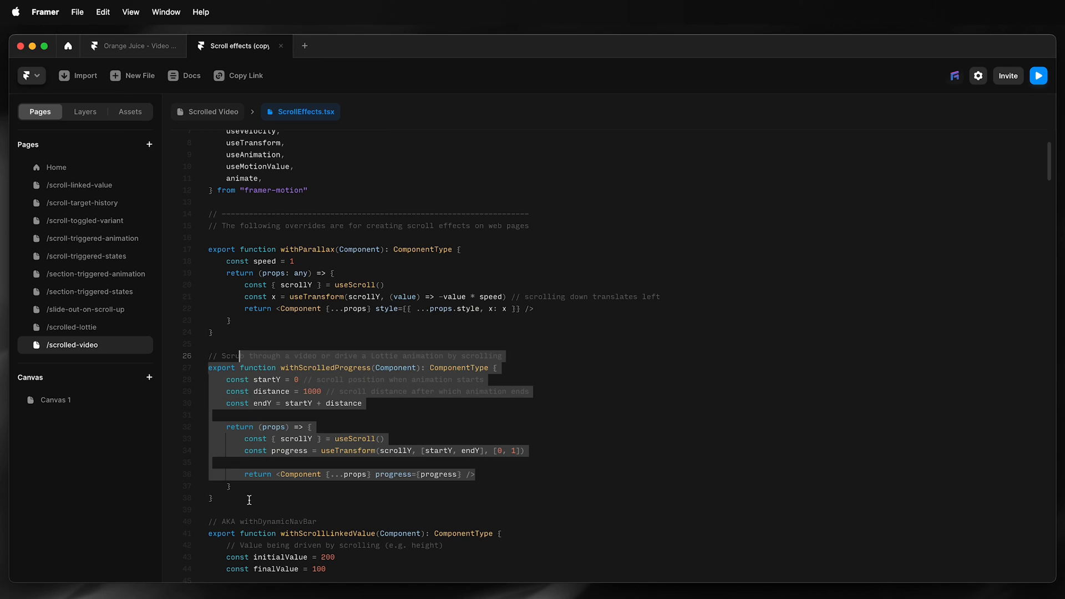
left_click(484, 379)
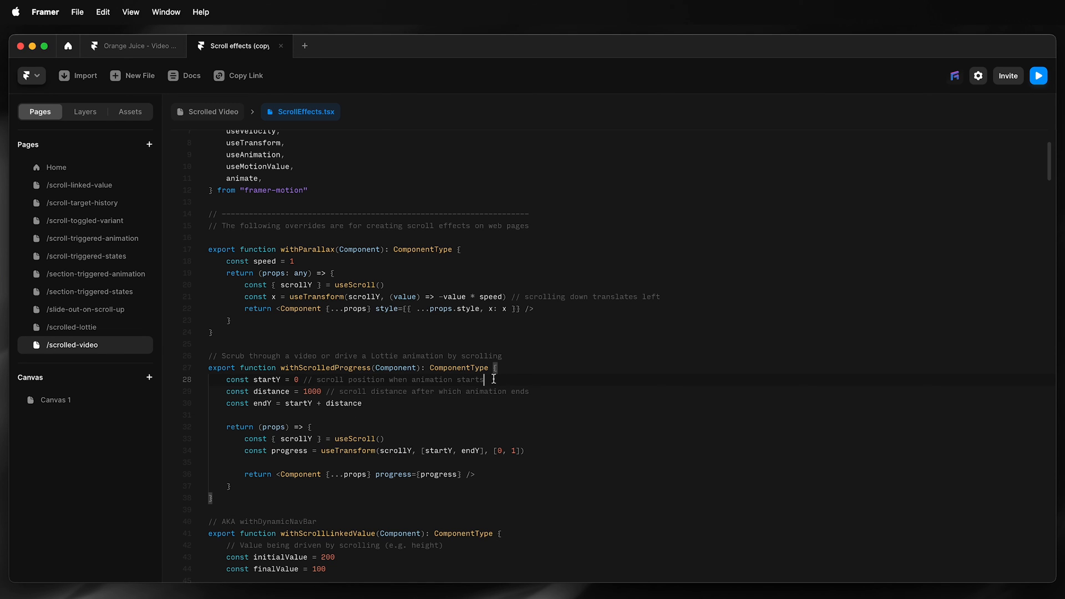
left_click(133, 46)
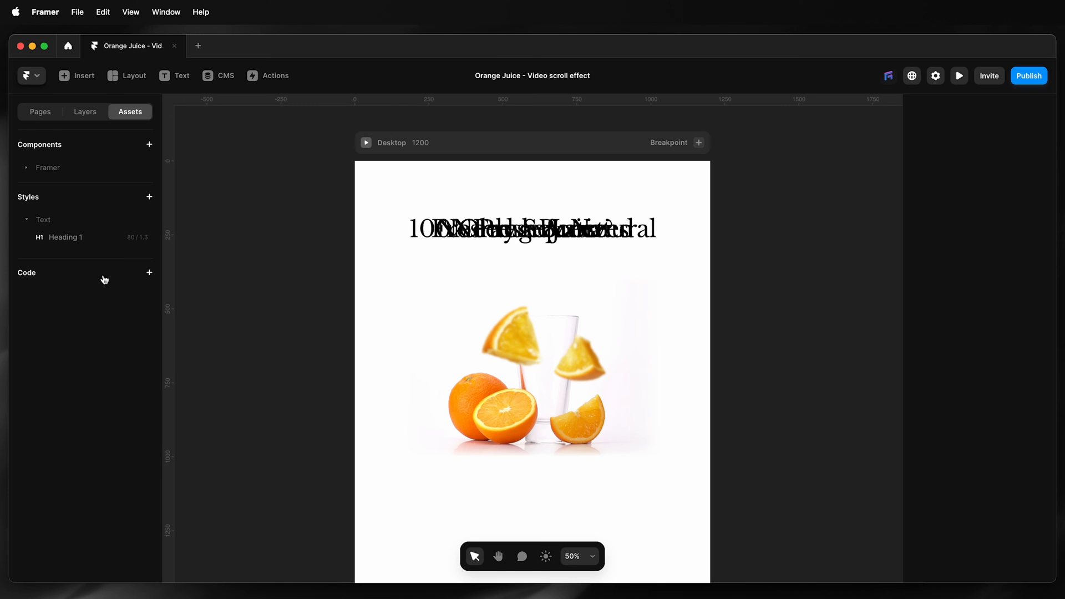
Create a new code override file named ScrollEffects and paste in the scroll override code
left_click(148, 272)
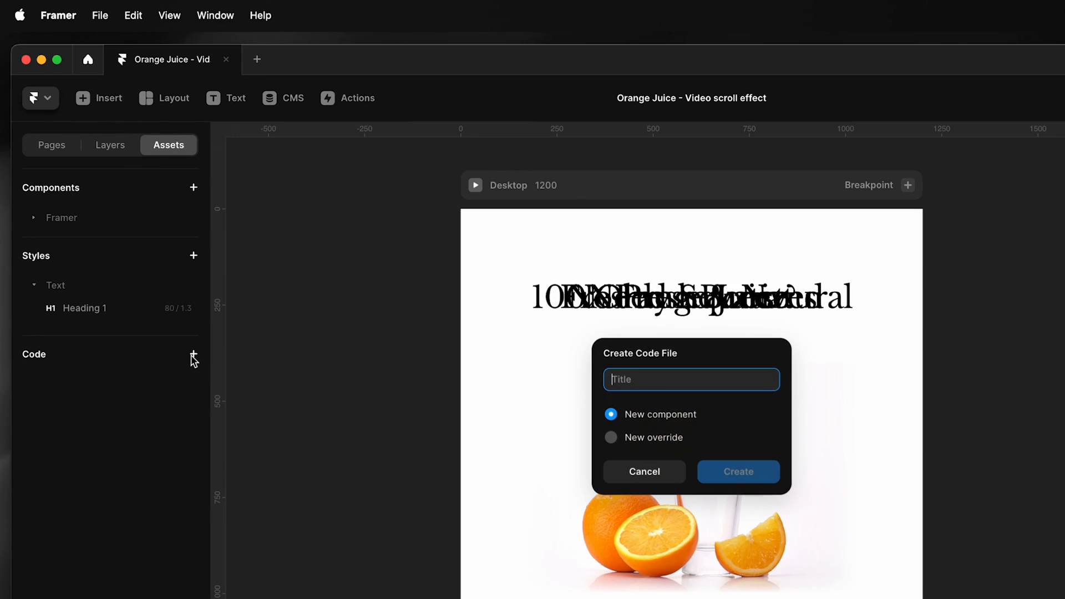
left_click(611, 436)
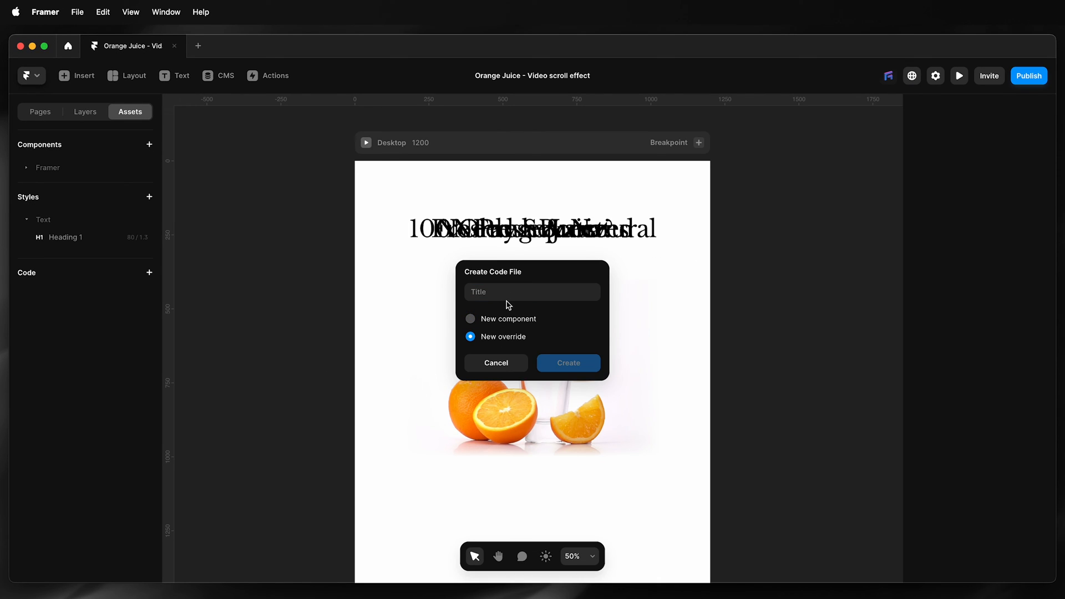
type("ScrollEffect")
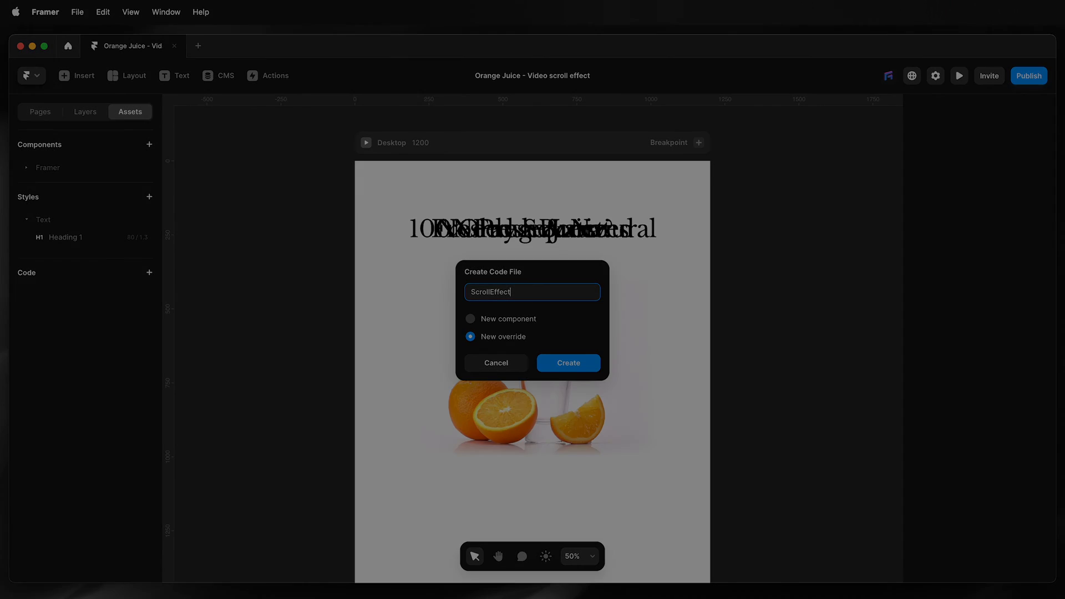
left_click(568, 363)
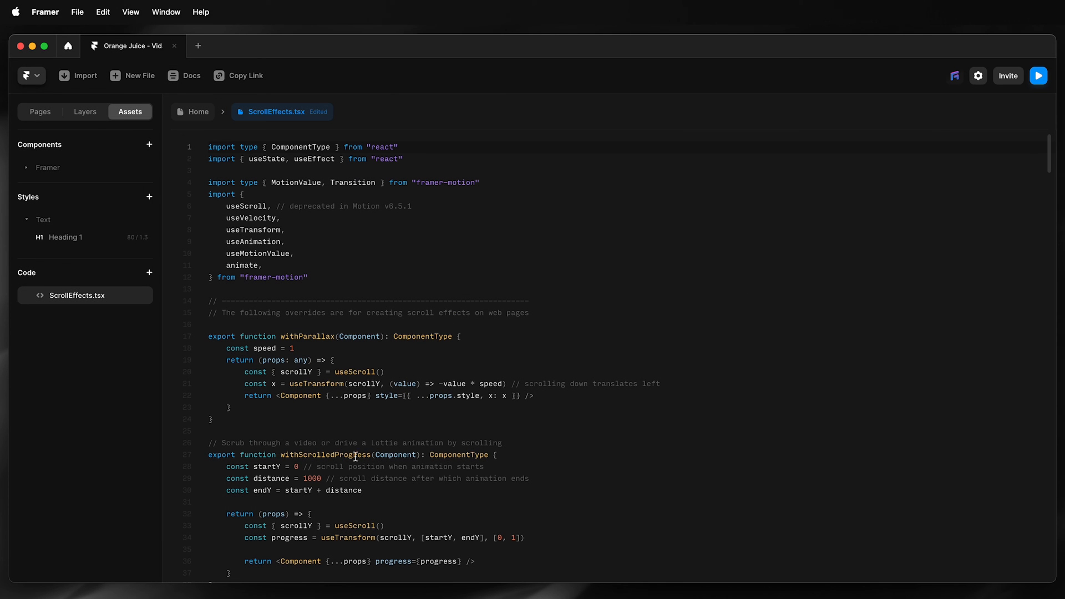
scroll("down", 3)
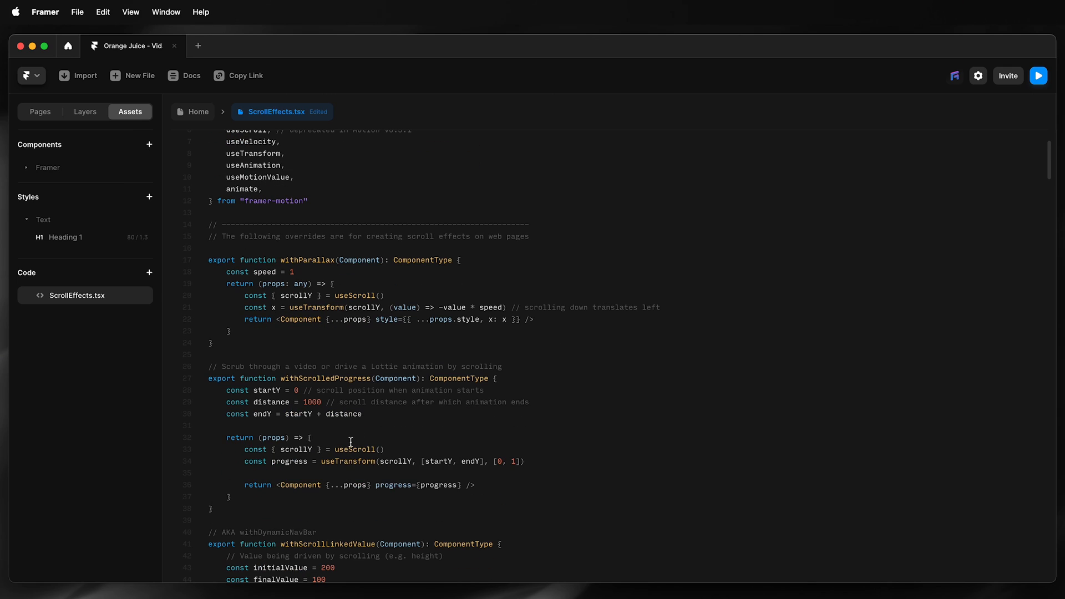
mouse_move(331, 412)
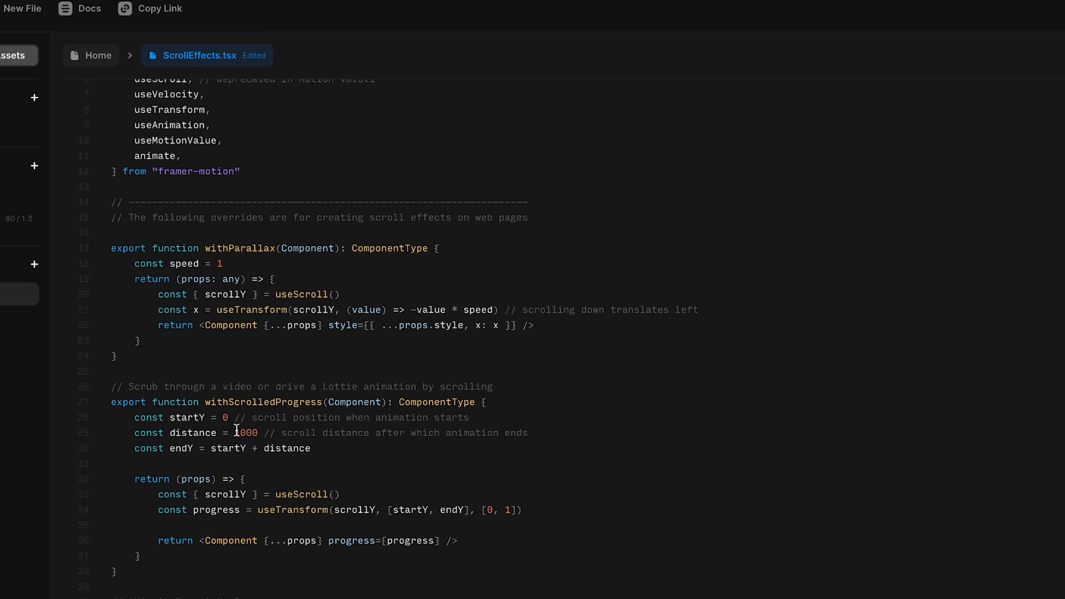
mouse_move(237, 440)
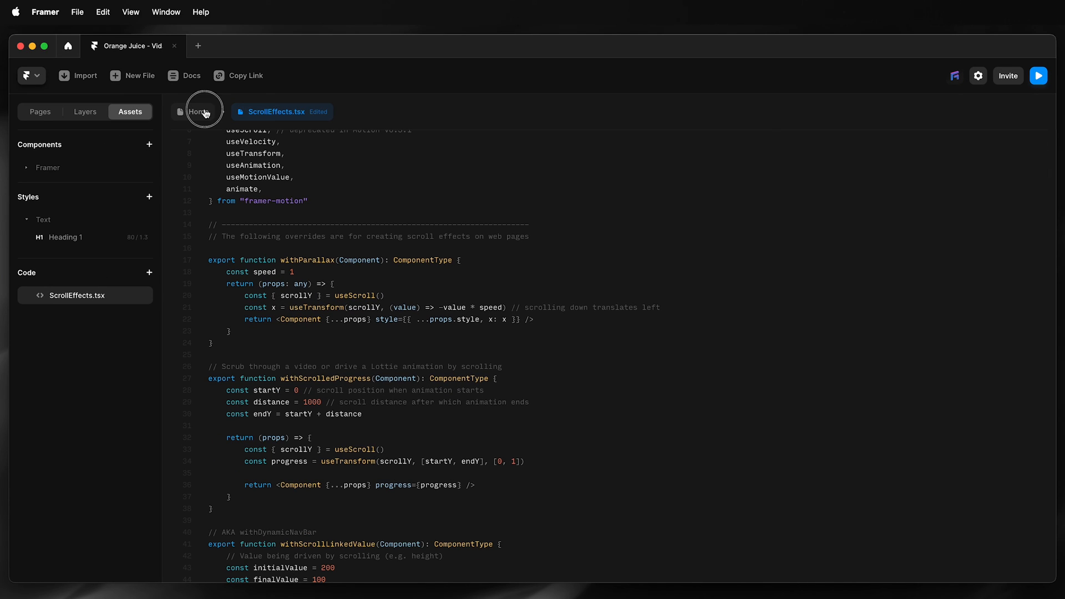
On the Home page, give the Video layer the ScrollEffects › withScrolledProgress code override
left_click(200, 112)
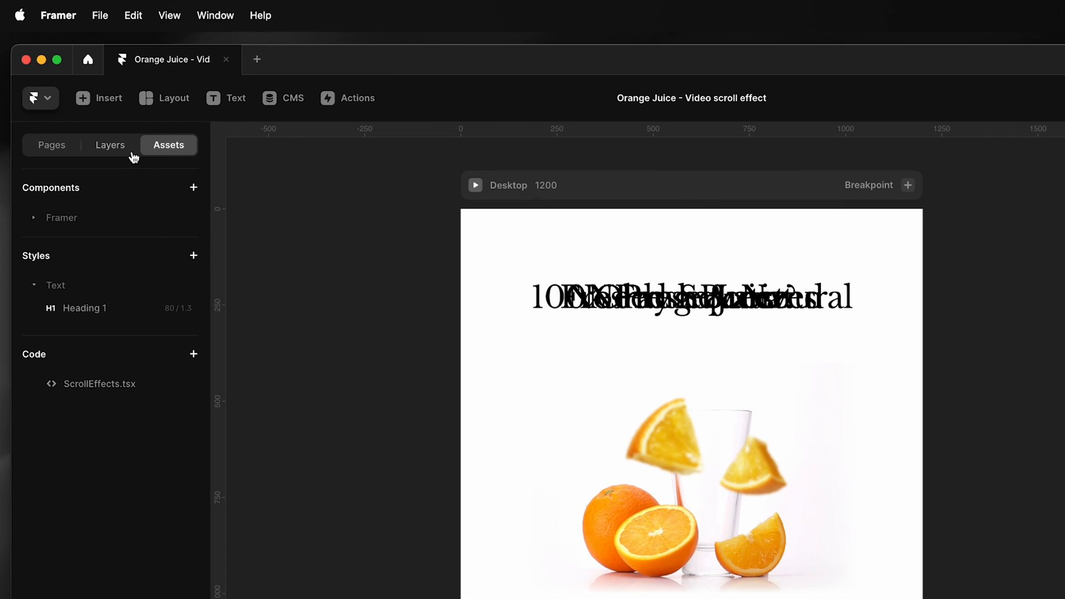
left_click(109, 145)
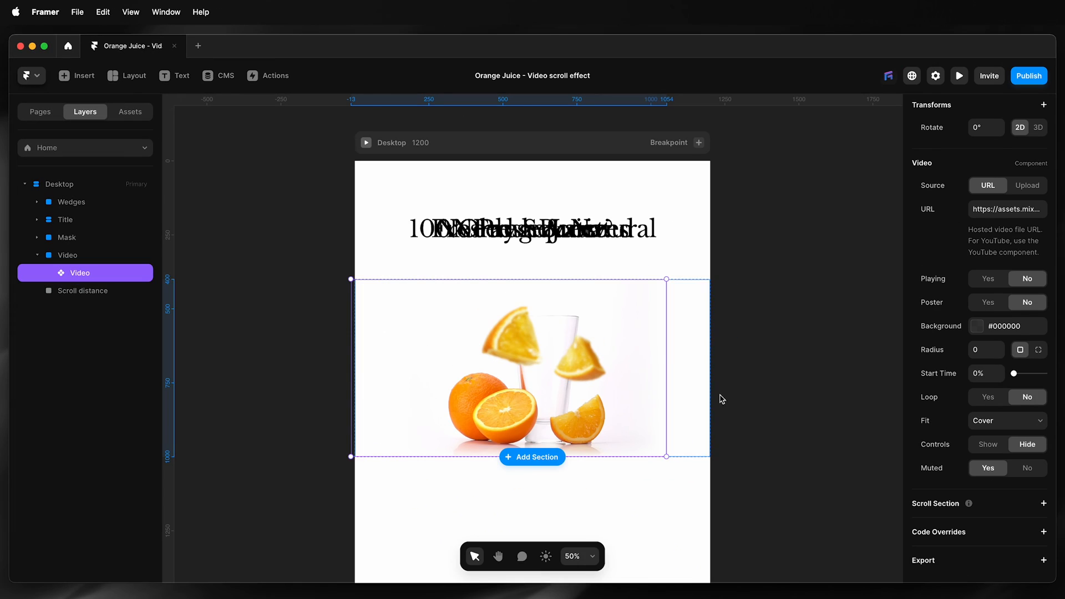
left_click(1044, 532)
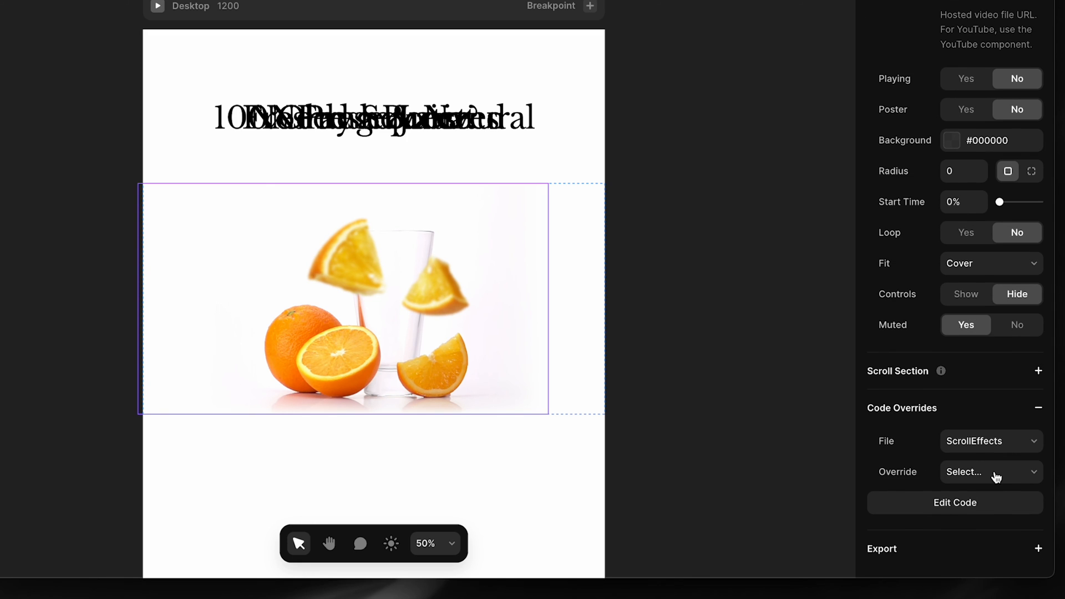
left_click(991, 471)
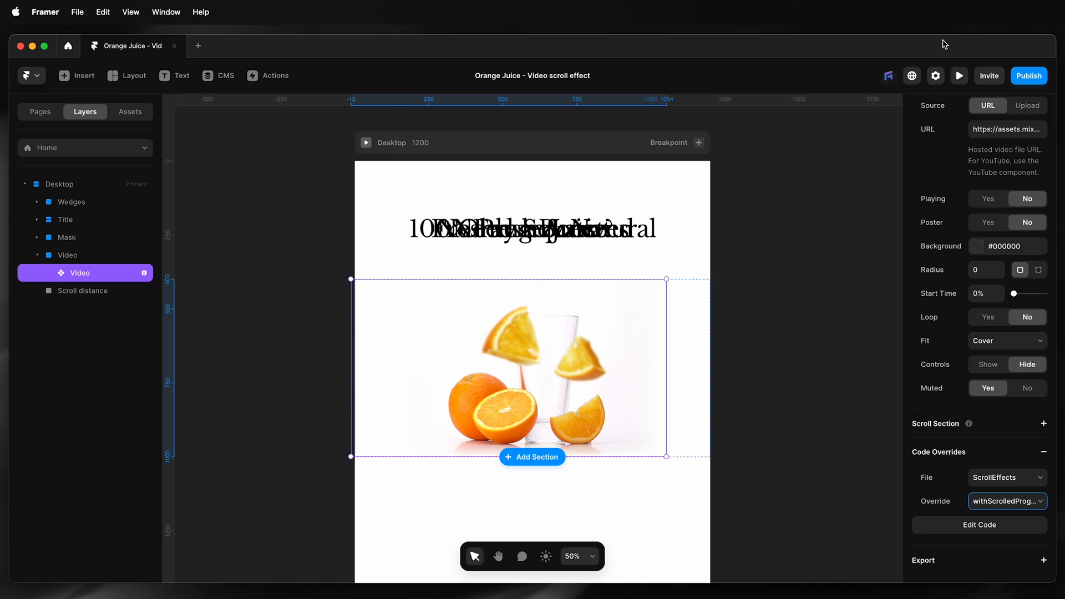
left_click(958, 76)
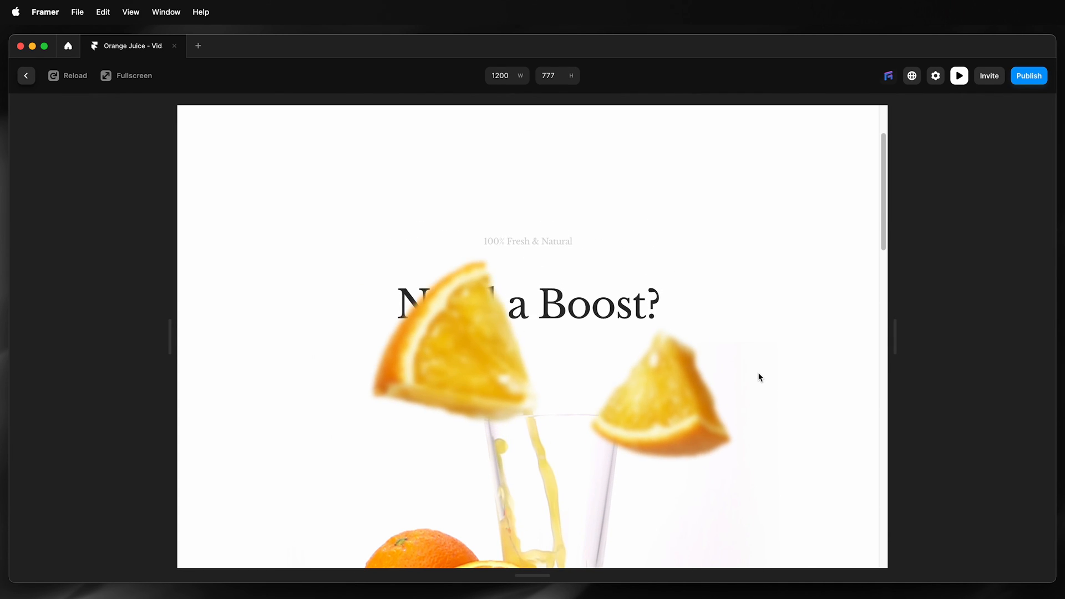
Scroll the preview up and down to watch the juice video scrub with the titles, then return to the canvas
scroll("down", 3)
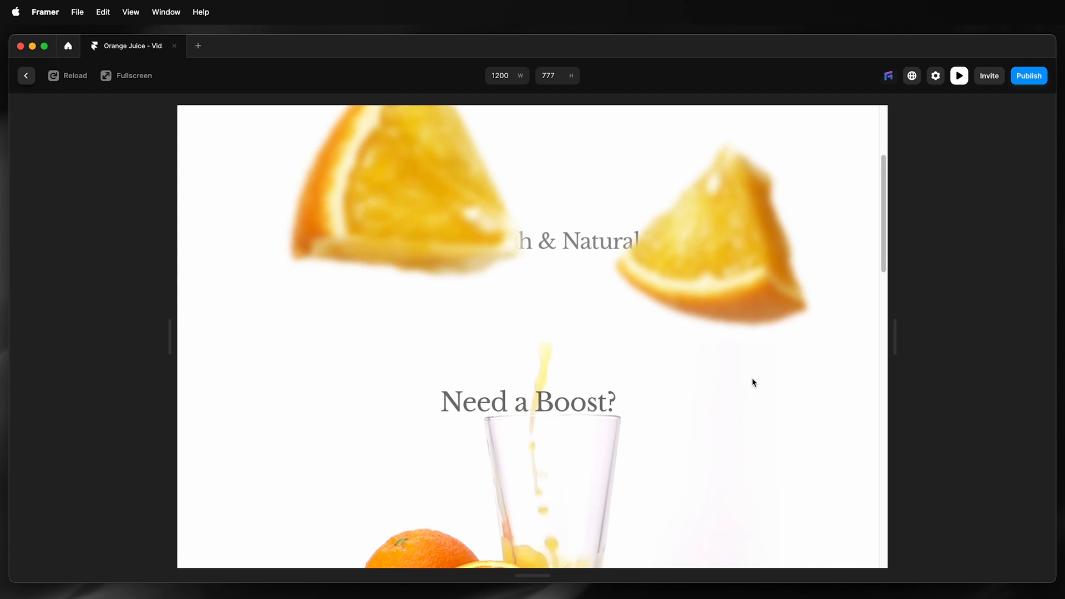
scroll("down", 3)
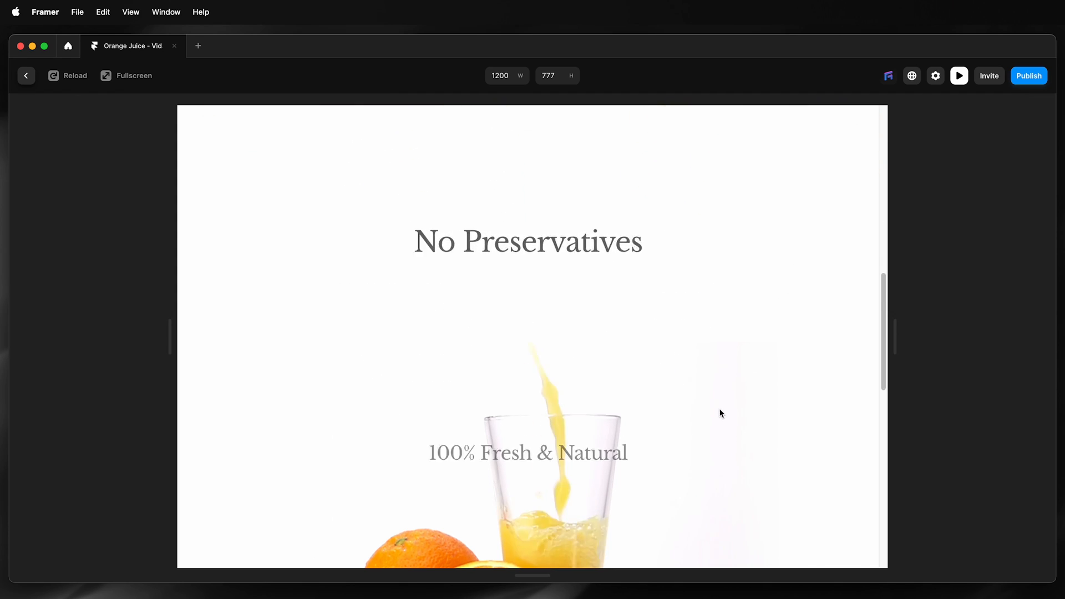
scroll("up", 3)
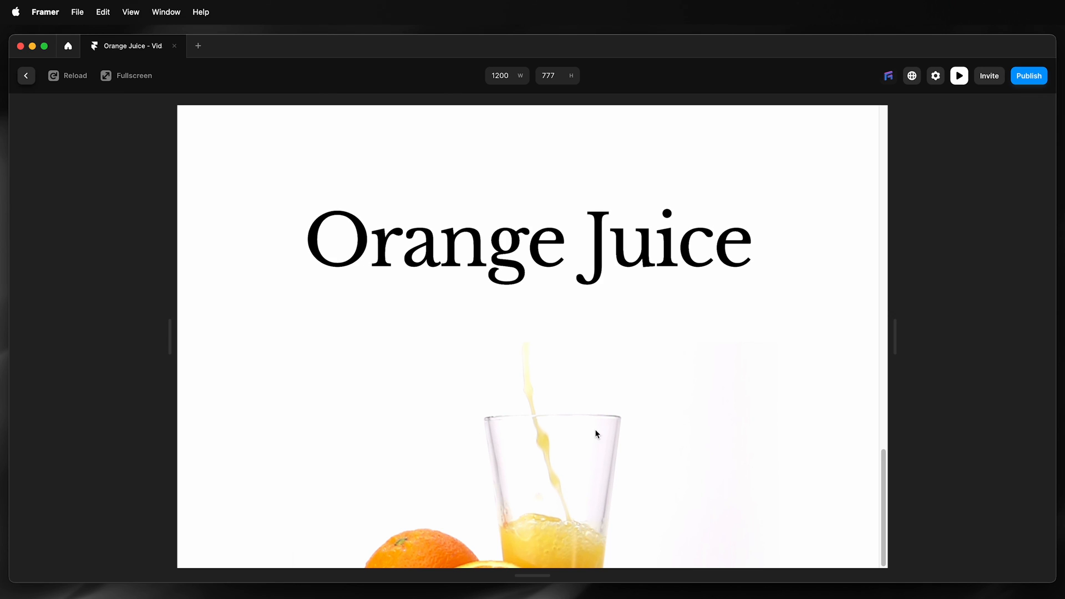
mouse_move(599, 469)
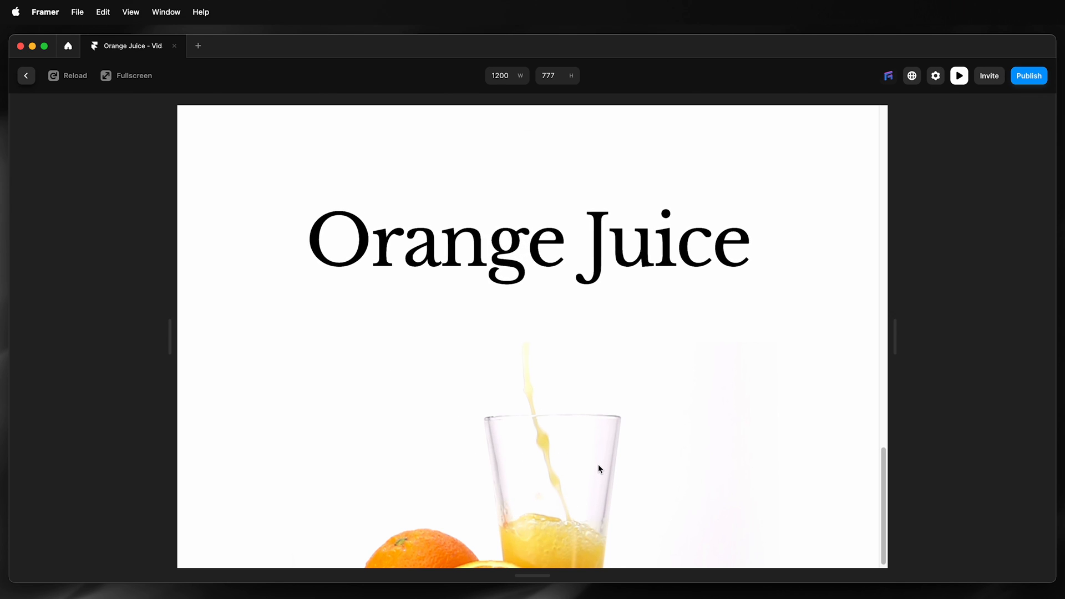
scroll("down", 3)
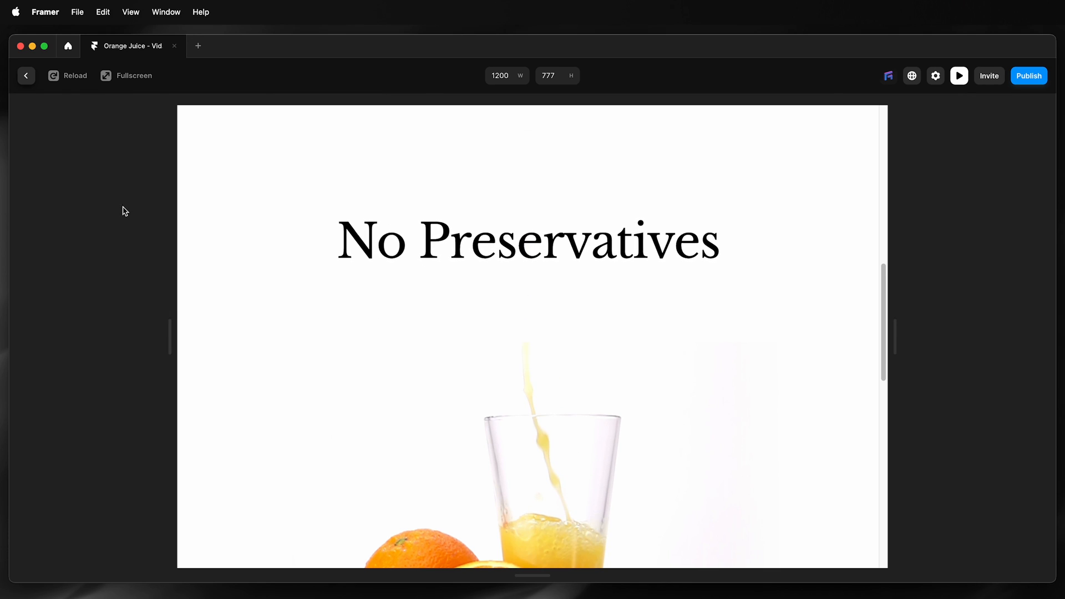
left_click(27, 76)
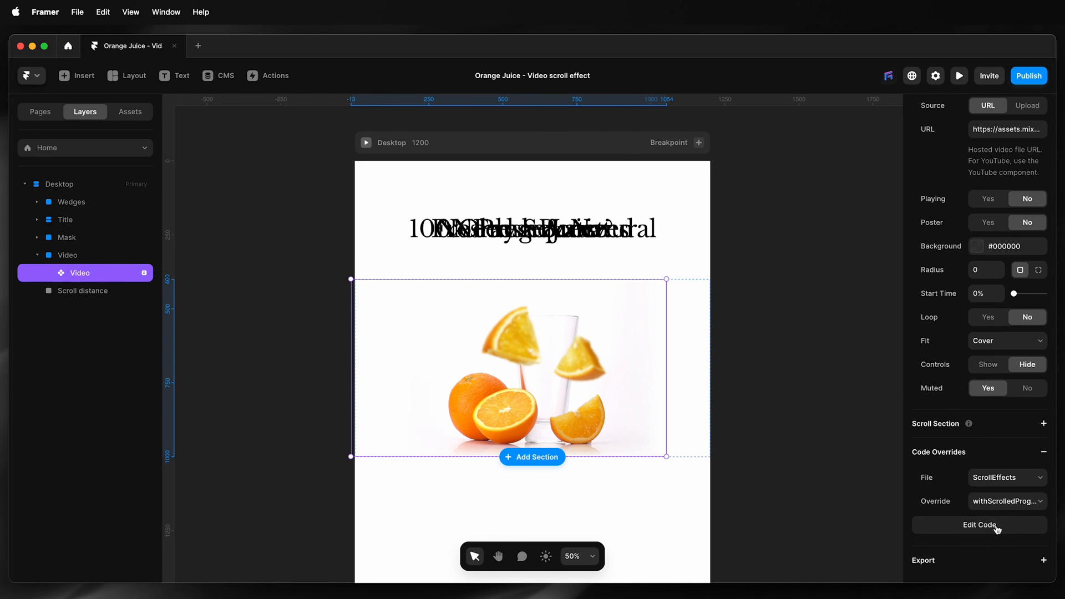
Change withScrolledProgress's distance from 1000 to 2000 and preview the Home page again
left_click(978, 524)
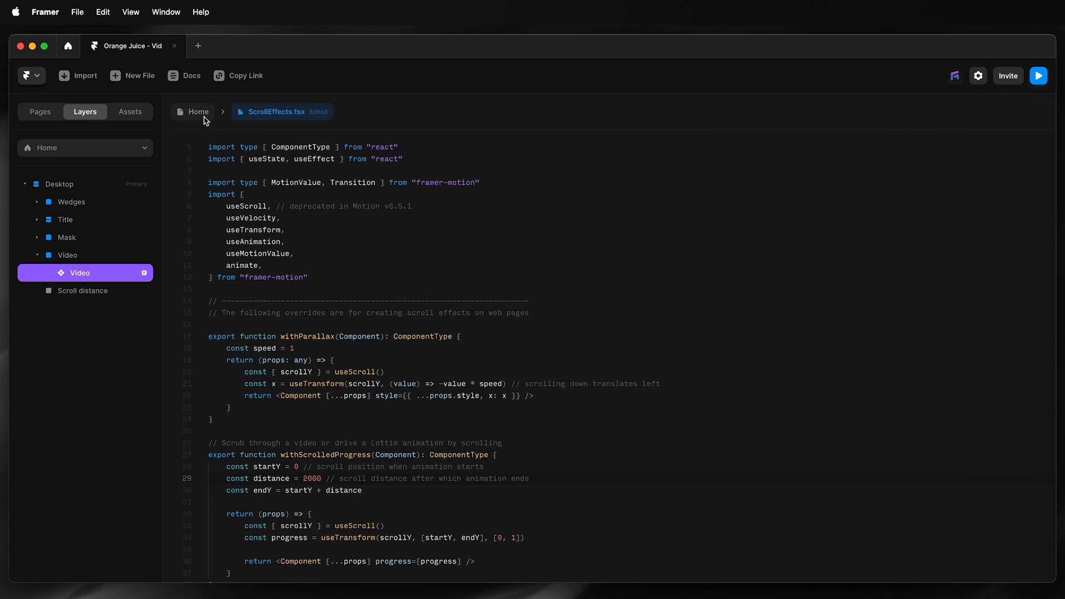
left_click(198, 112)
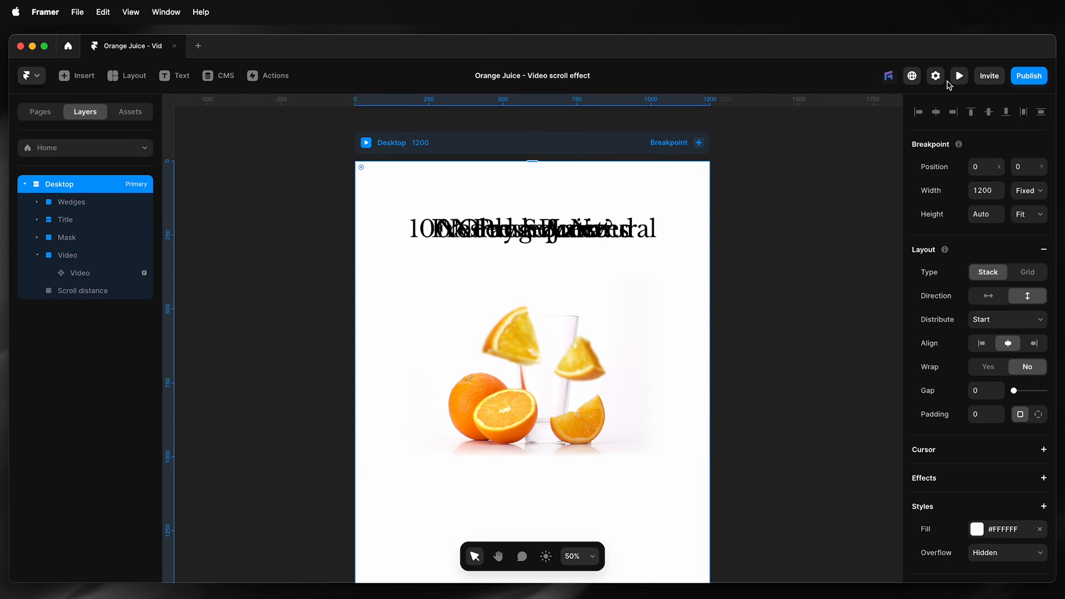
left_click(959, 76)
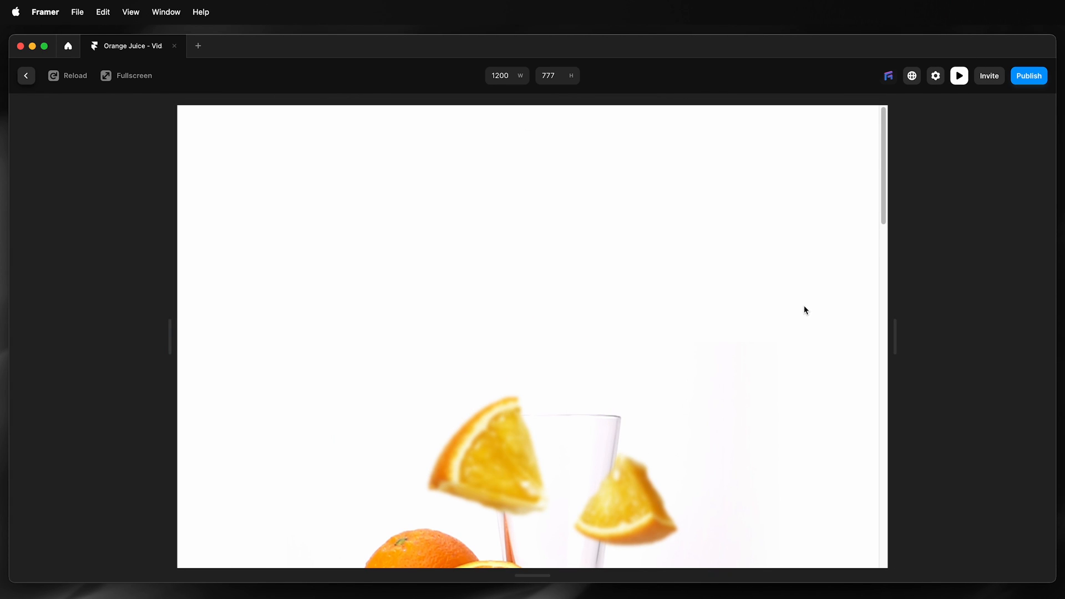